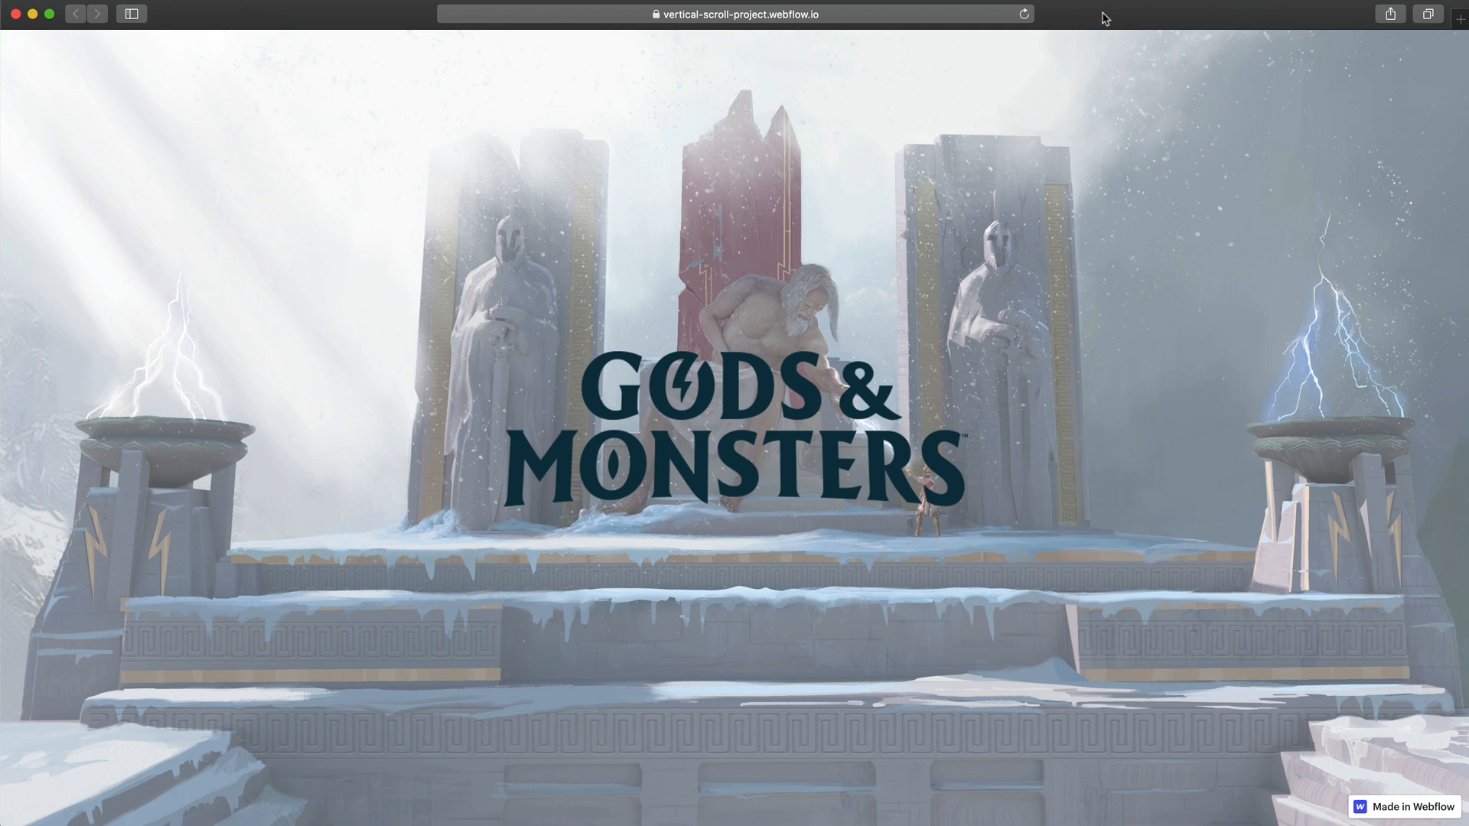
pyautogui.moveTo(1198, 264)
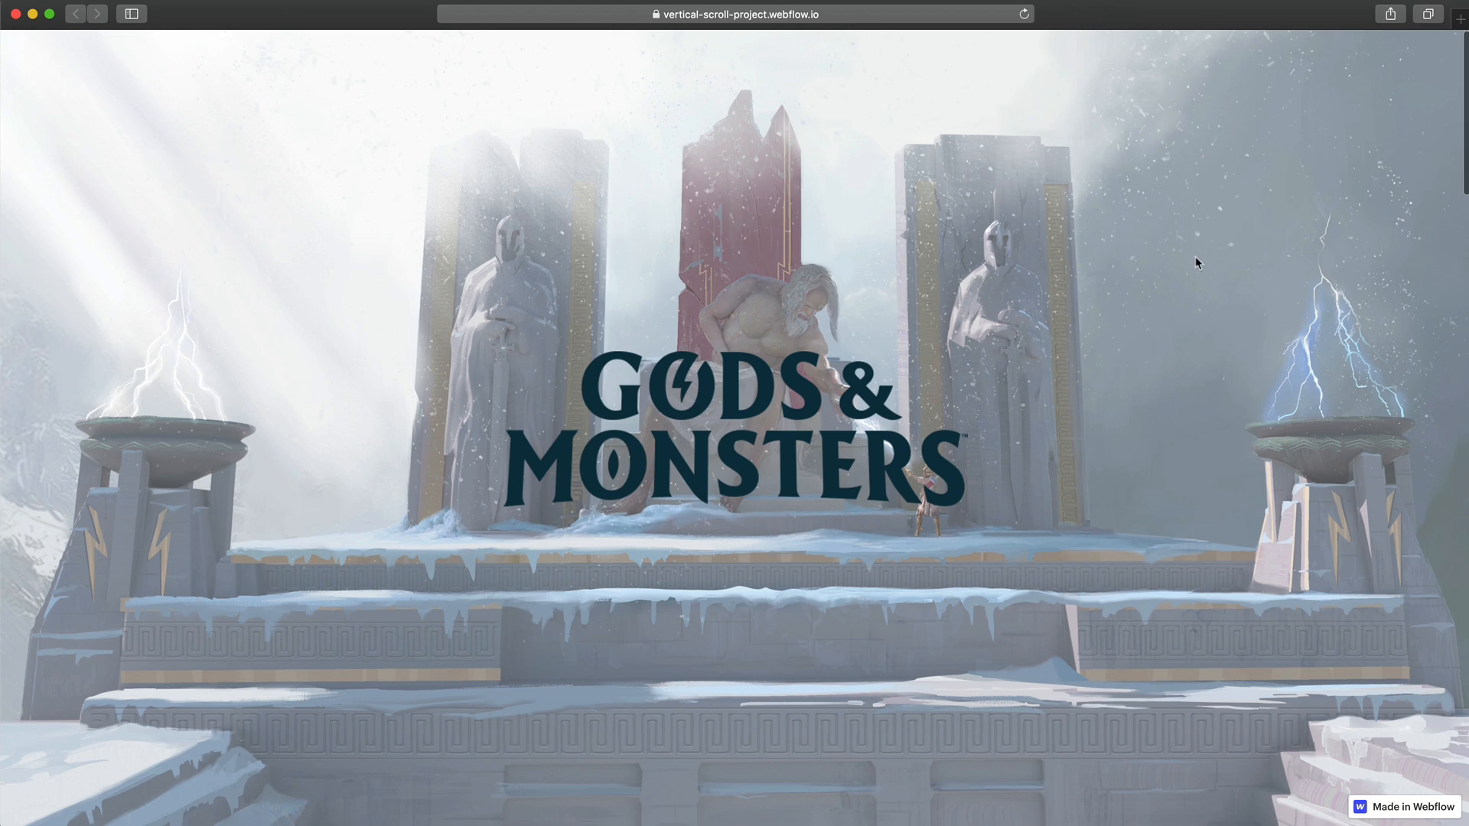
# - Create a new project from the Blank Site preset and open it in the Designer
pyautogui.scroll(-3)
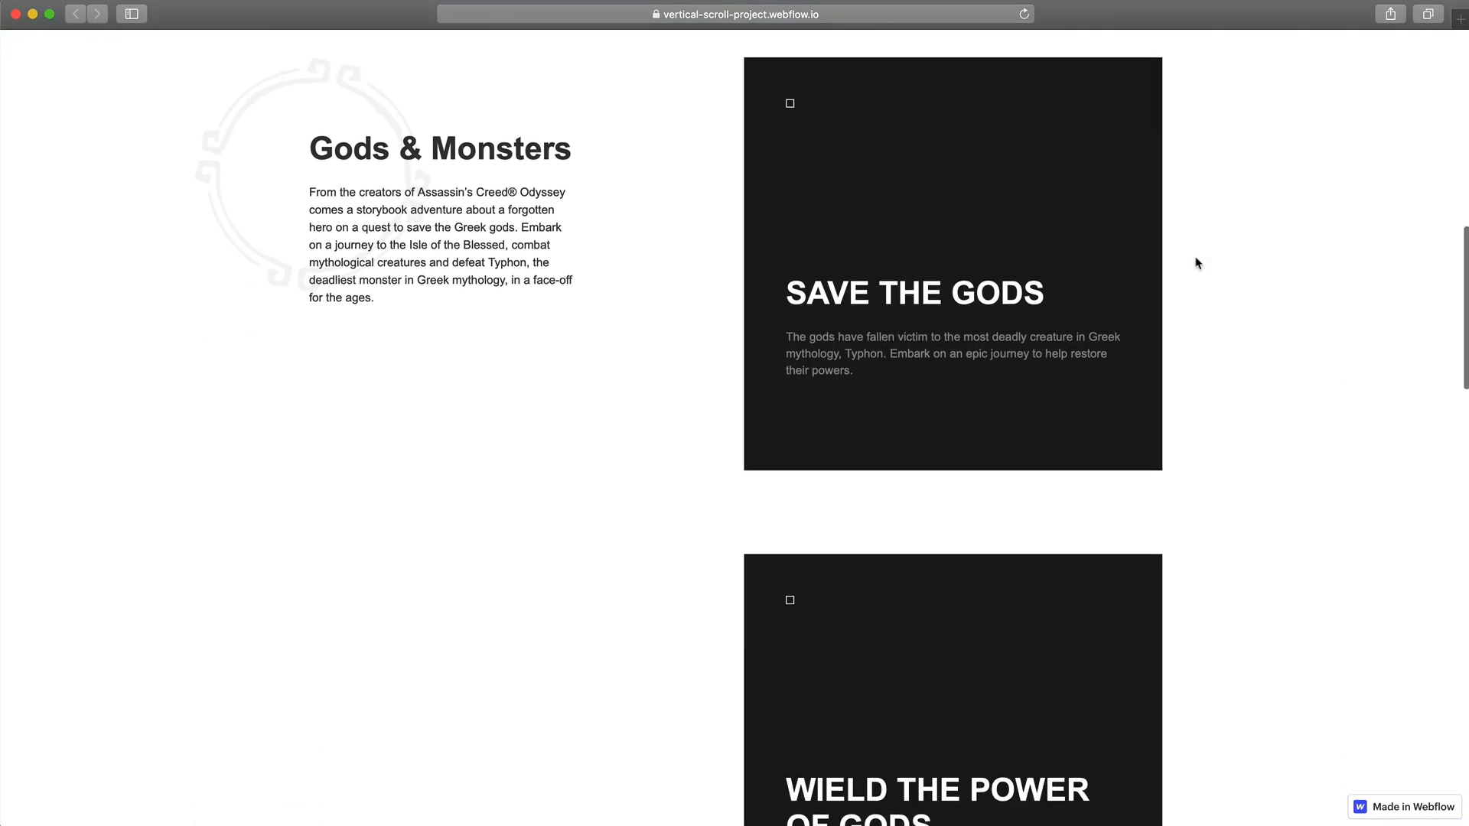
pyautogui.scroll(-3)
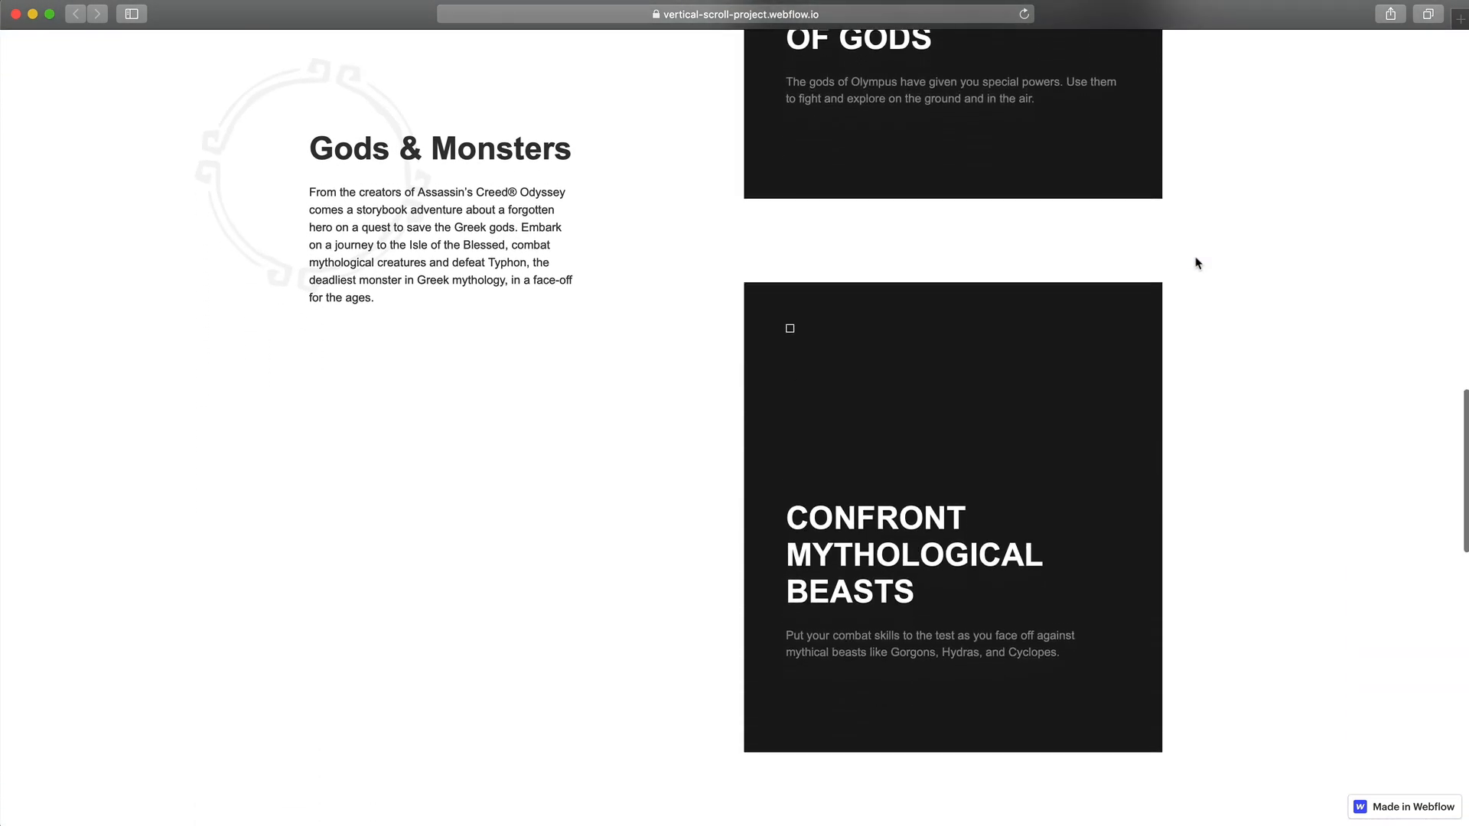
pyautogui.scroll(-3)
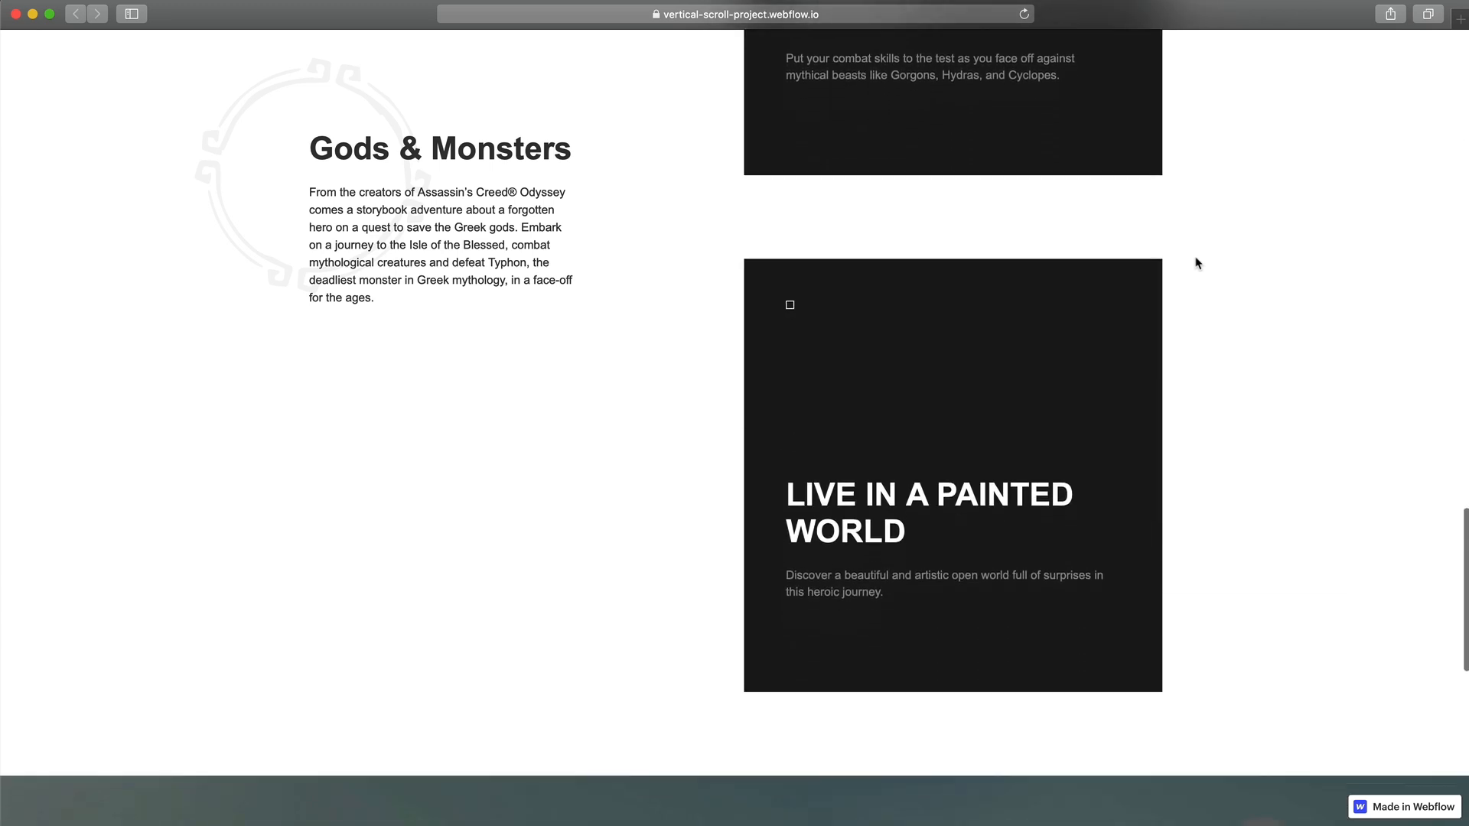
pyautogui.scroll(-3)
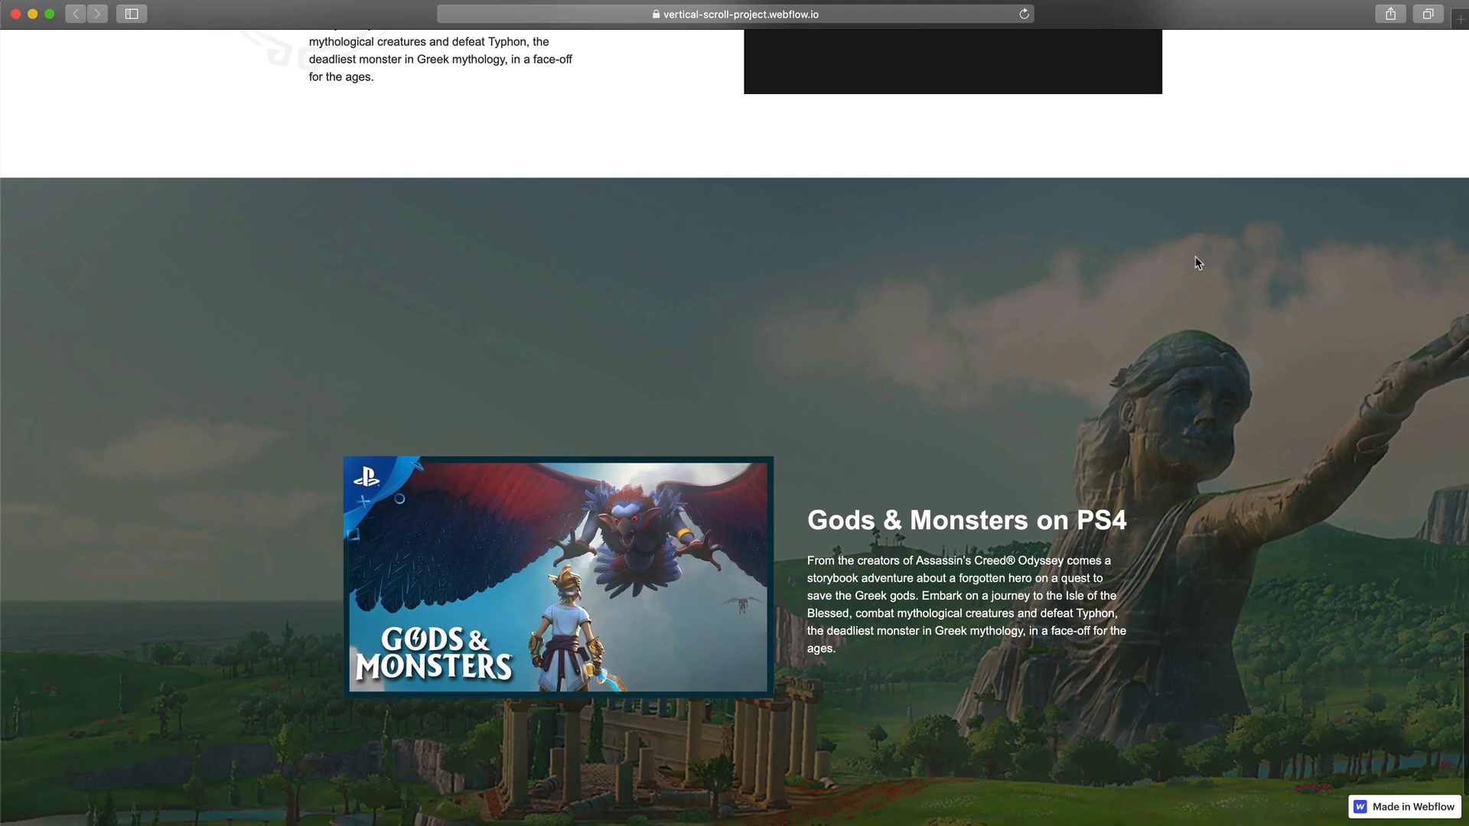
pyautogui.scroll(-3)
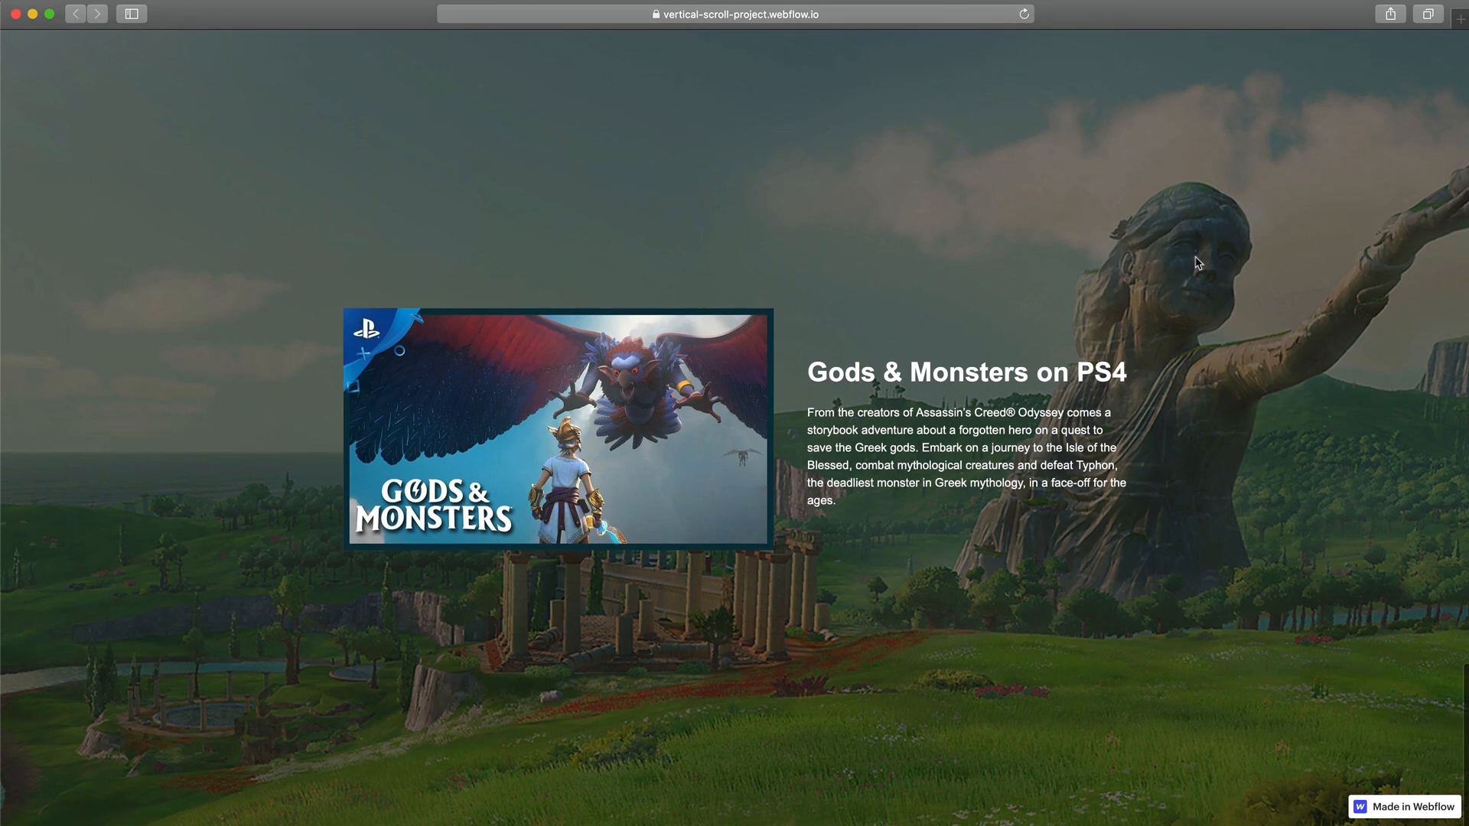
pyautogui.scroll(-3)
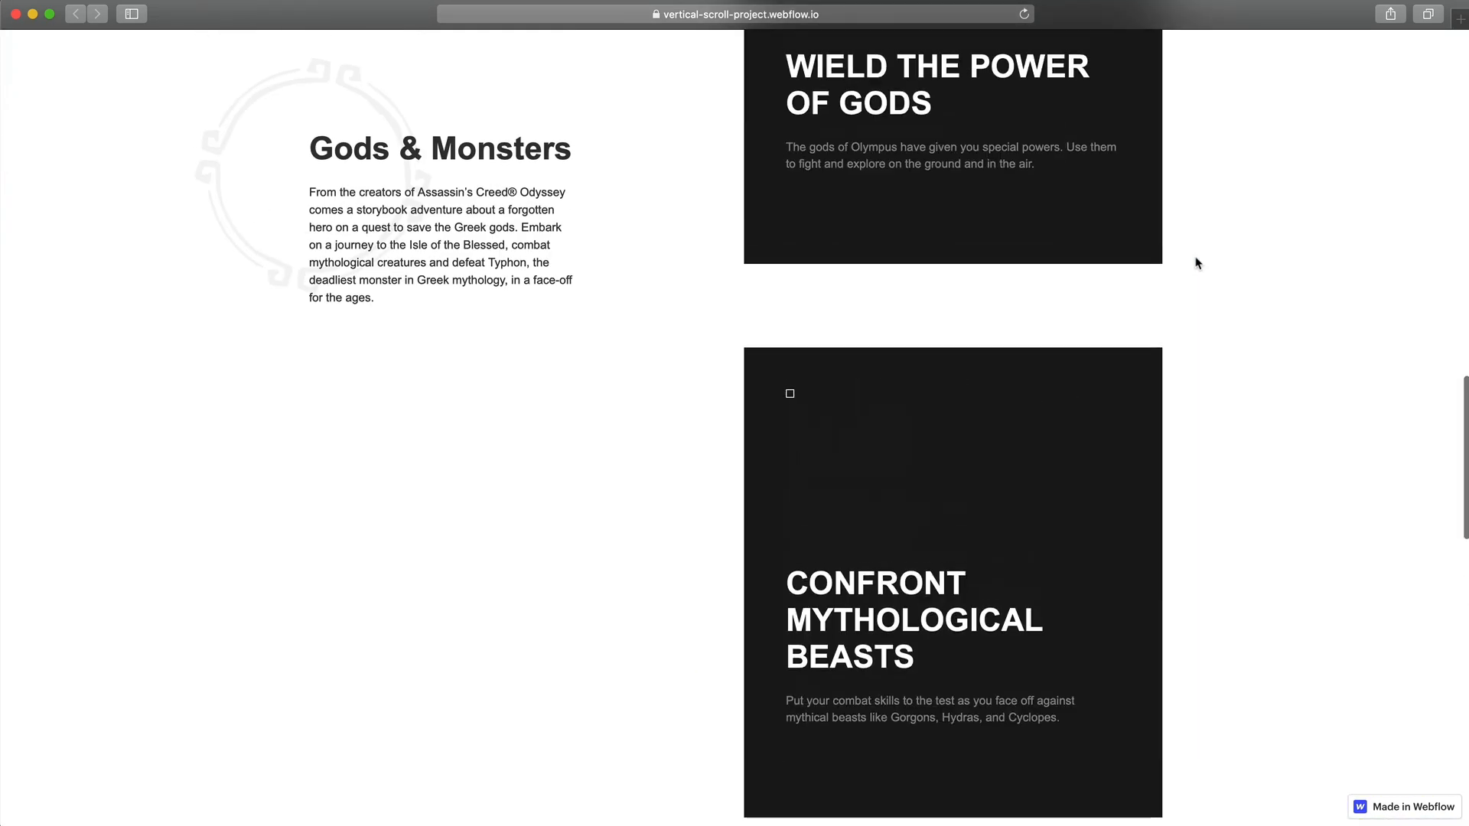
pyautogui.scroll(3)
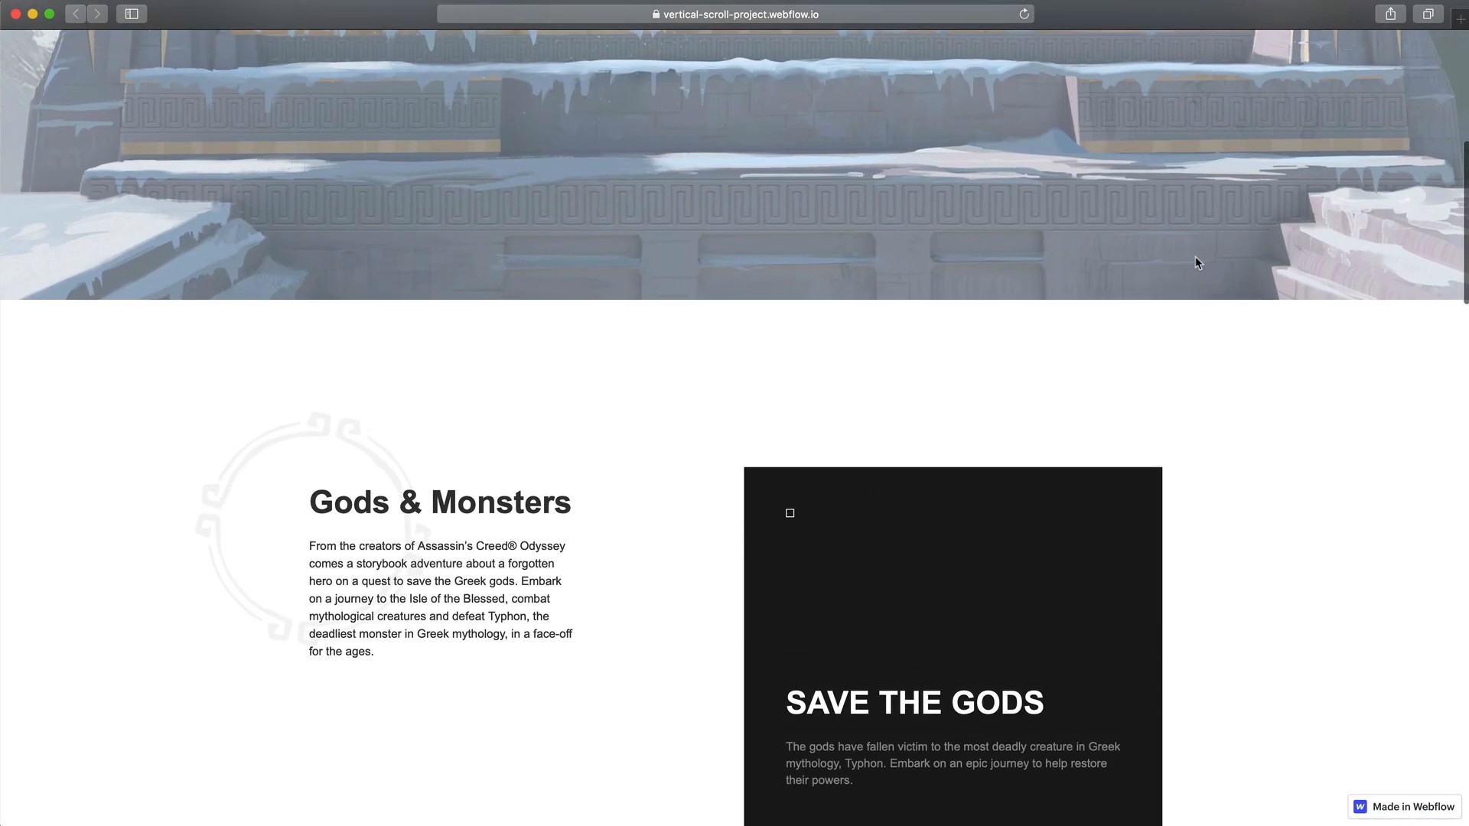
pyautogui.scroll(3)
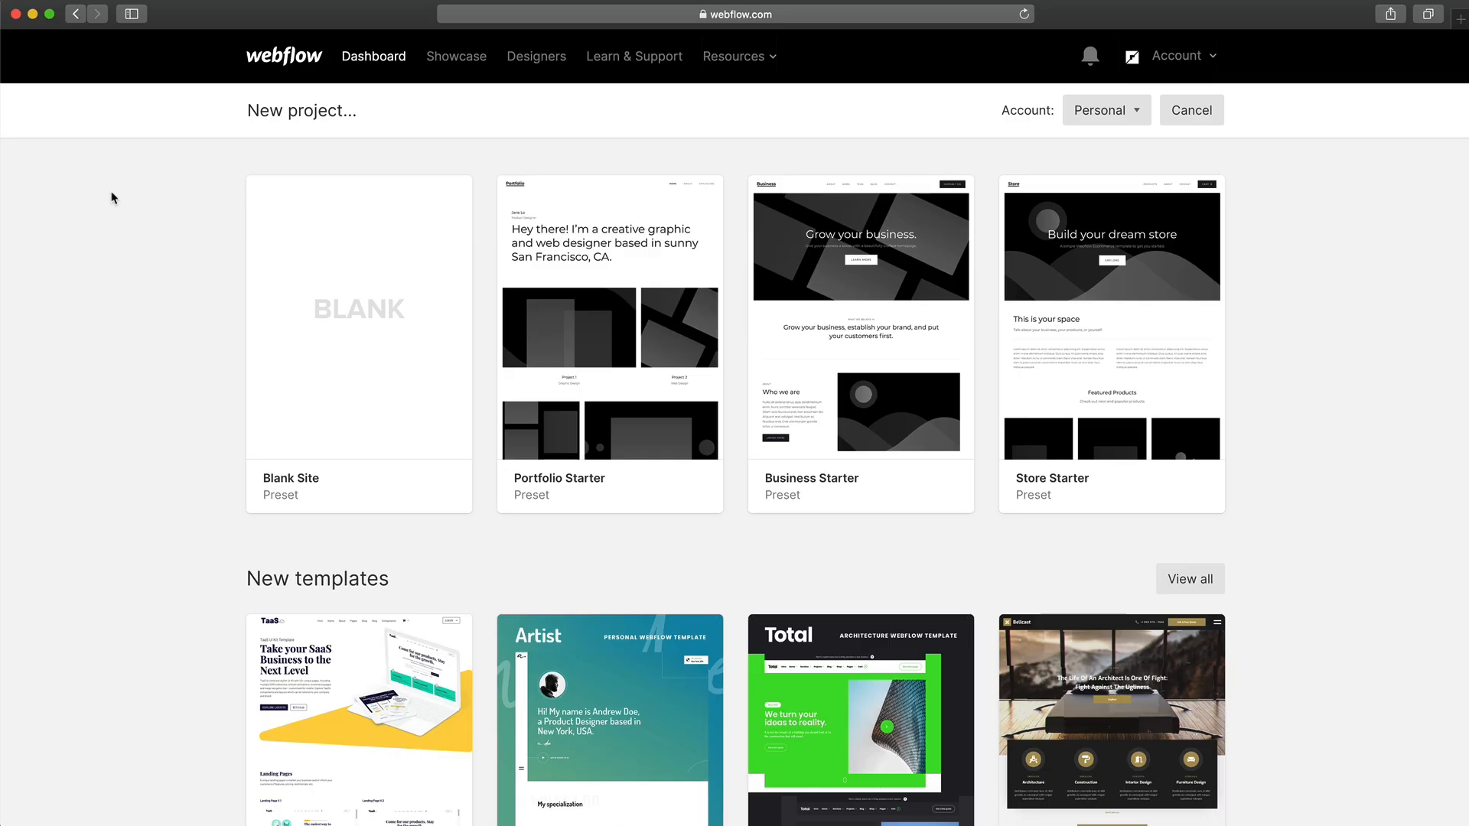
pyautogui.moveTo(148, 211)
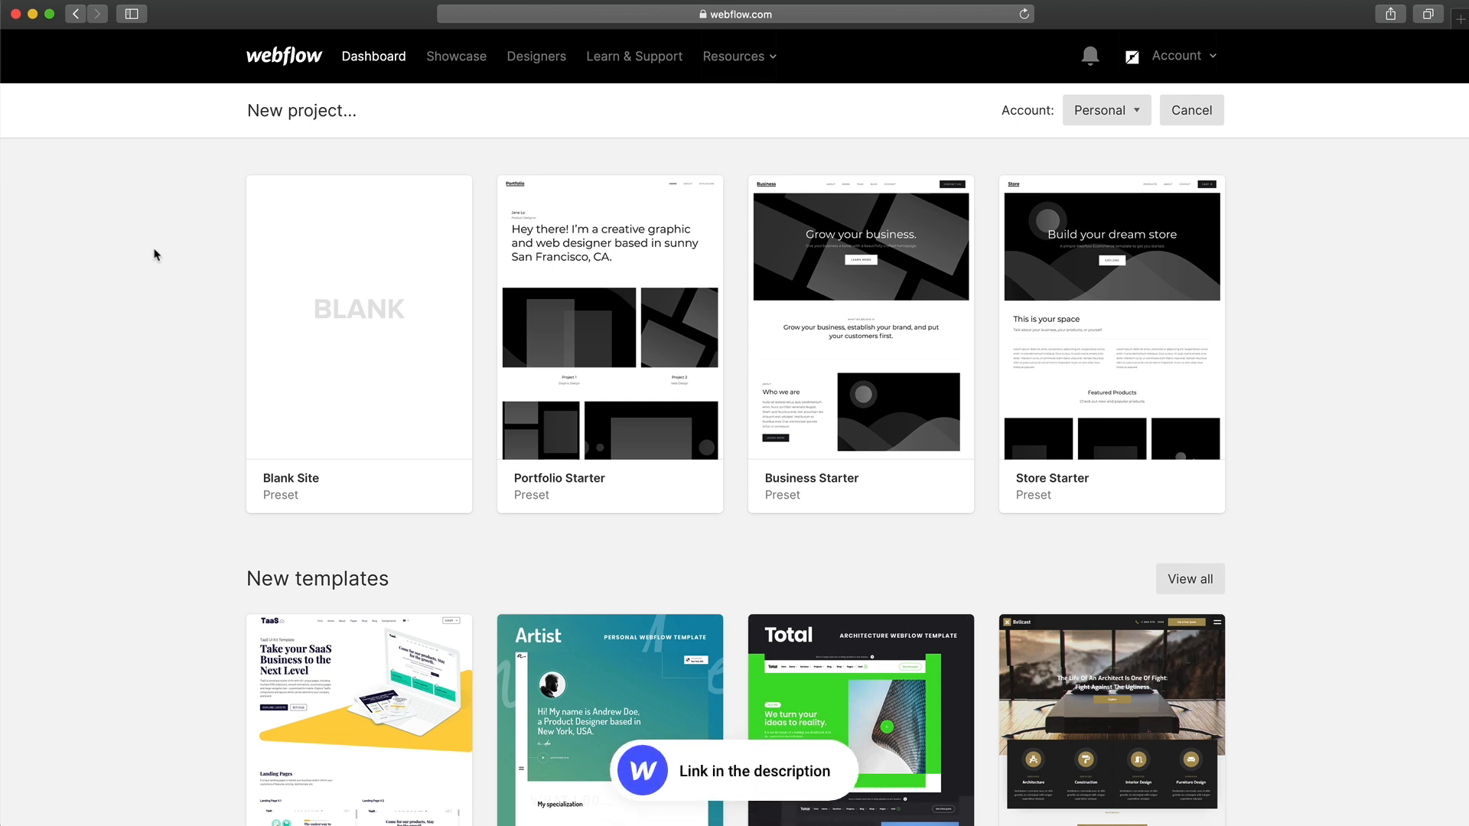
pyautogui.moveTo(150, 321)
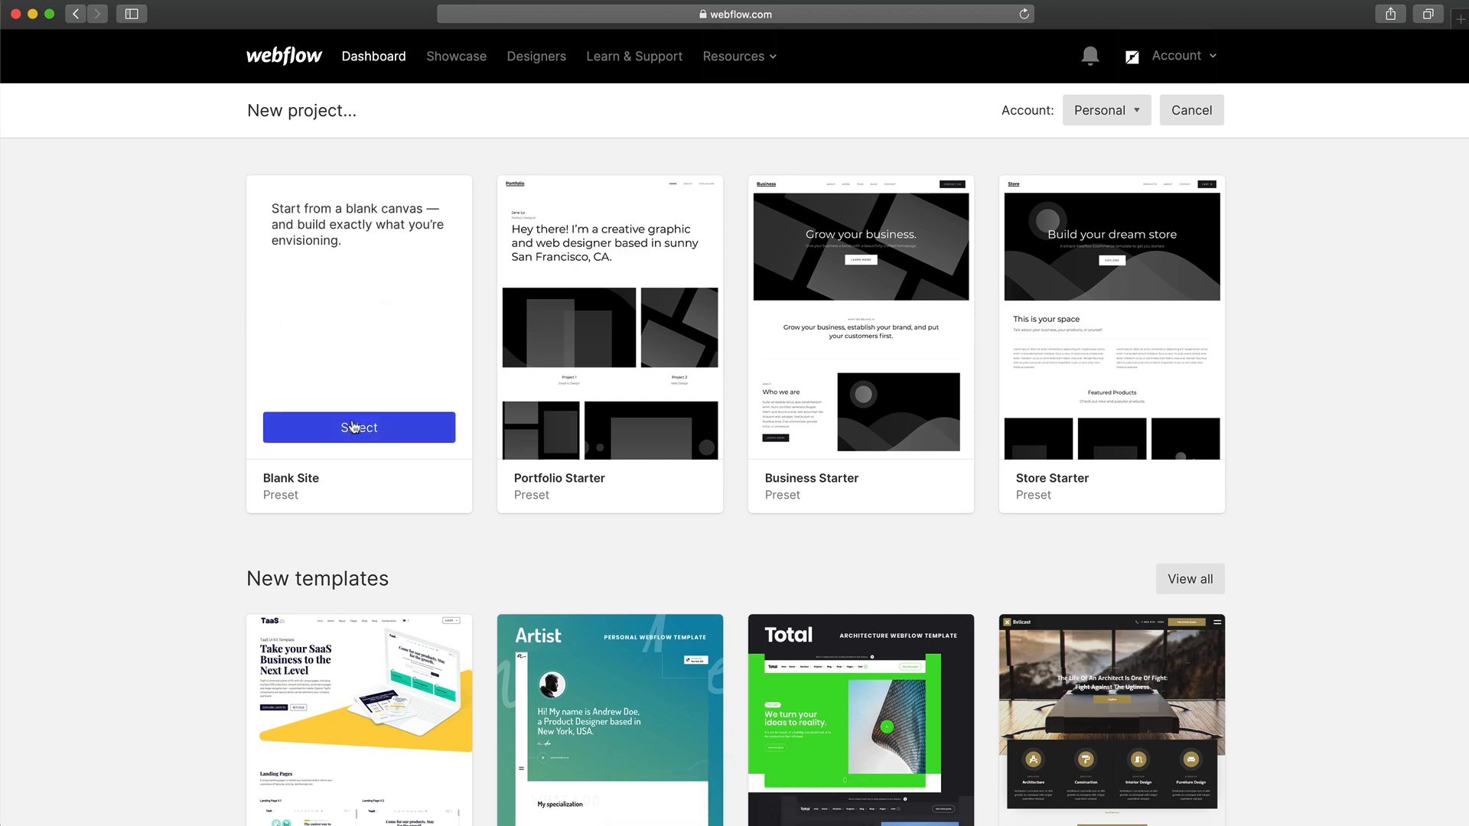
pyautogui.click(358, 426)
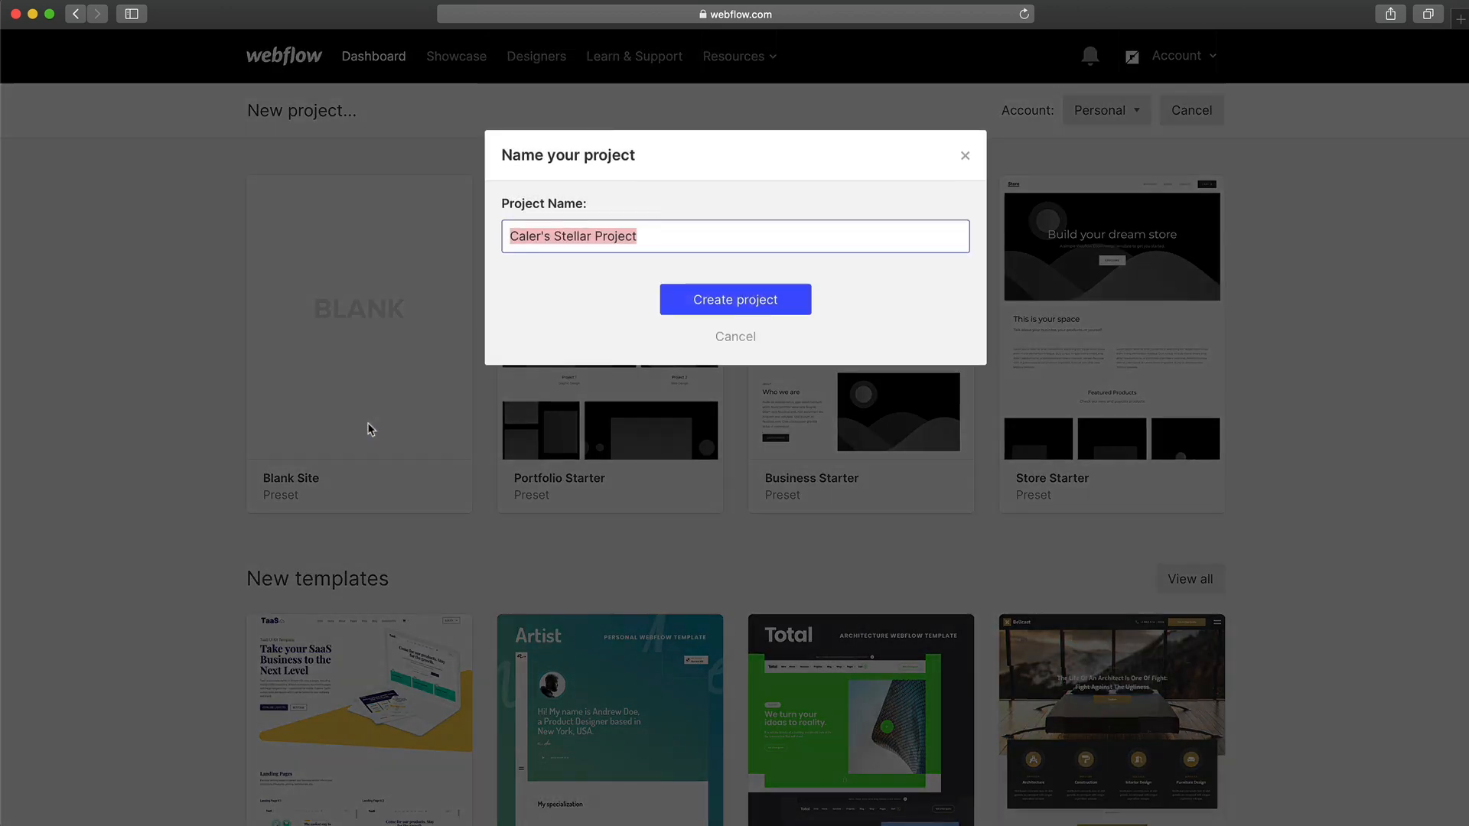
pyautogui.click(735, 299)
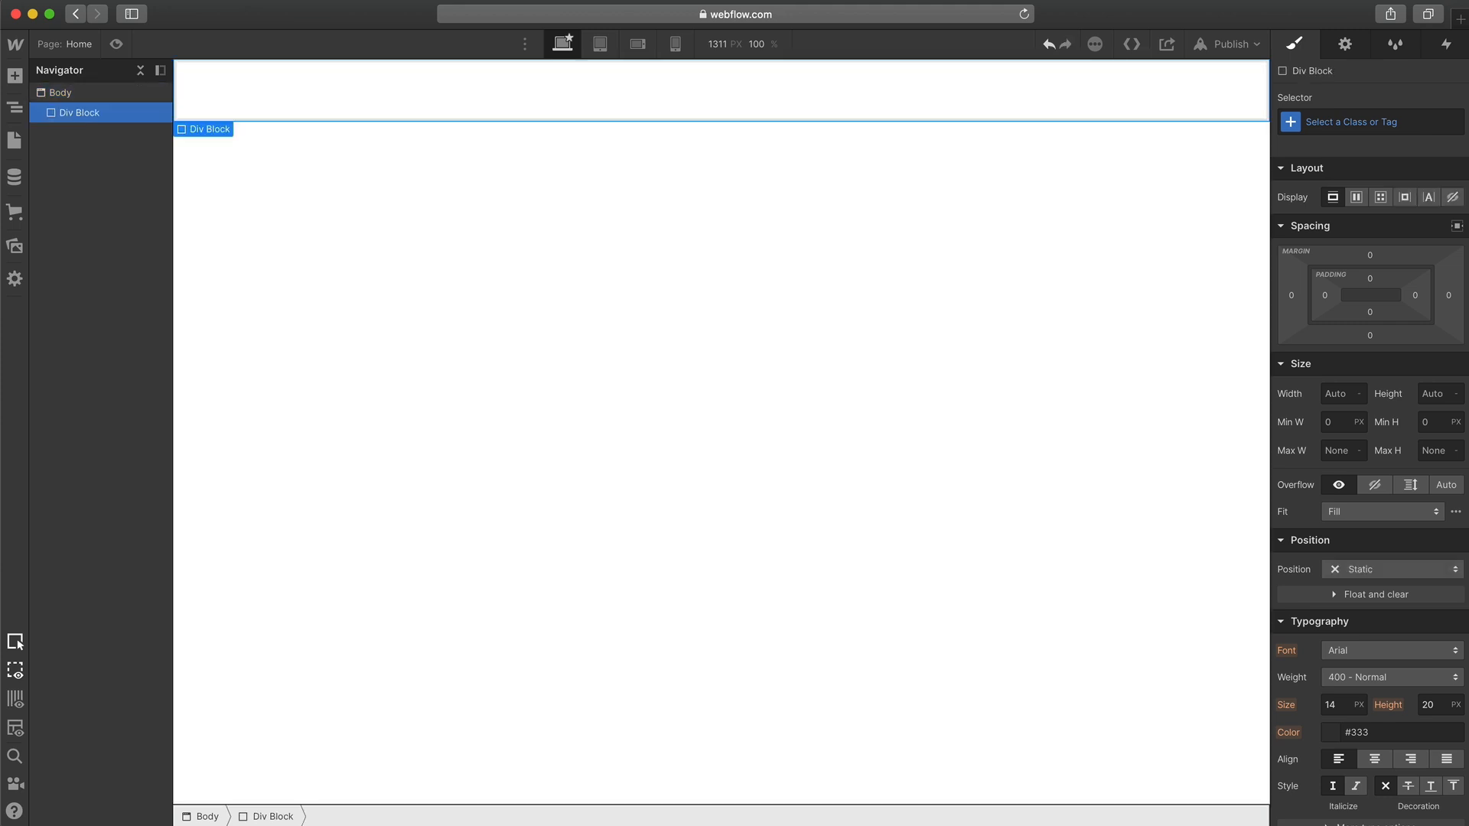
# - Class the div main-container with max width 1100, auto side margins and 40 px side padding
pyautogui.click(1367, 123)
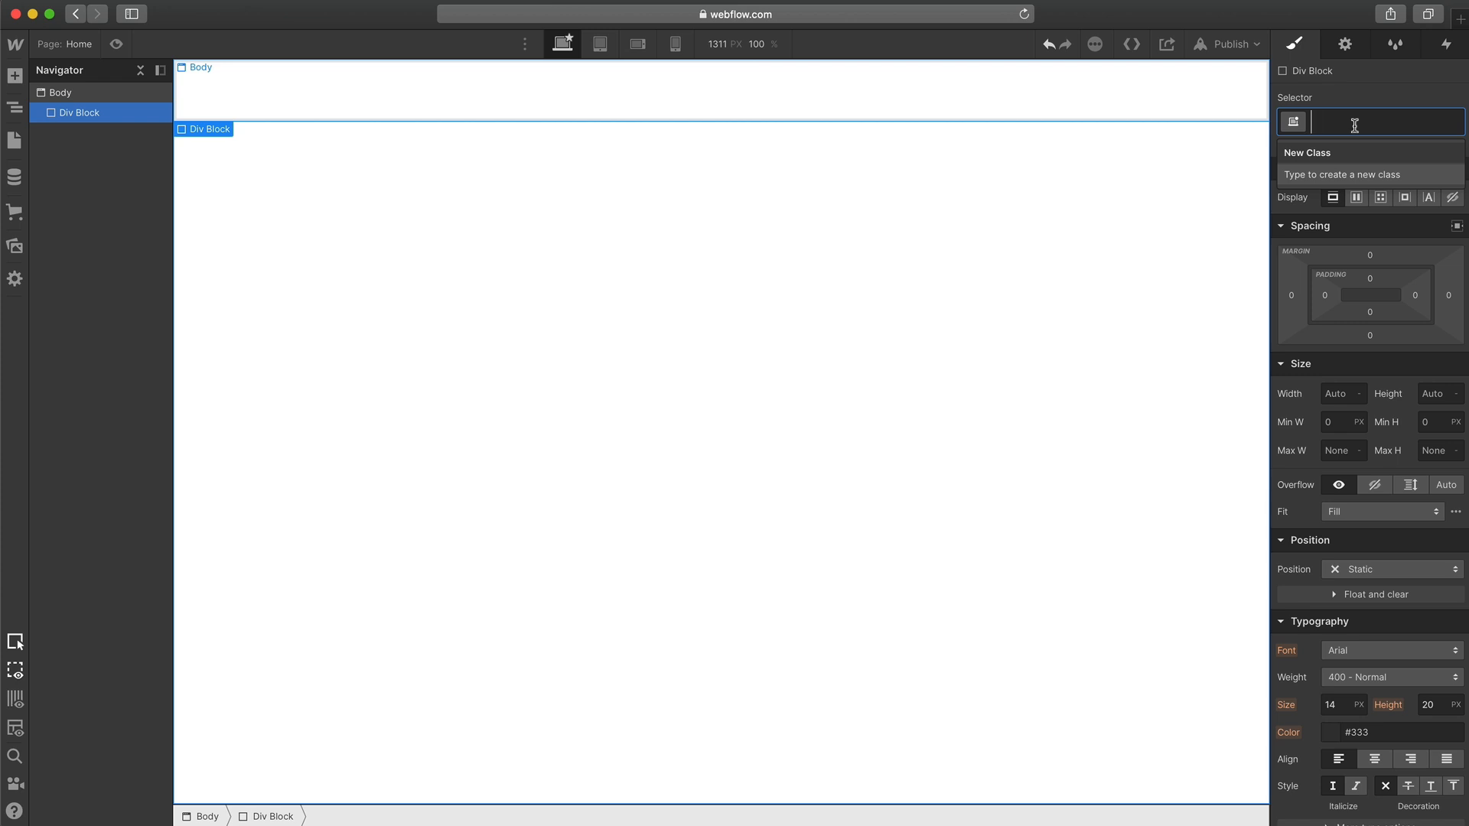
pyautogui.write('main-container')
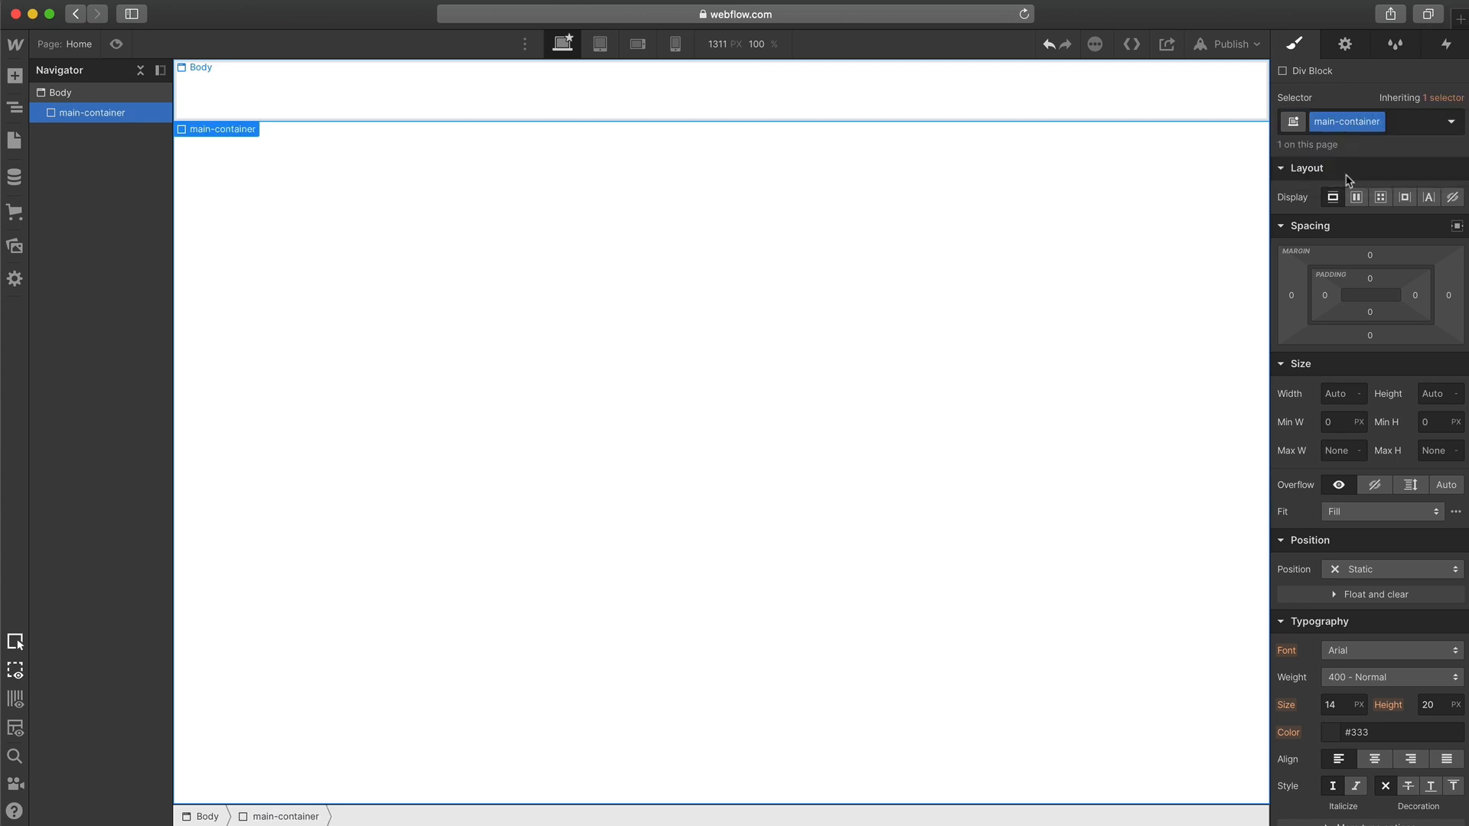
pyautogui.click(1340, 450)
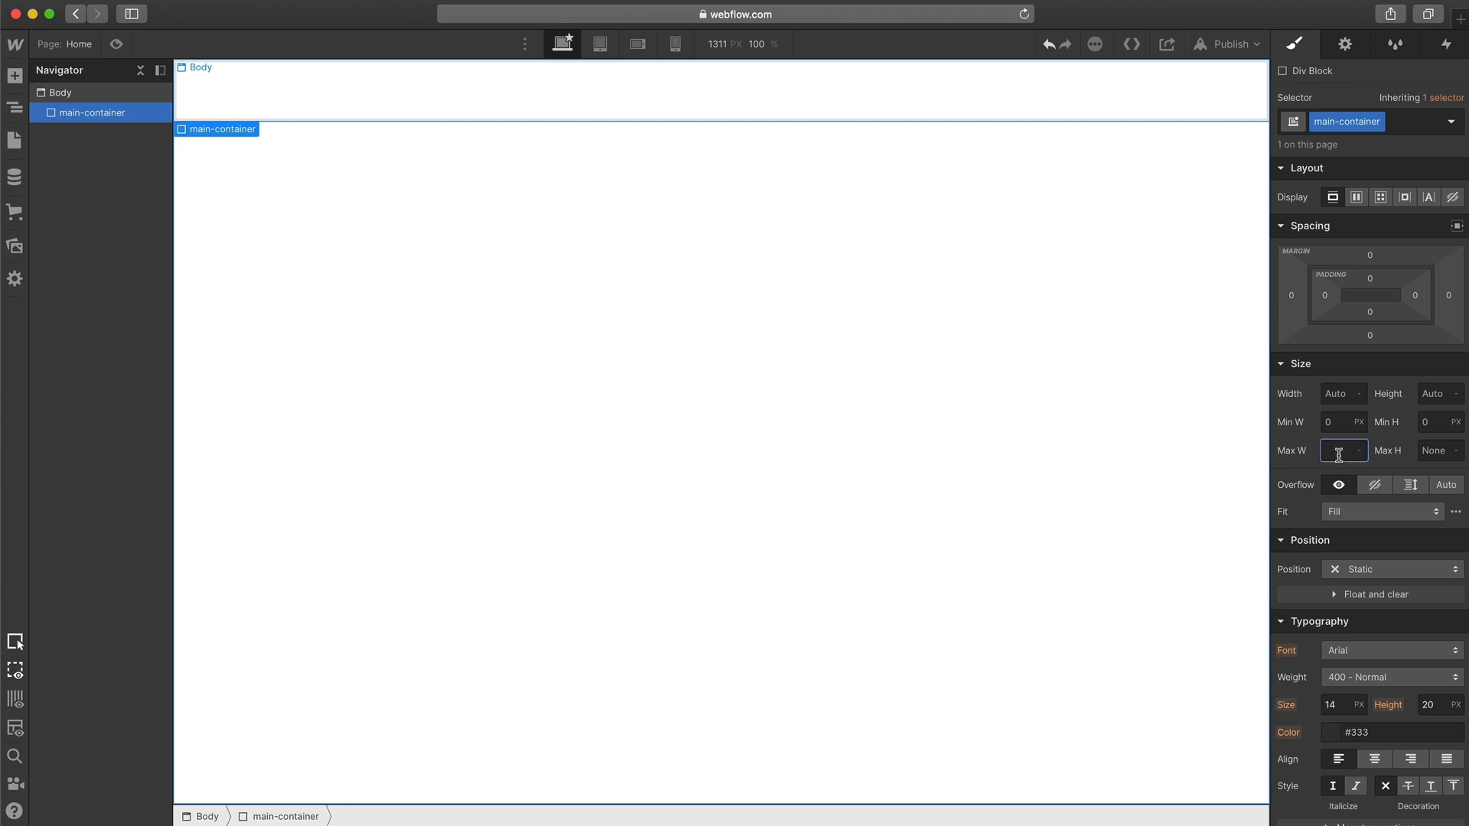
pyautogui.write('1100')
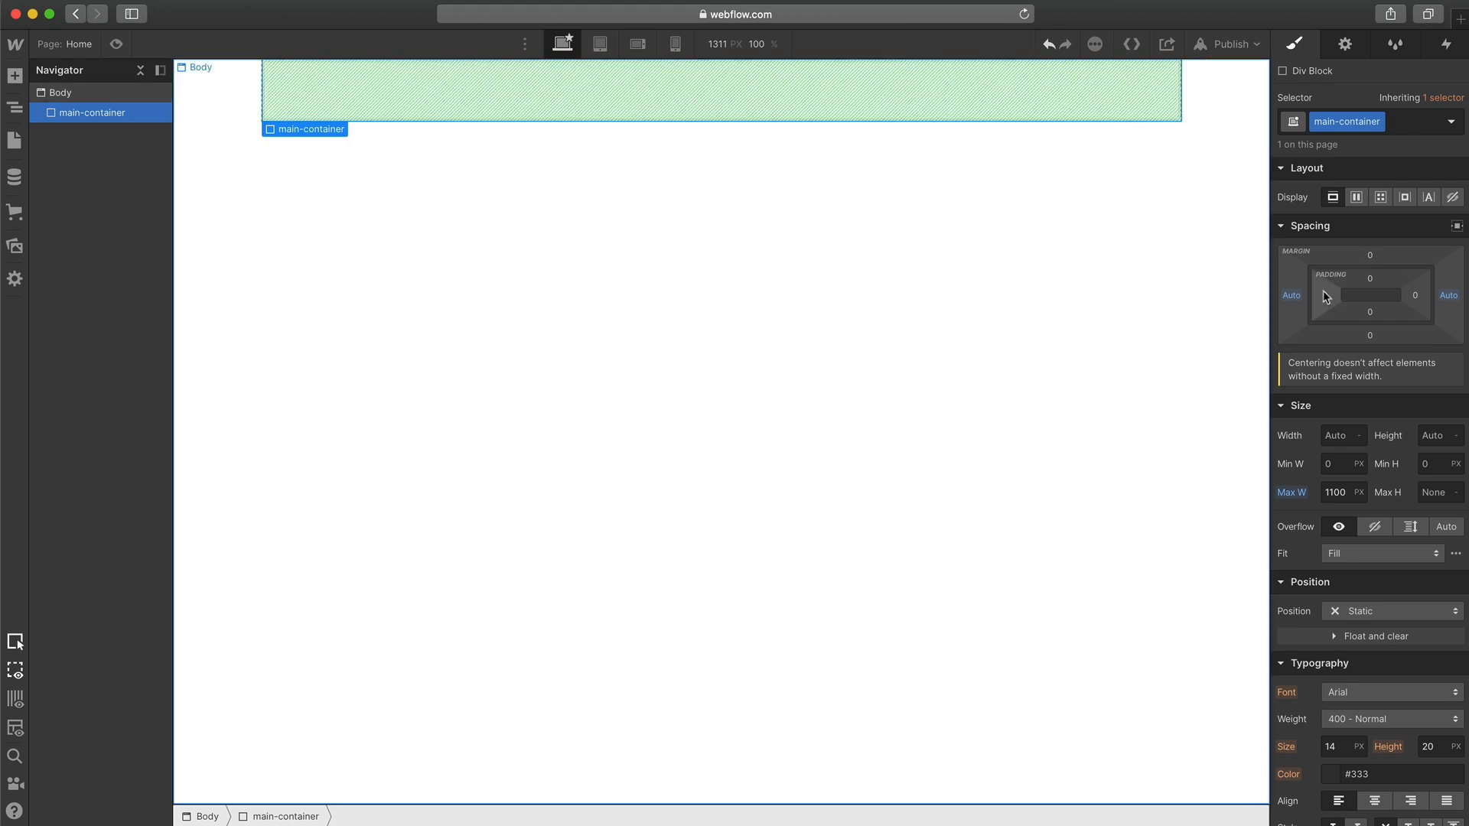
pyautogui.click(1367, 296)
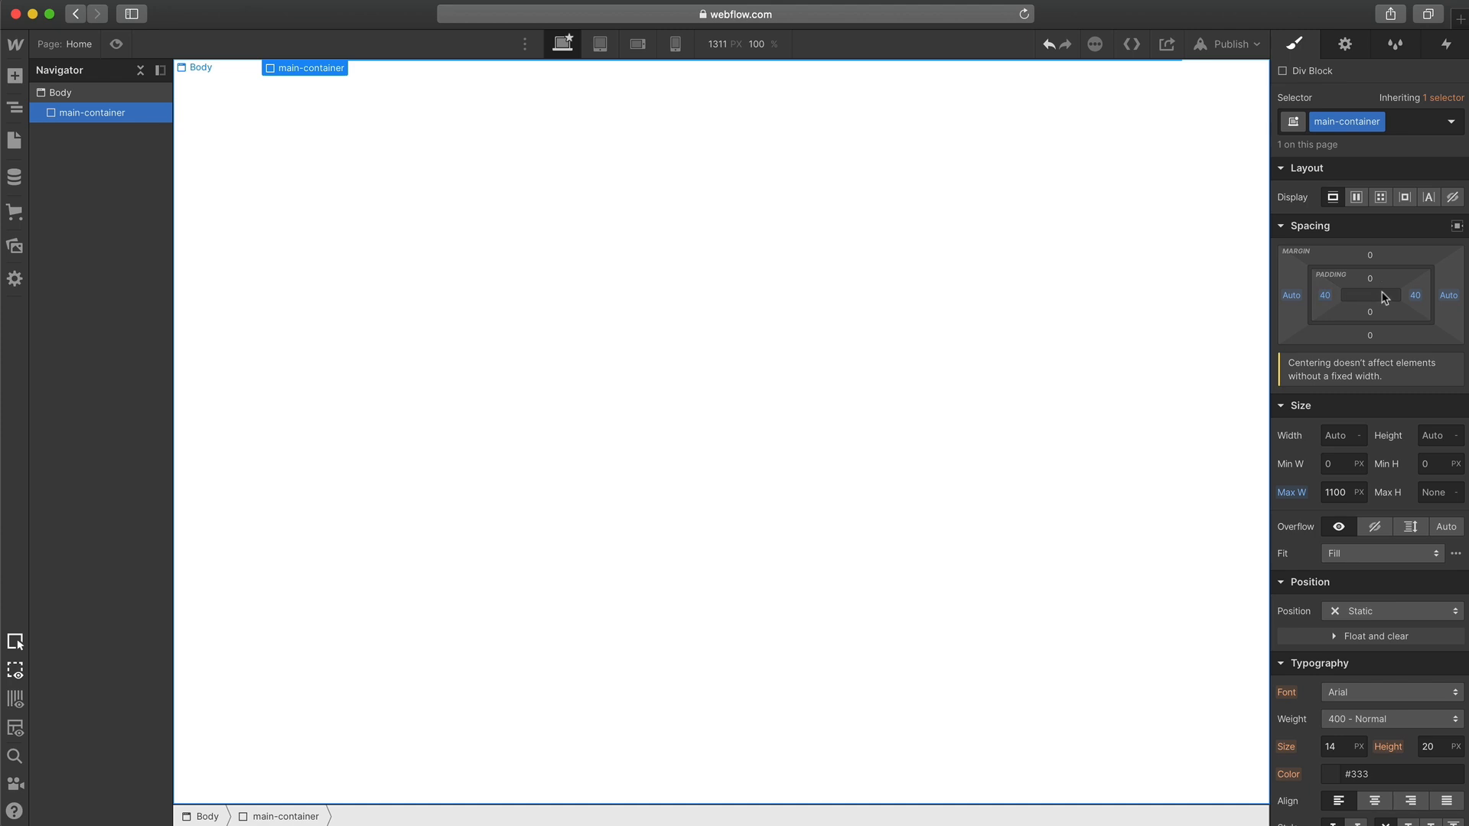
pyautogui.moveTo(1076, 335)
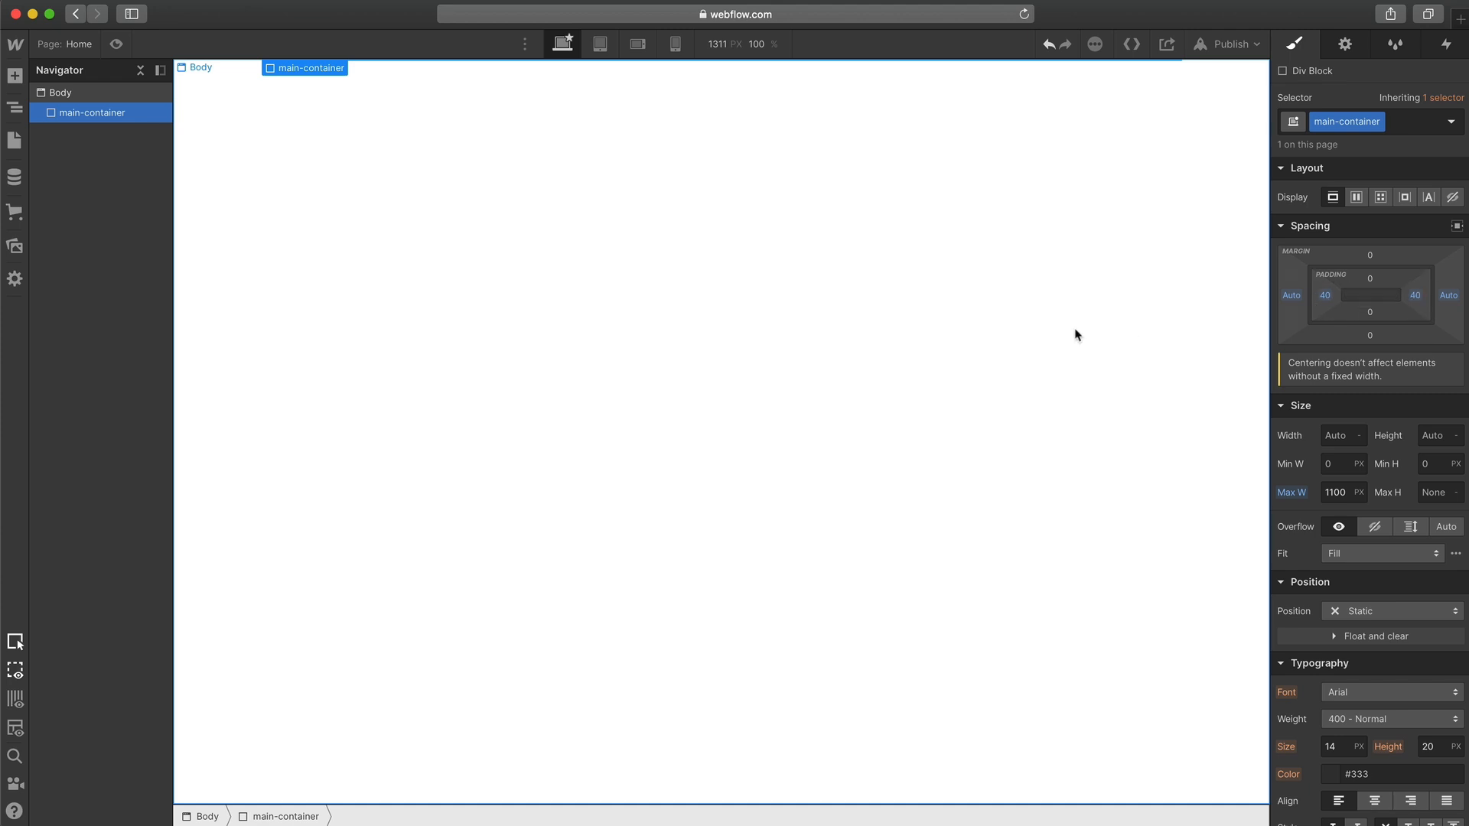
pyautogui.moveTo(1267, 263)
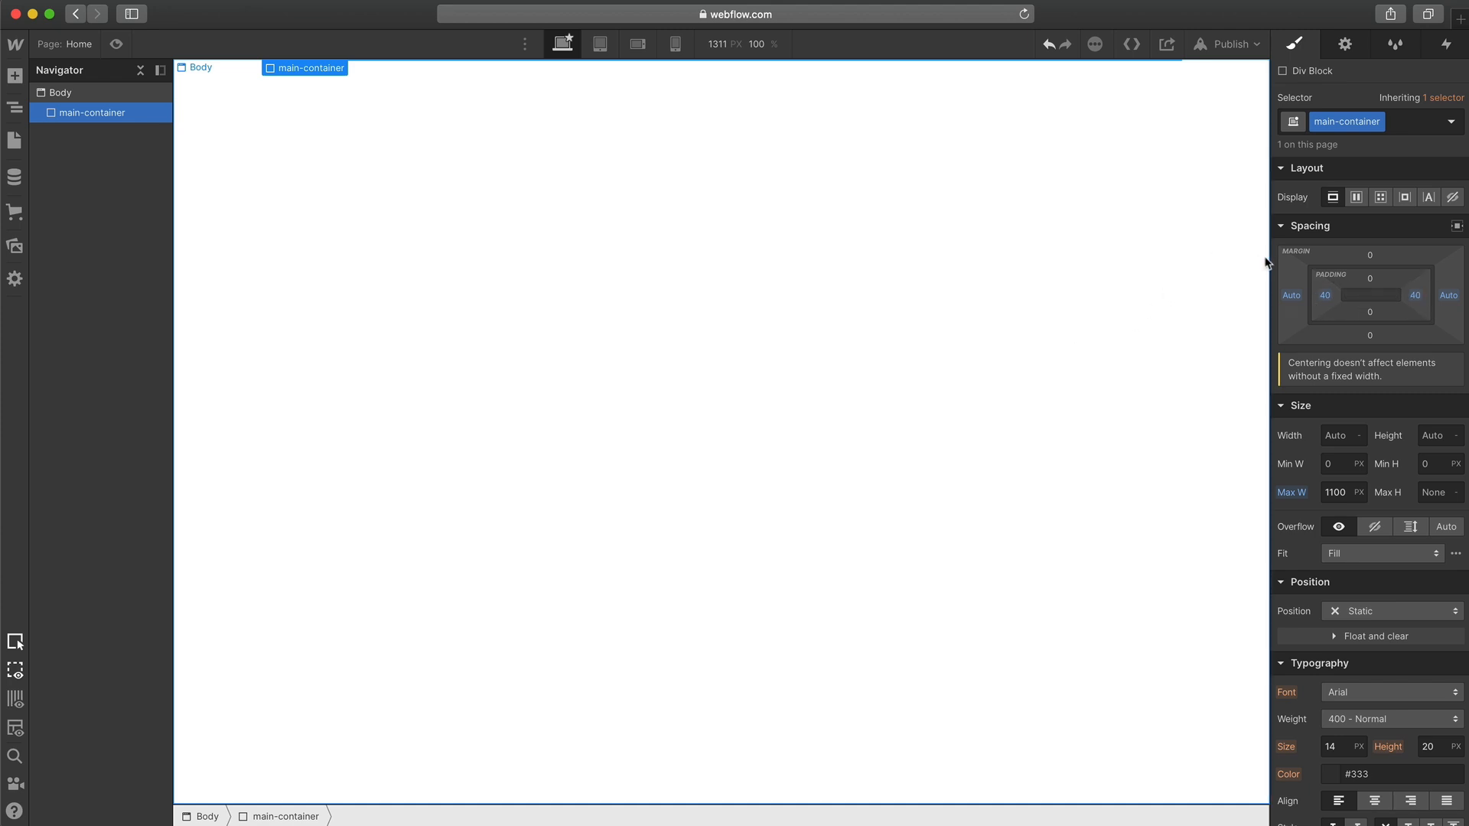
pyautogui.click(90, 112)
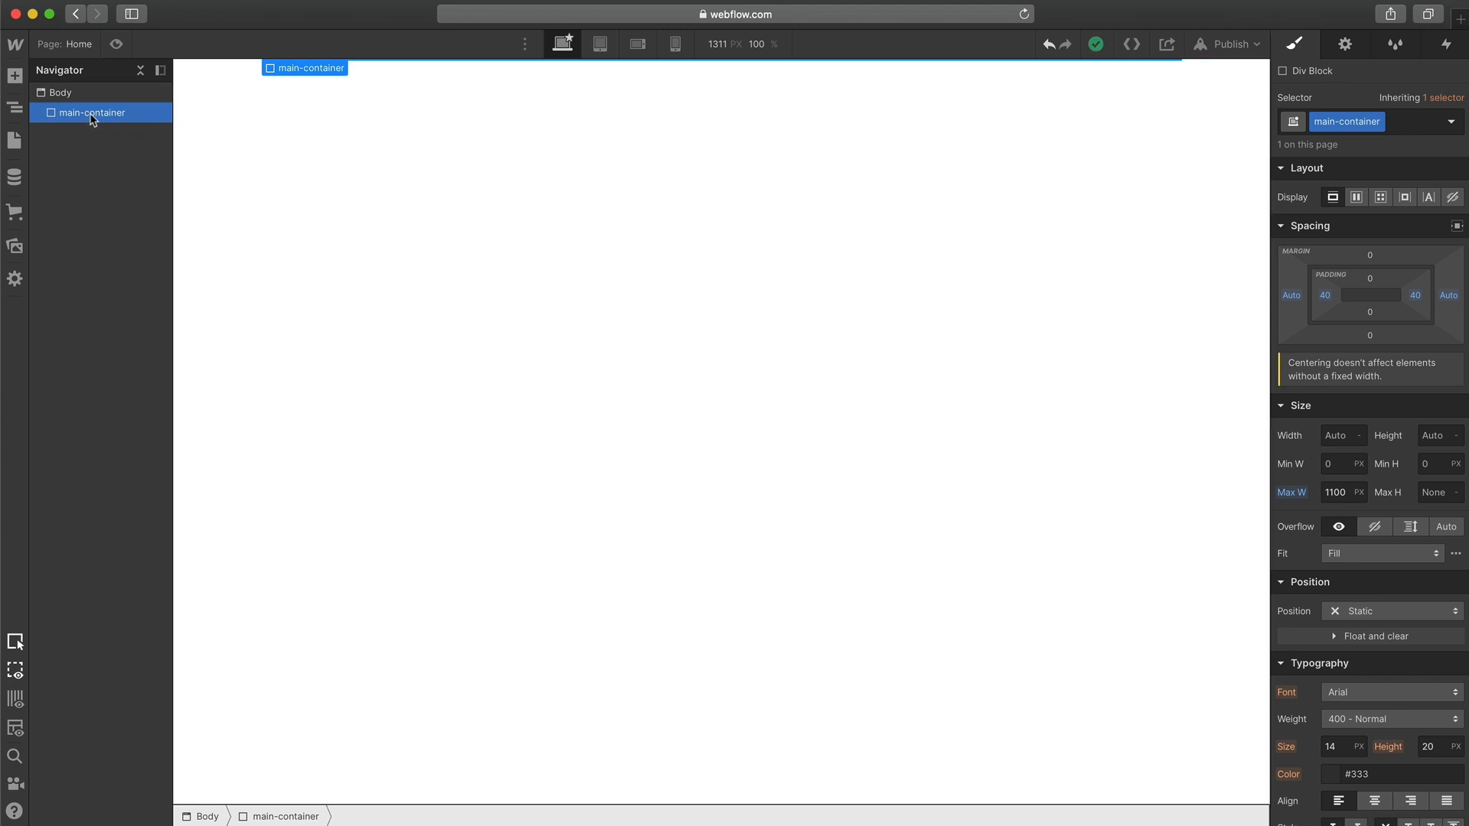
# - Add two Div Blocks inside main-container, classed left and right
pyautogui.write('div')
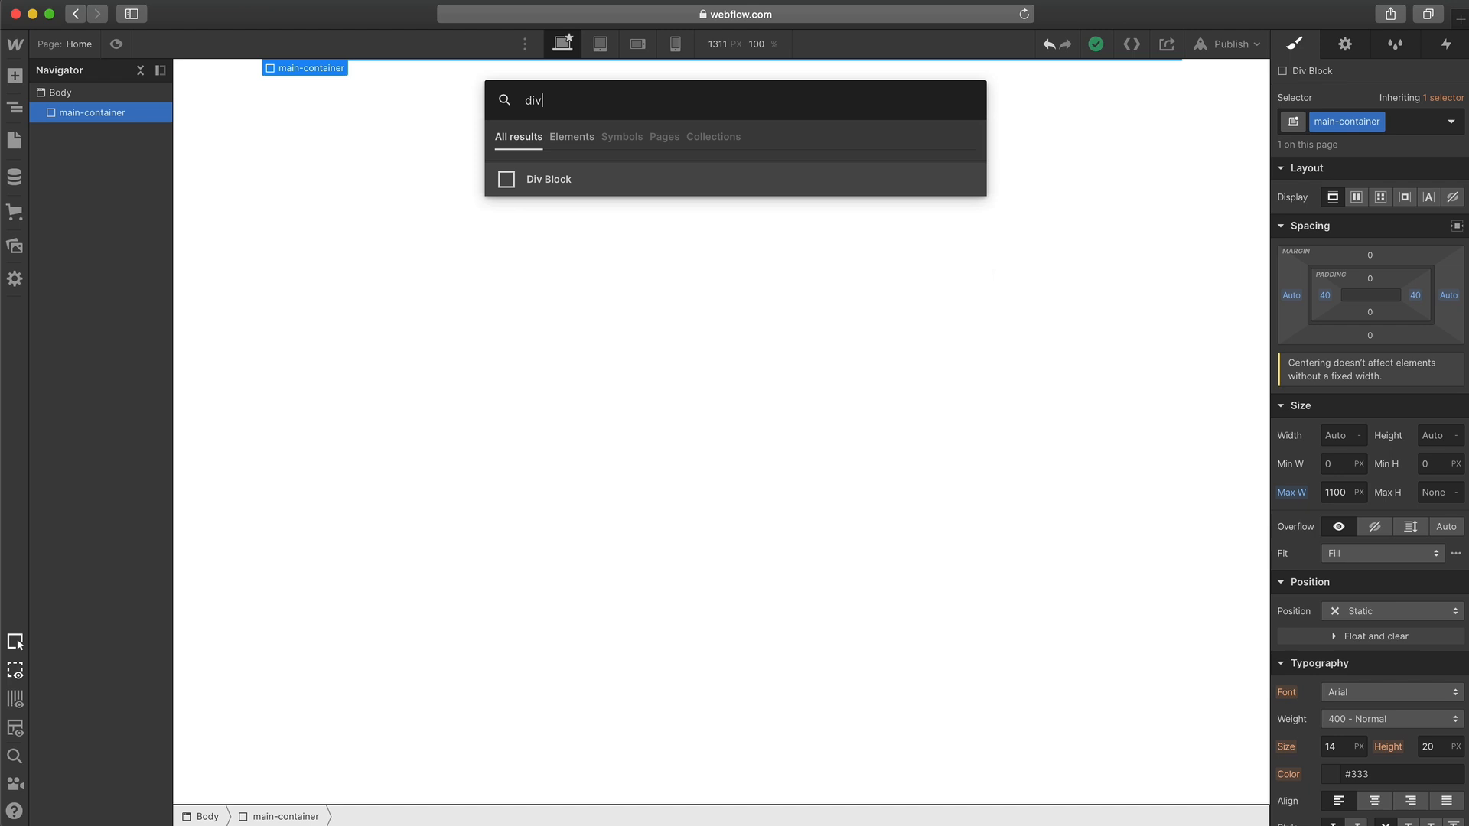
pyautogui.click(548, 179)
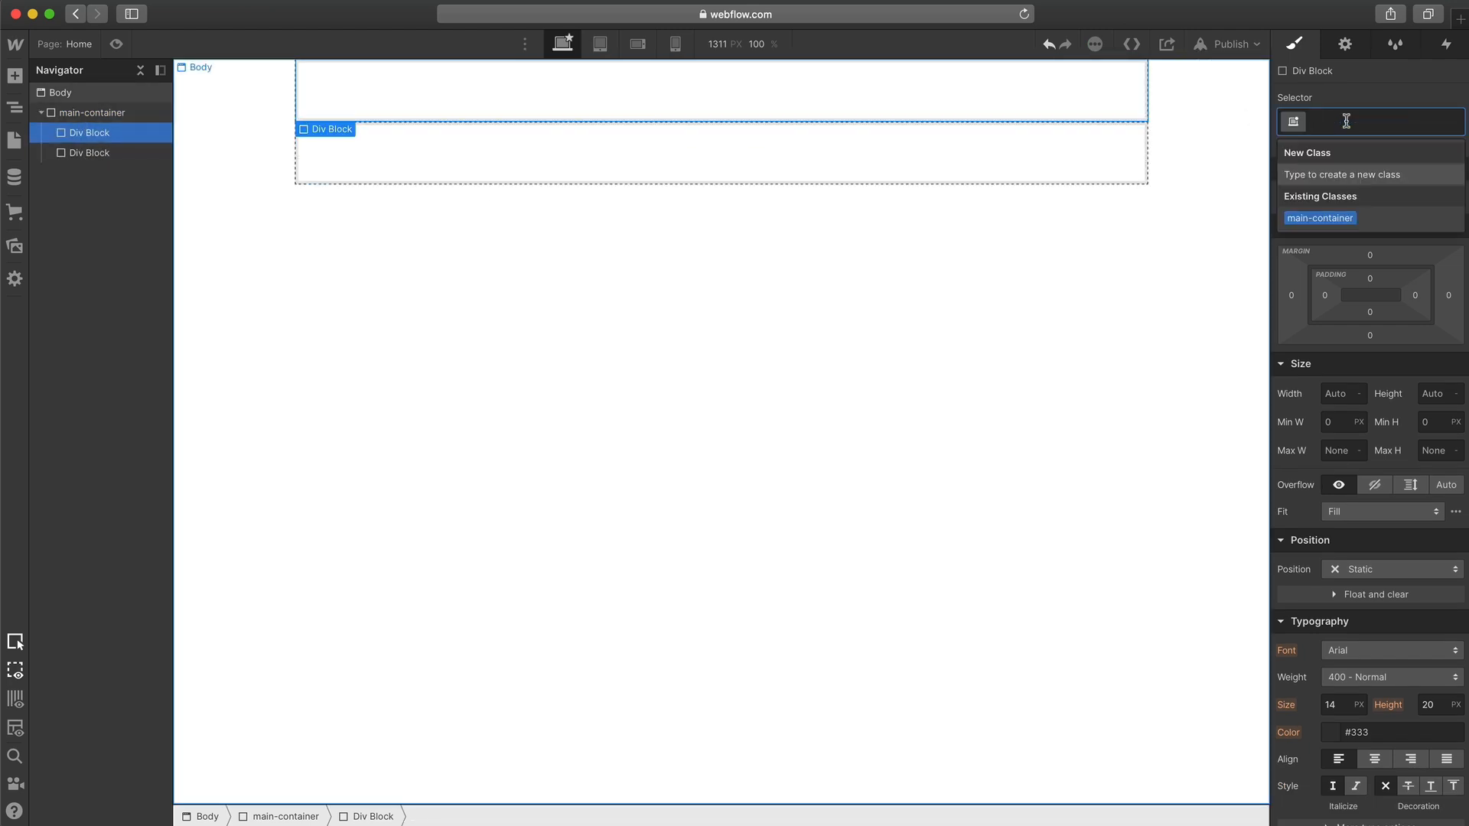
pyautogui.write('left')
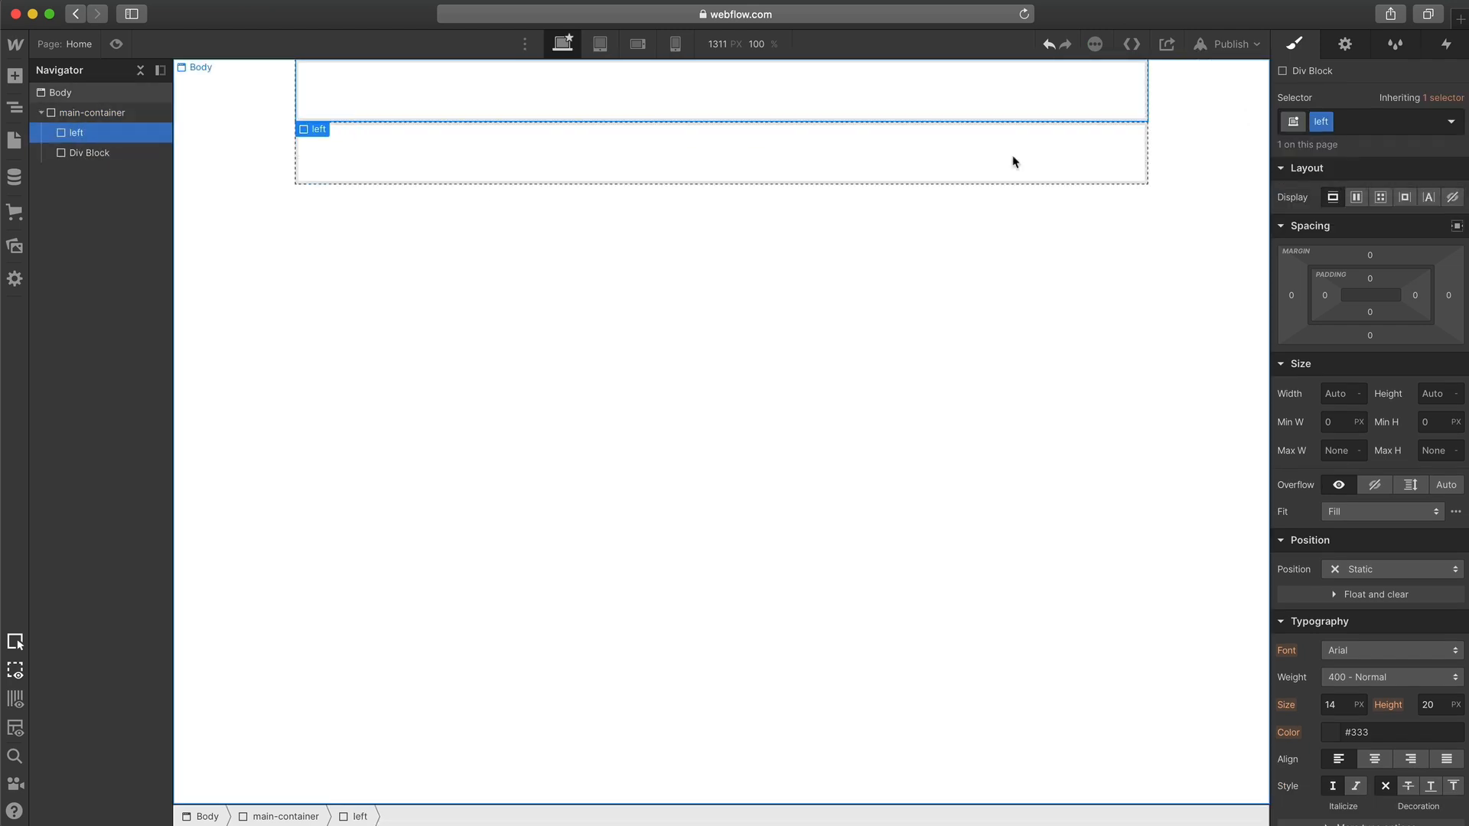
pyautogui.click(88, 151)
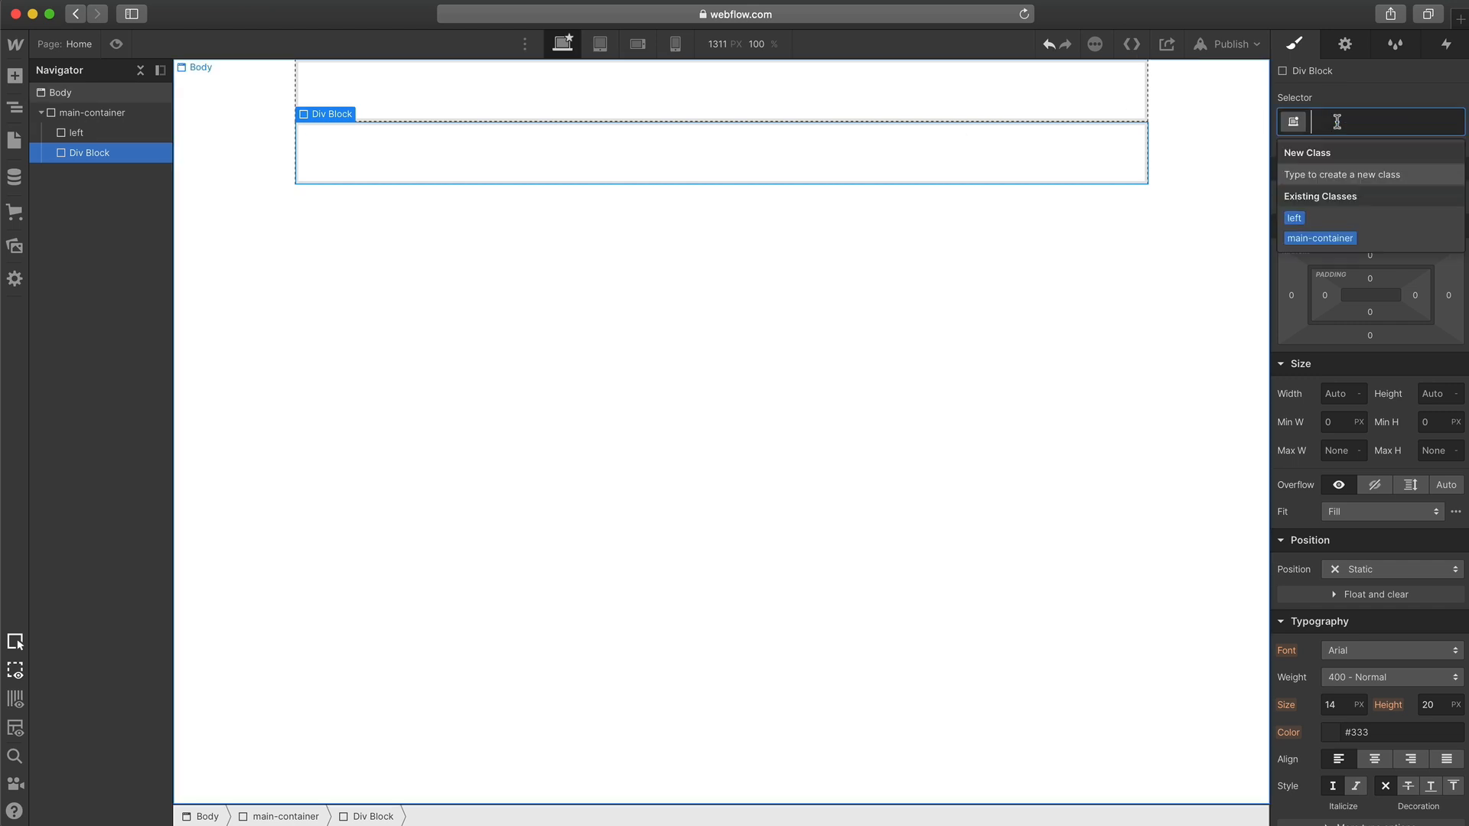
pyautogui.click(92, 112)
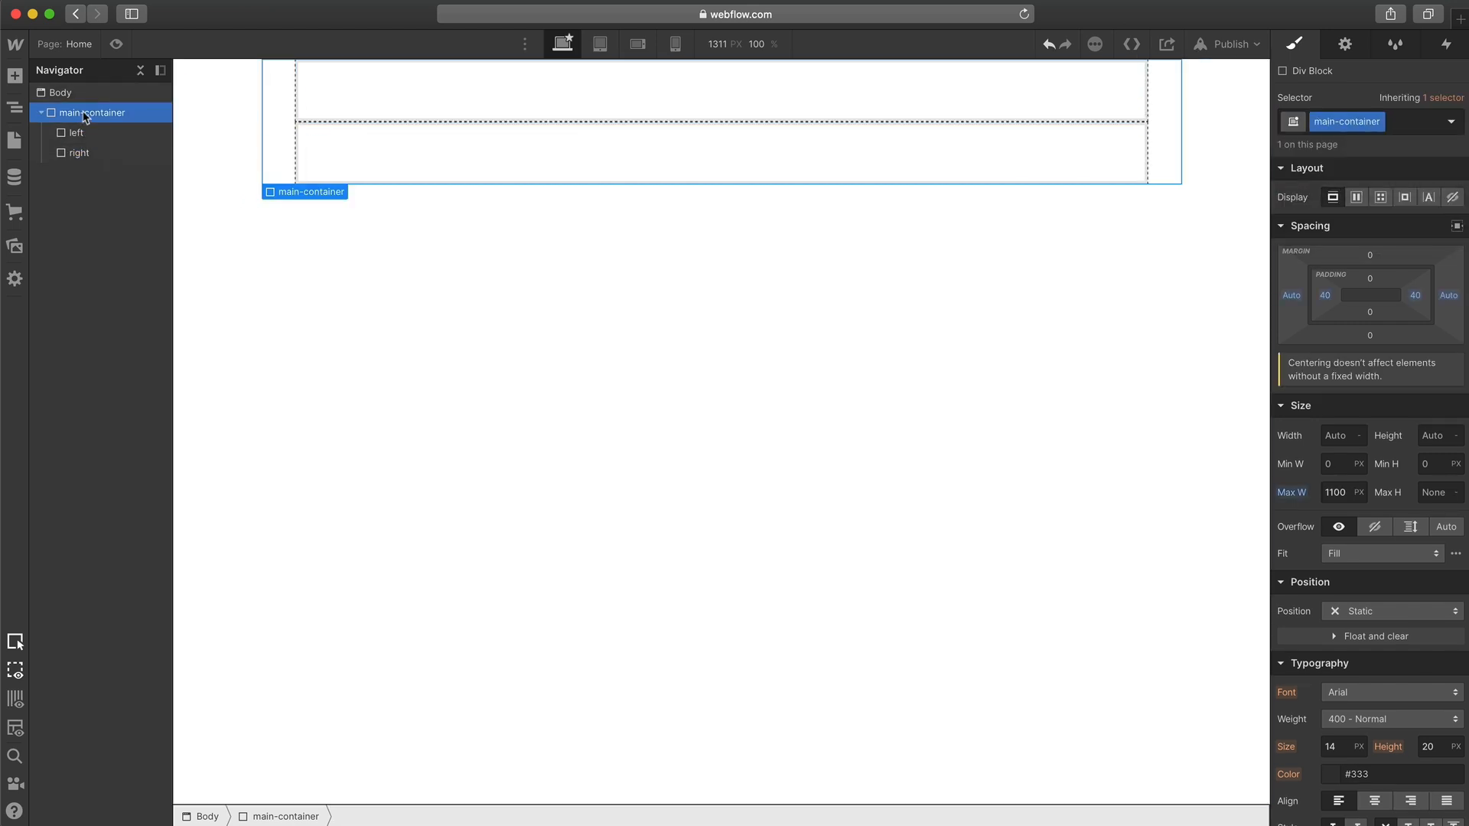
# - Make main-container flex, aligned top with space-between justification
pyautogui.click(1357, 198)
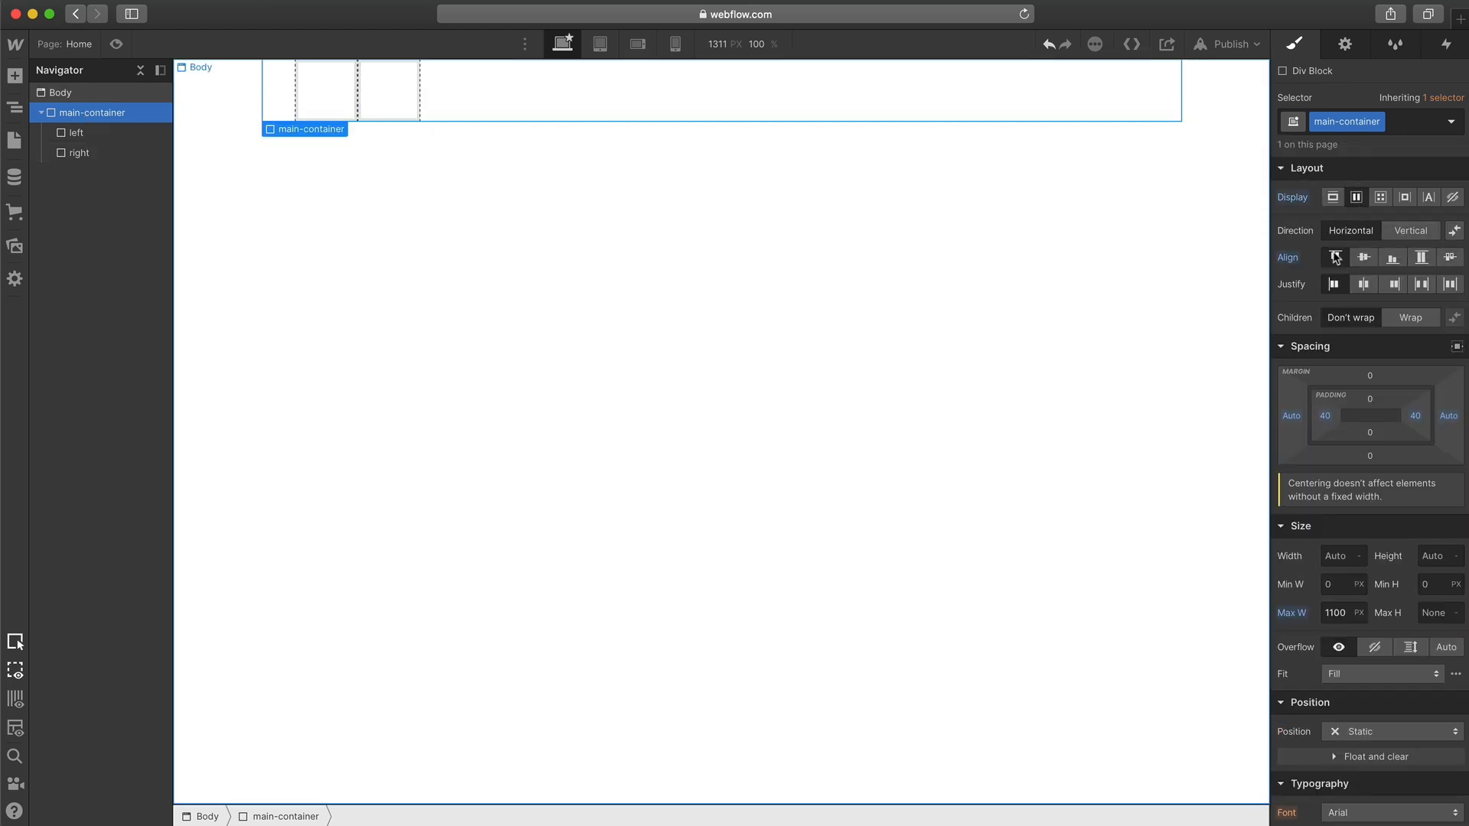
pyautogui.click(1421, 283)
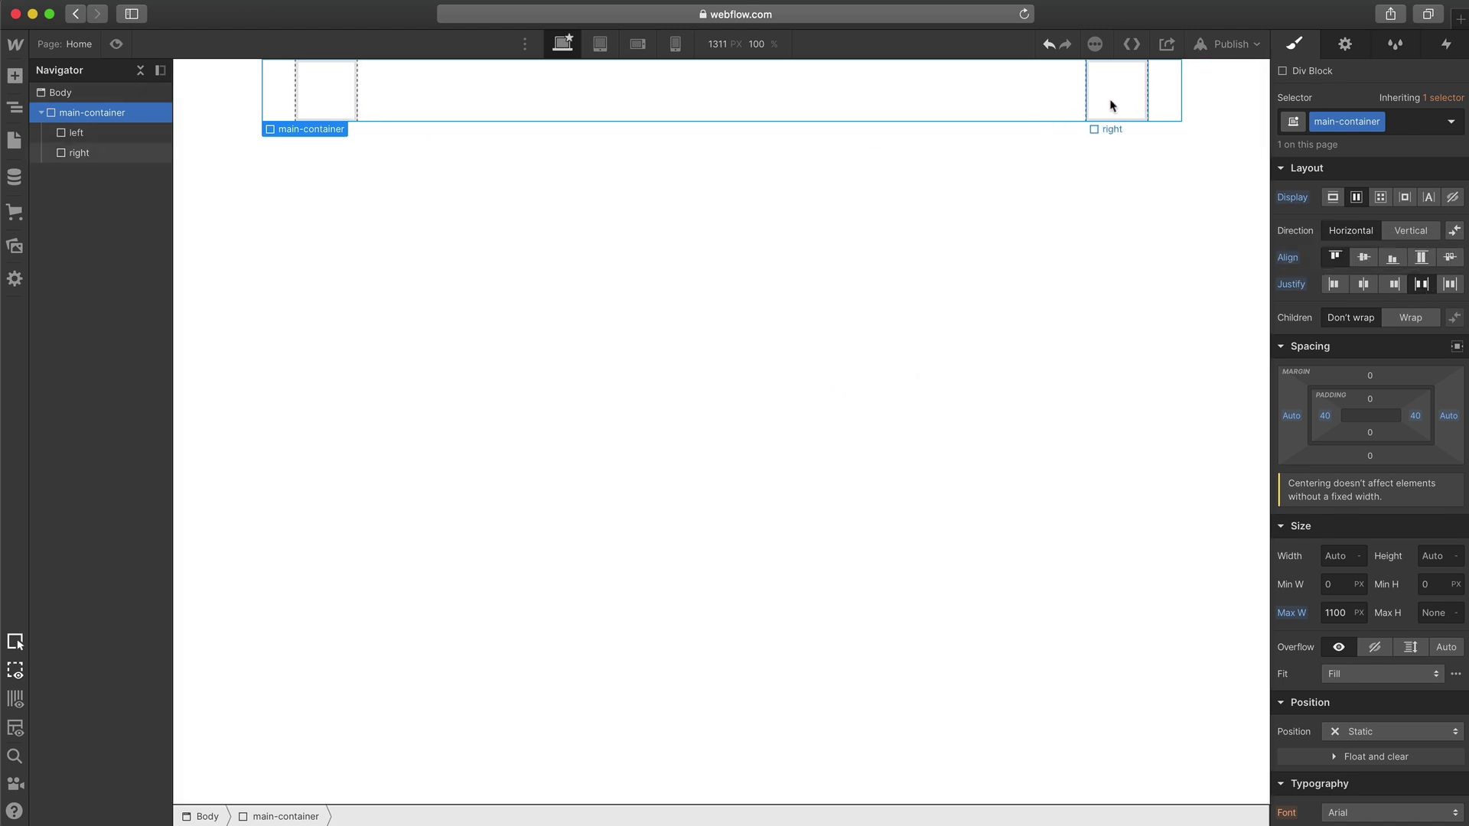
pyautogui.click(79, 153)
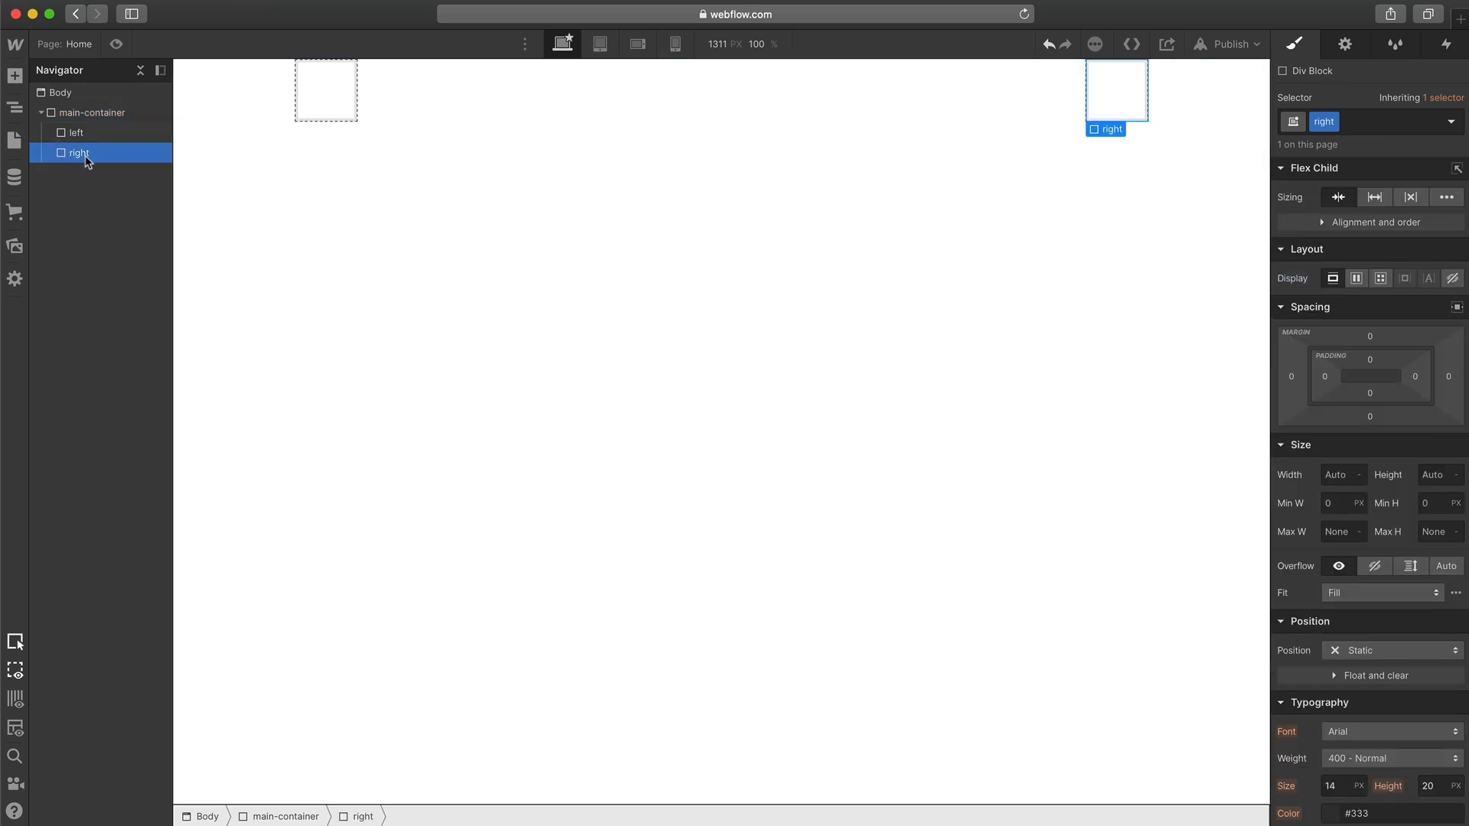
pyautogui.moveTo(127, 265)
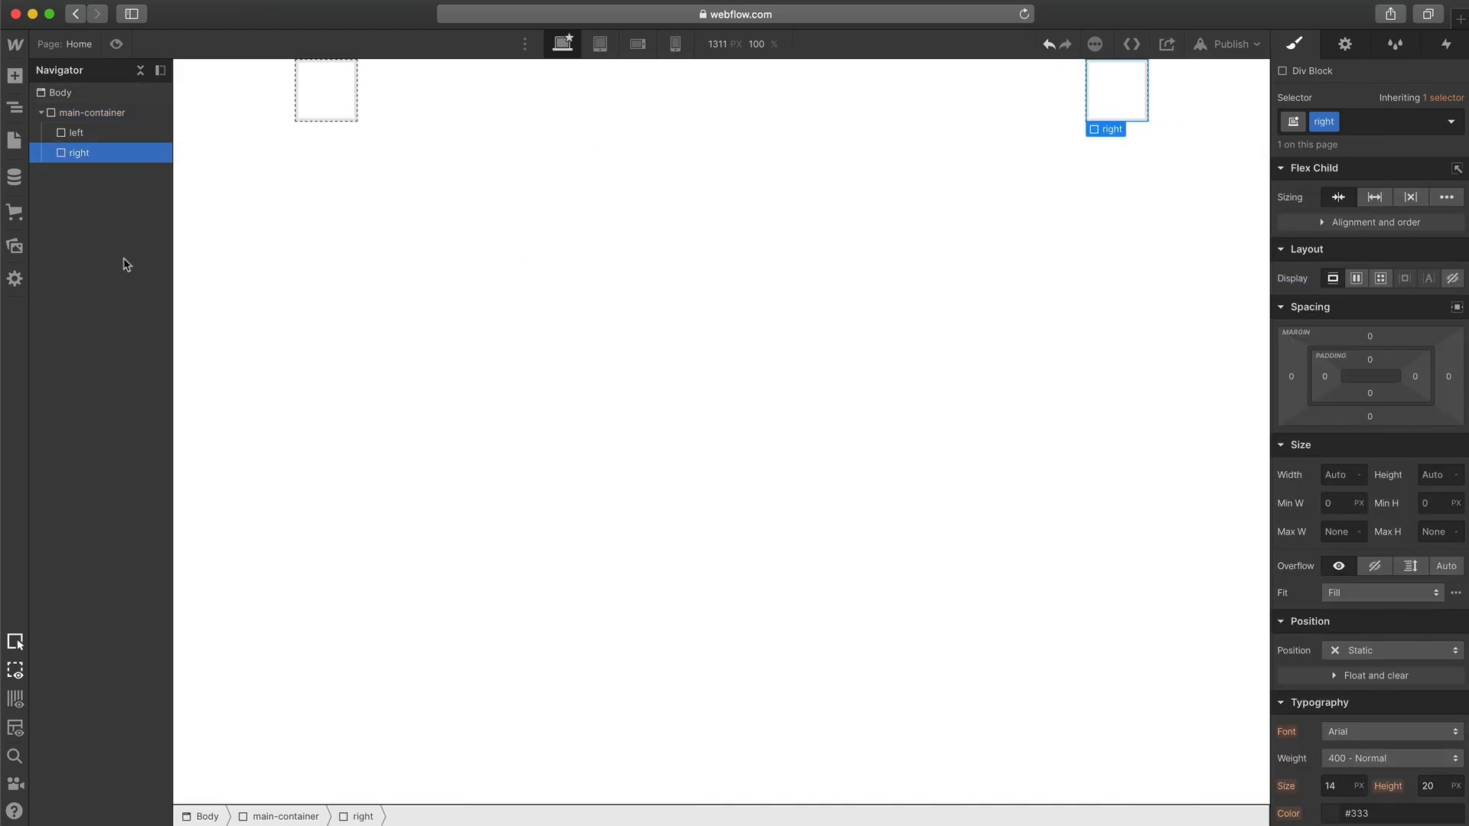
# - Add a right-card div inside right, set its width and start a background colour
pyautogui.write('div')
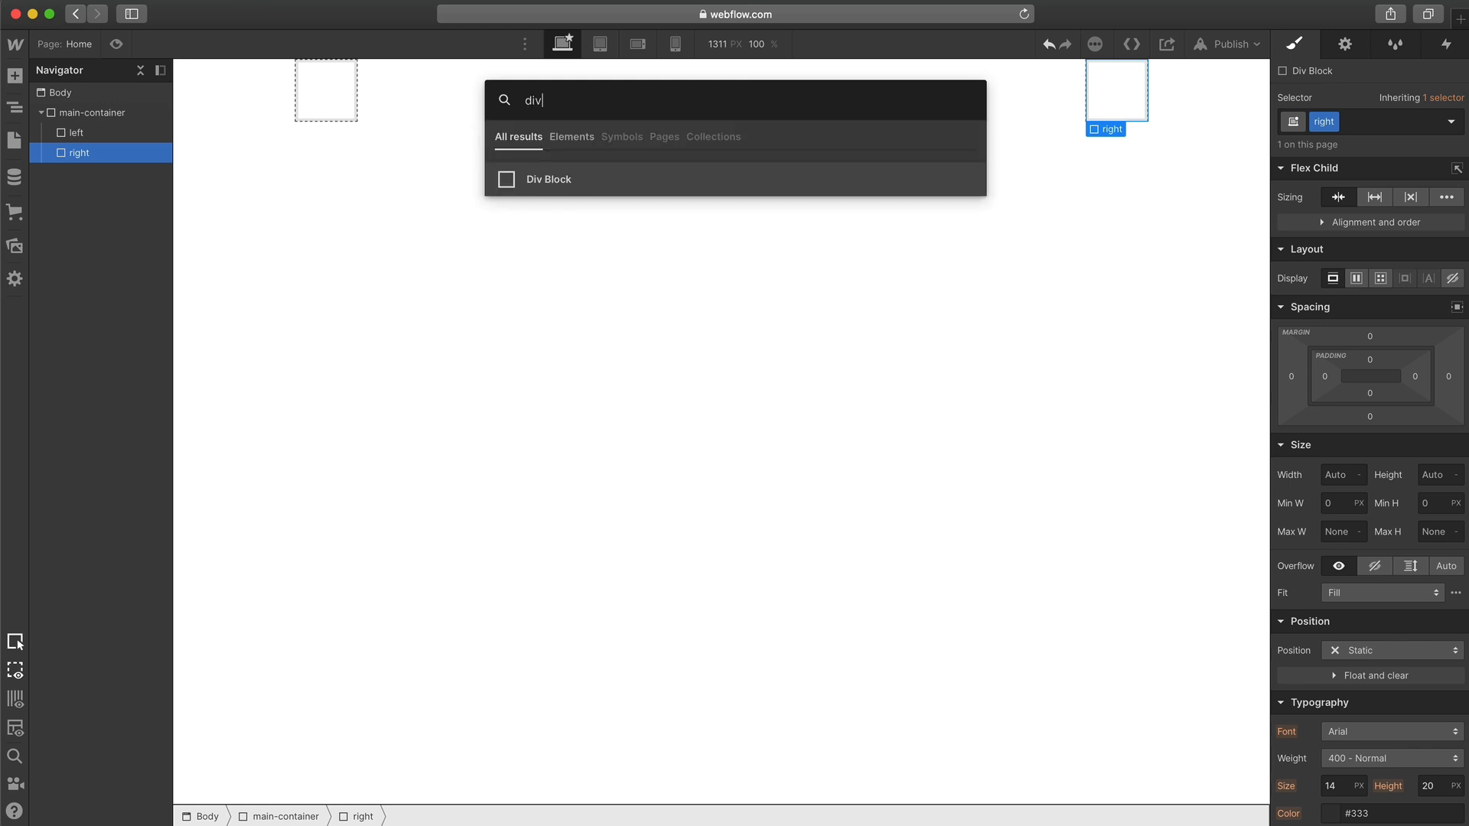
pyautogui.click(547, 179)
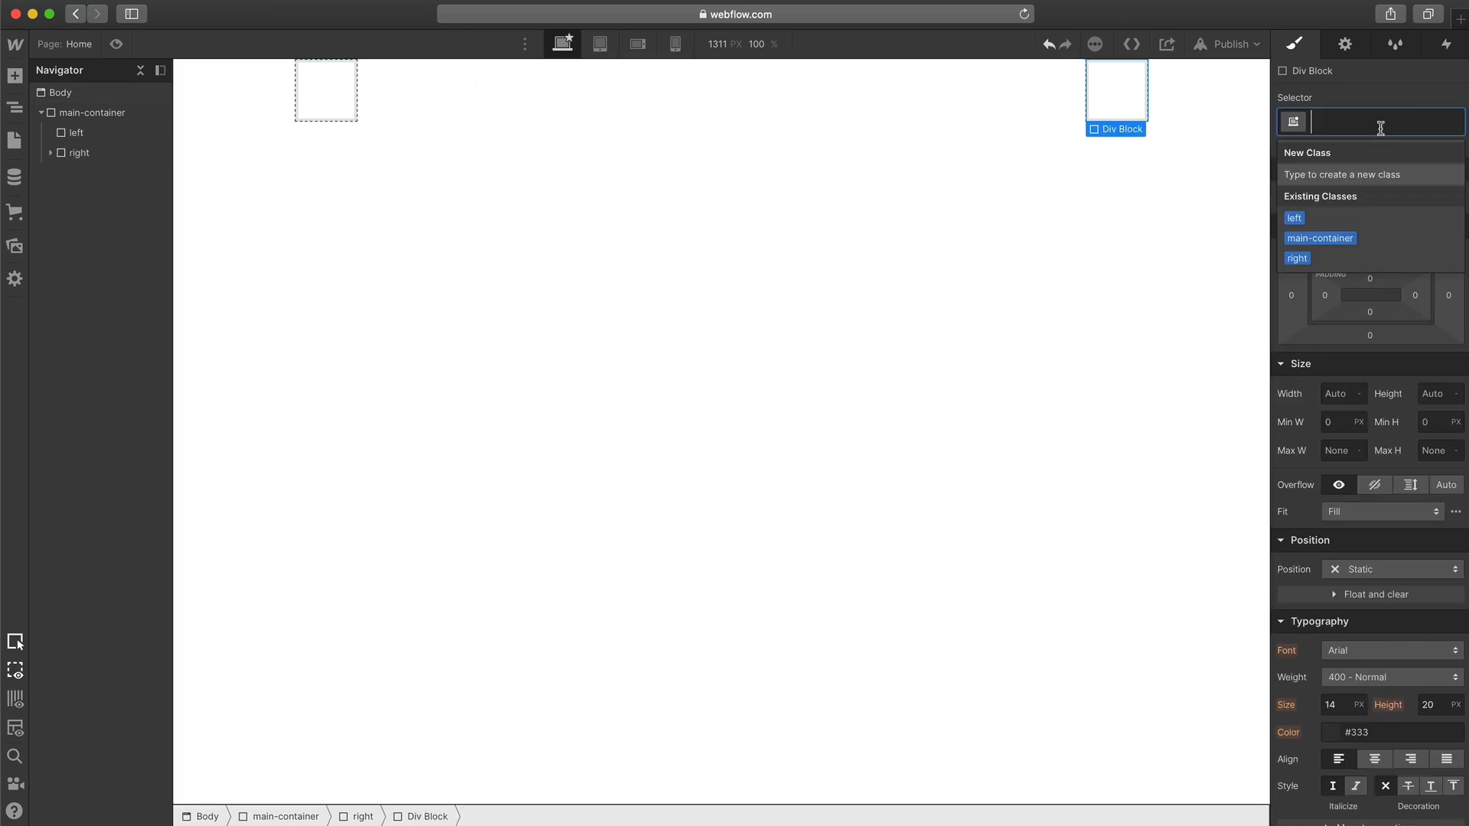
pyautogui.write('right-card')
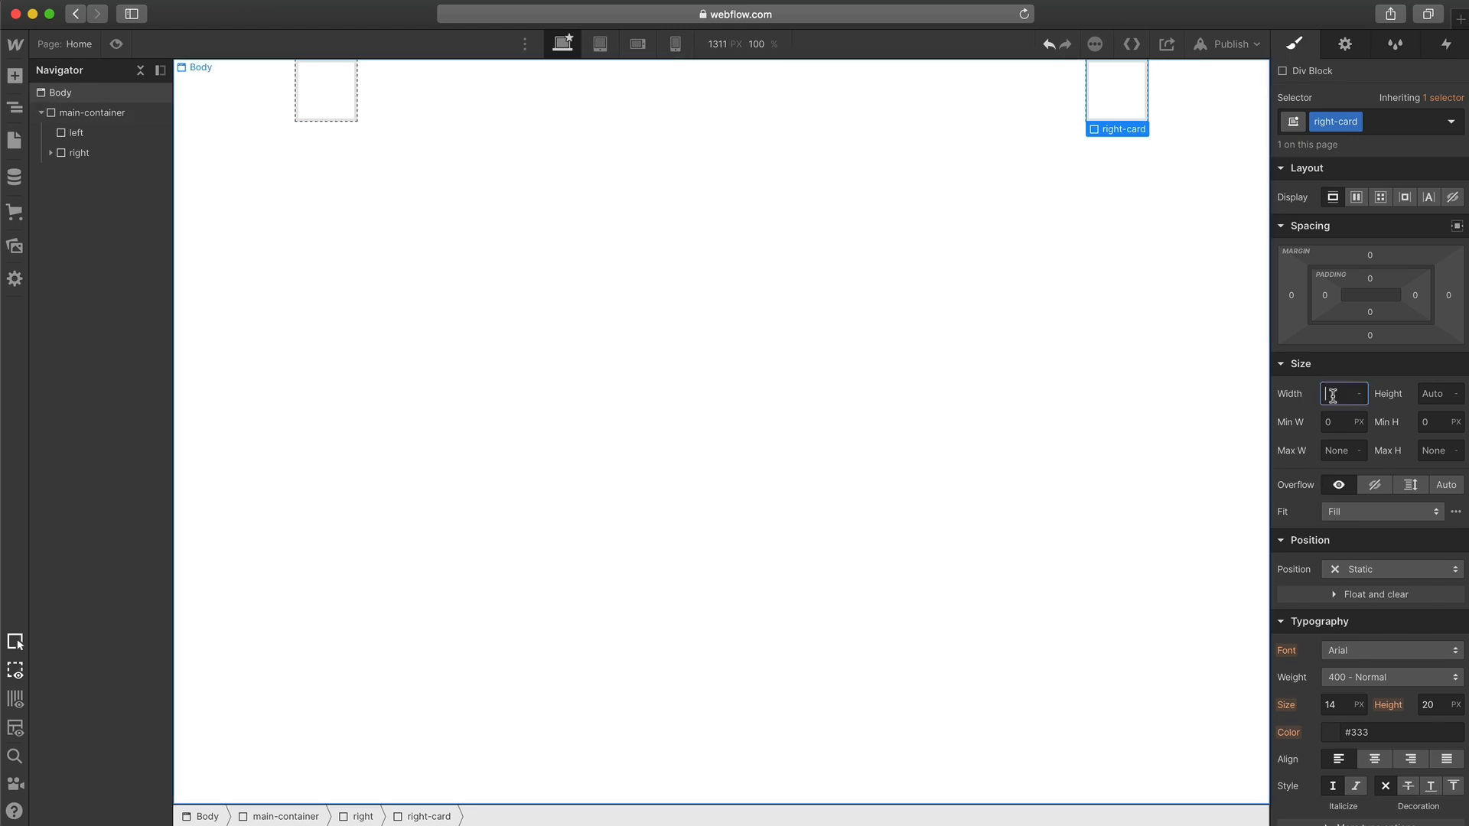
pyautogui.write('100px')
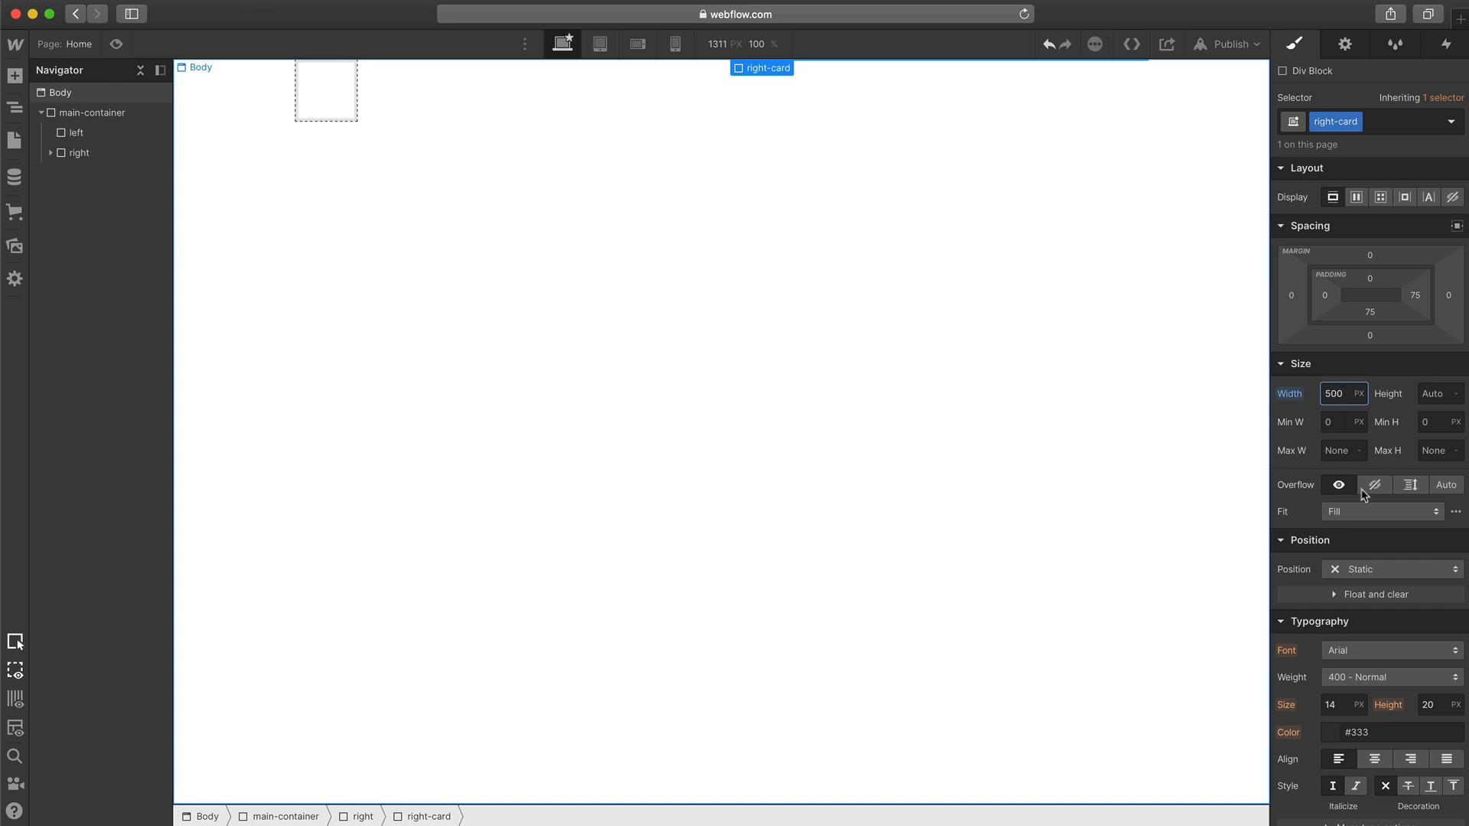
pyautogui.scroll(-3)
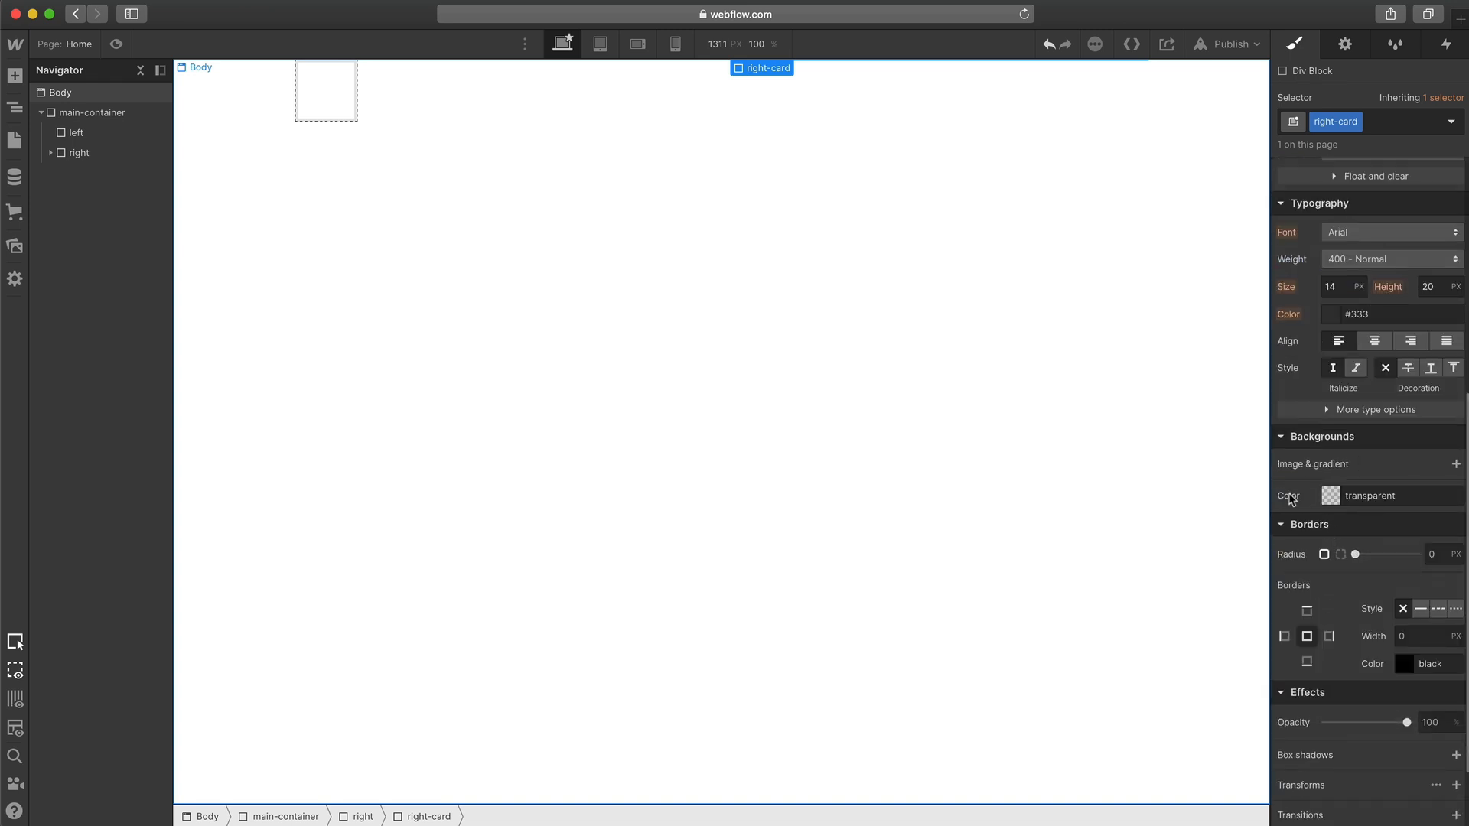
pyautogui.click(1329, 496)
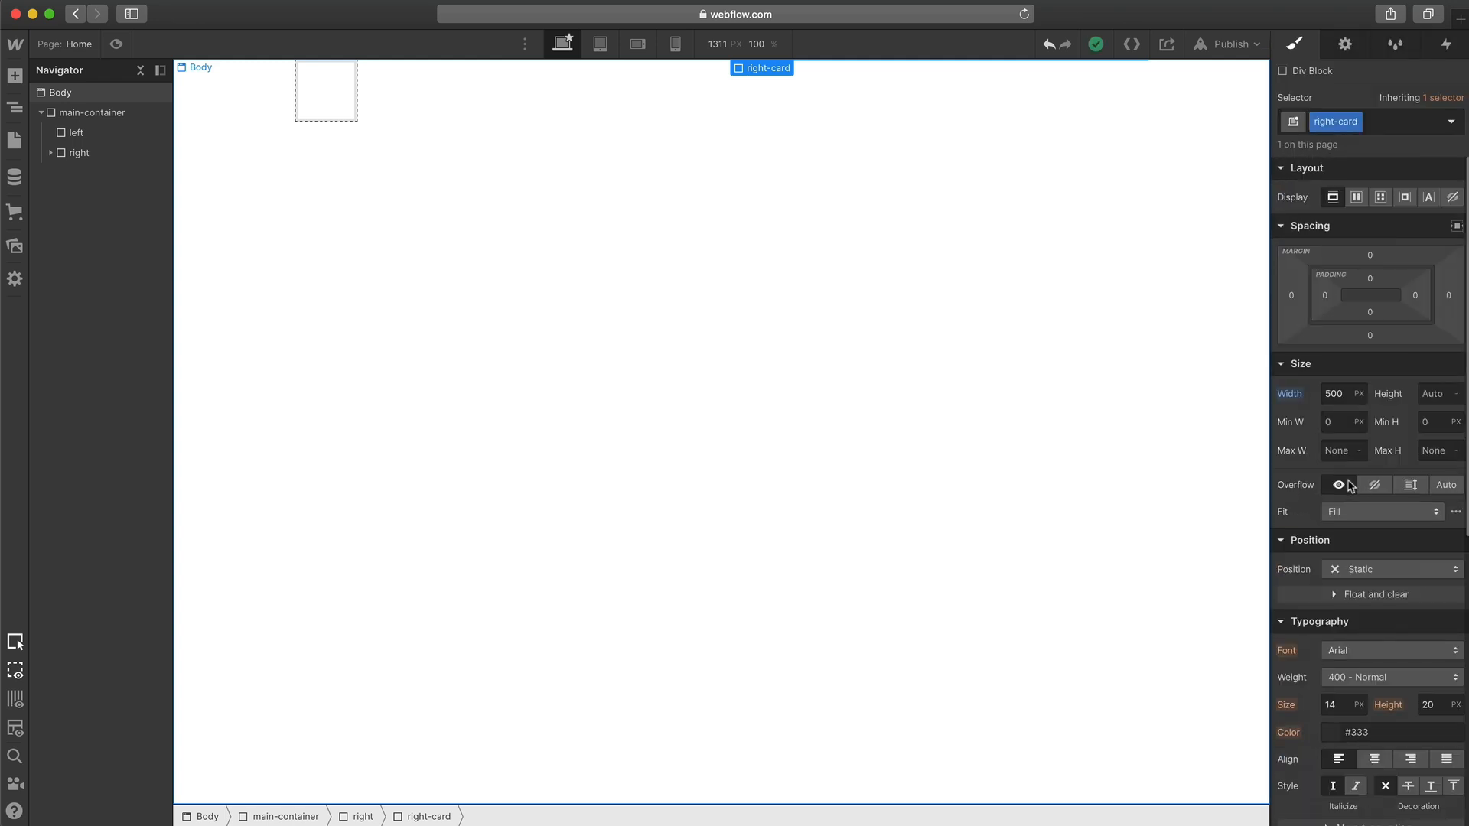
pyautogui.moveTo(915, 341)
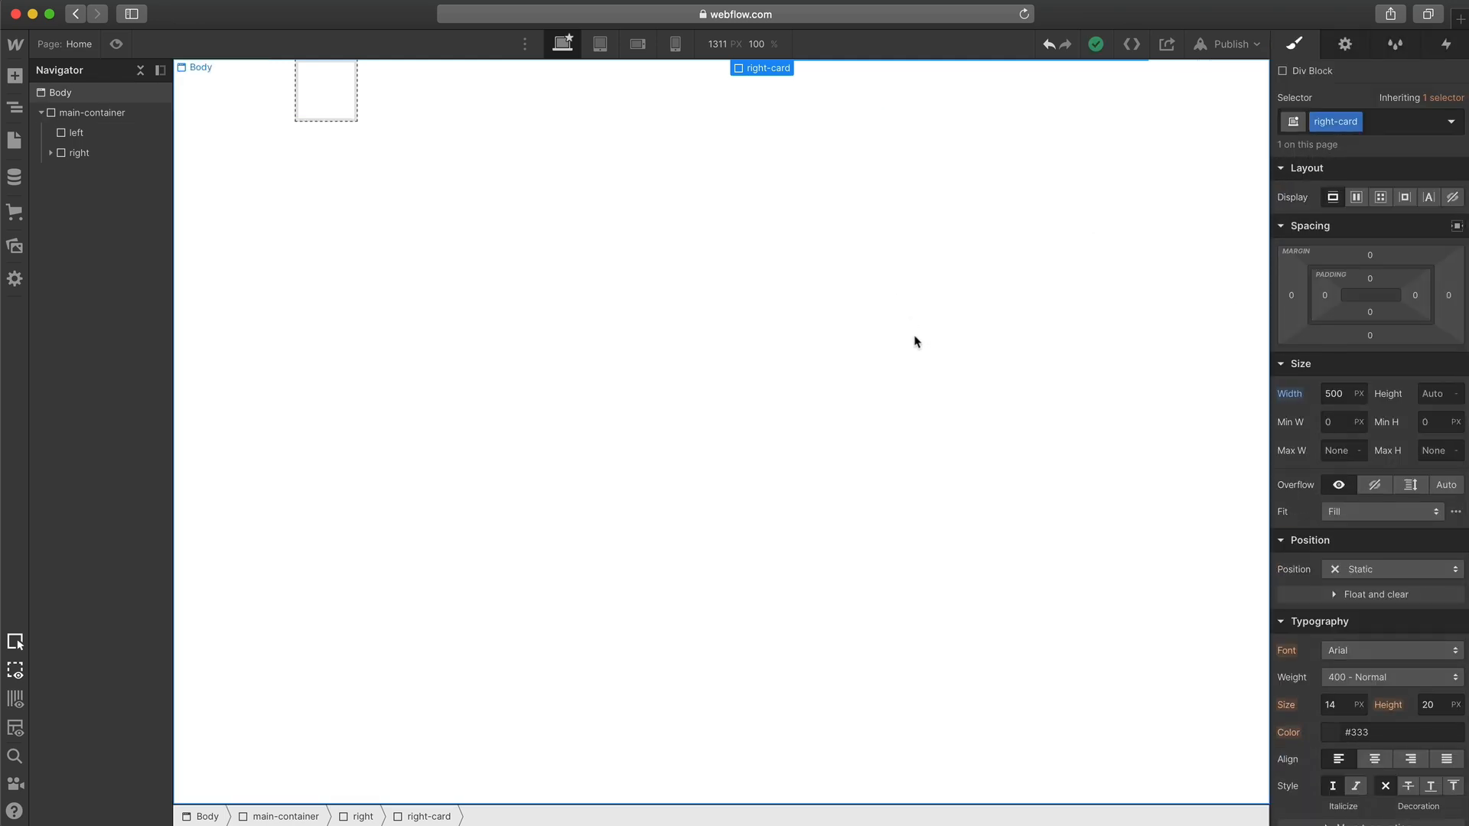
pyautogui.write('head')
pyautogui.write('10')
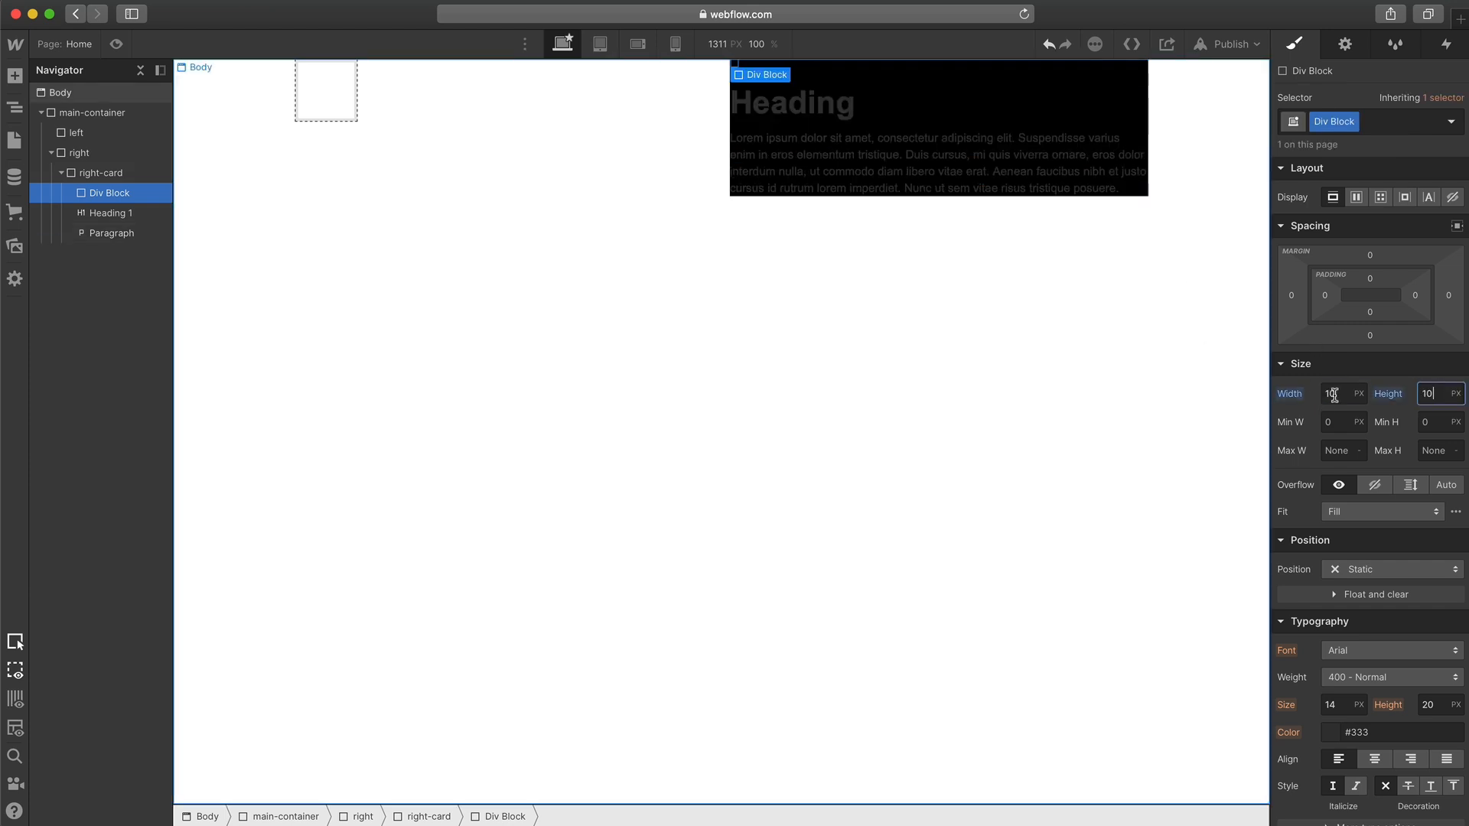
# - Give the small square a white border and pad right-card 50 px with 100 px bottom
pyautogui.scroll(-3)
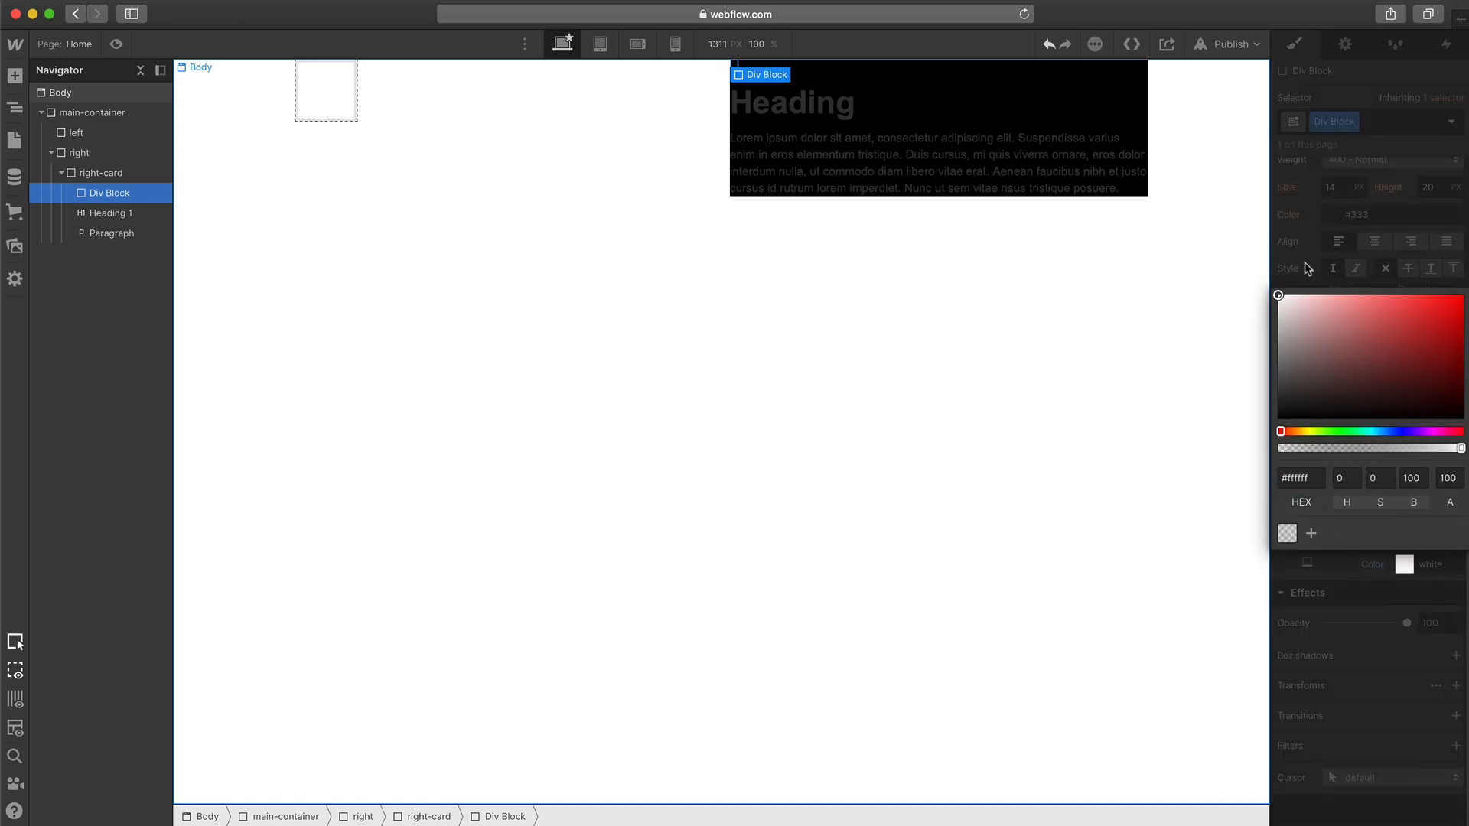
pyautogui.click(60, 92)
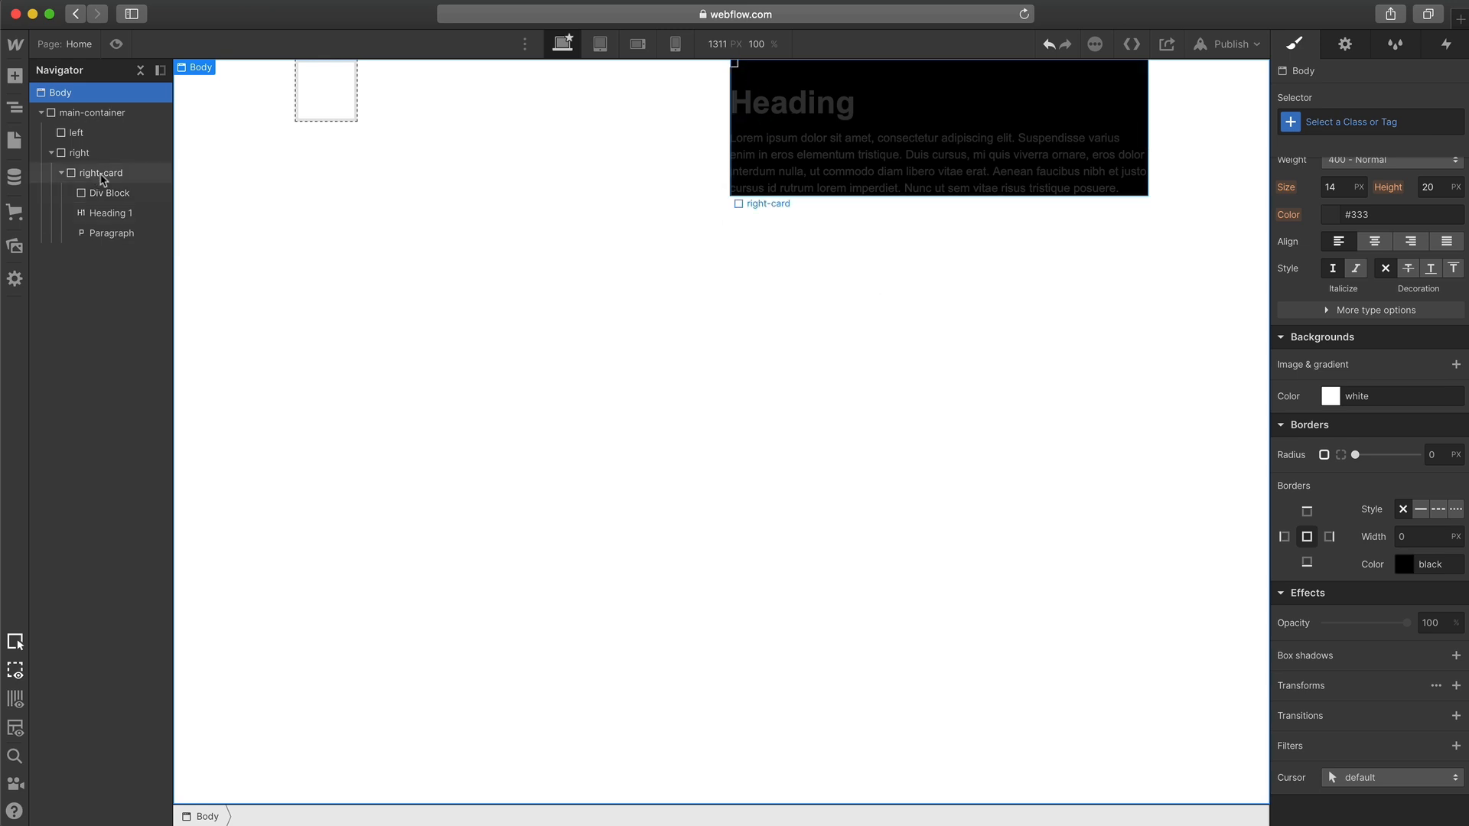
pyautogui.click(101, 173)
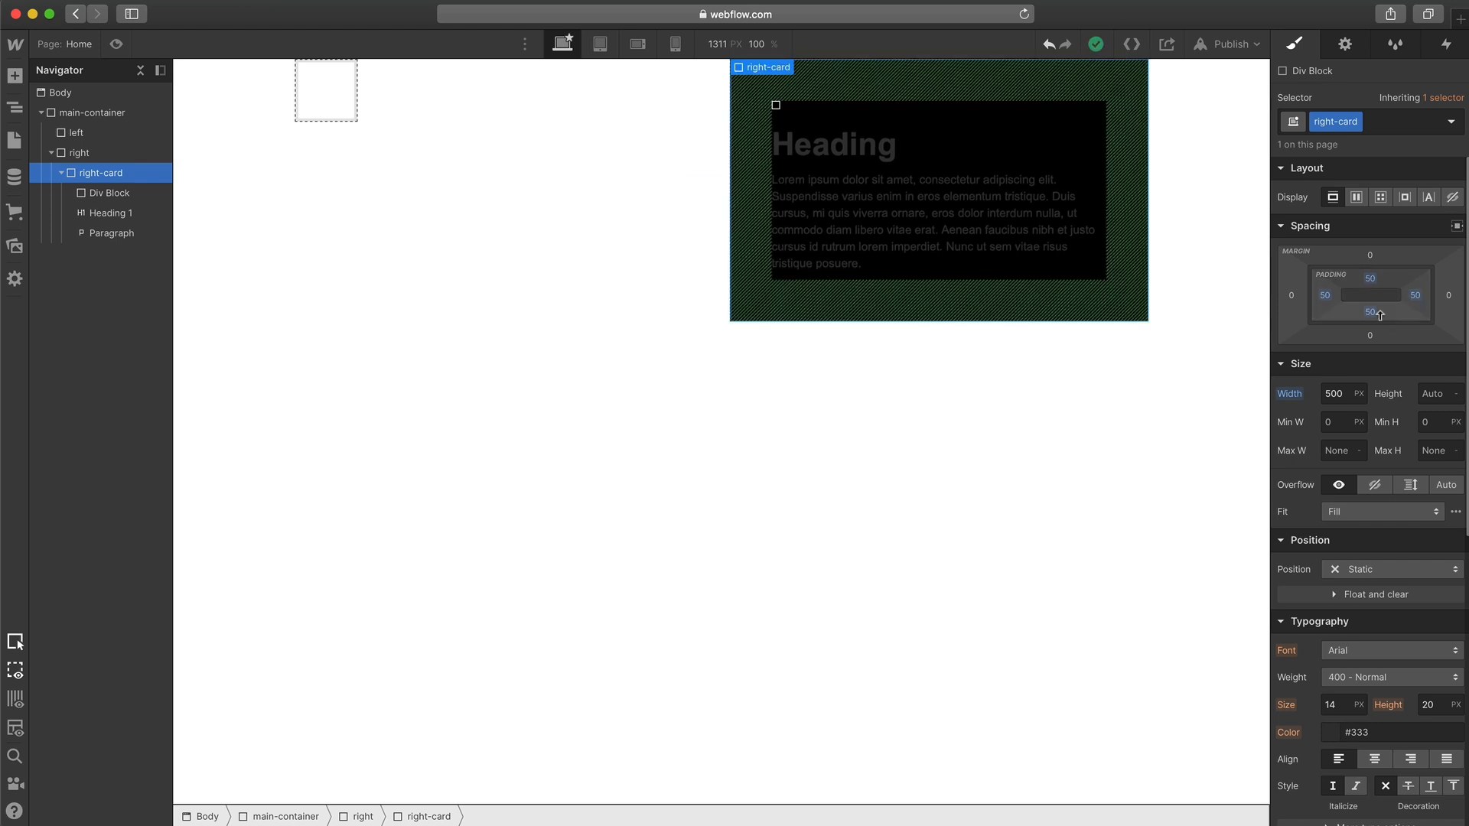
pyautogui.click(1369, 312)
pyautogui.write('100')
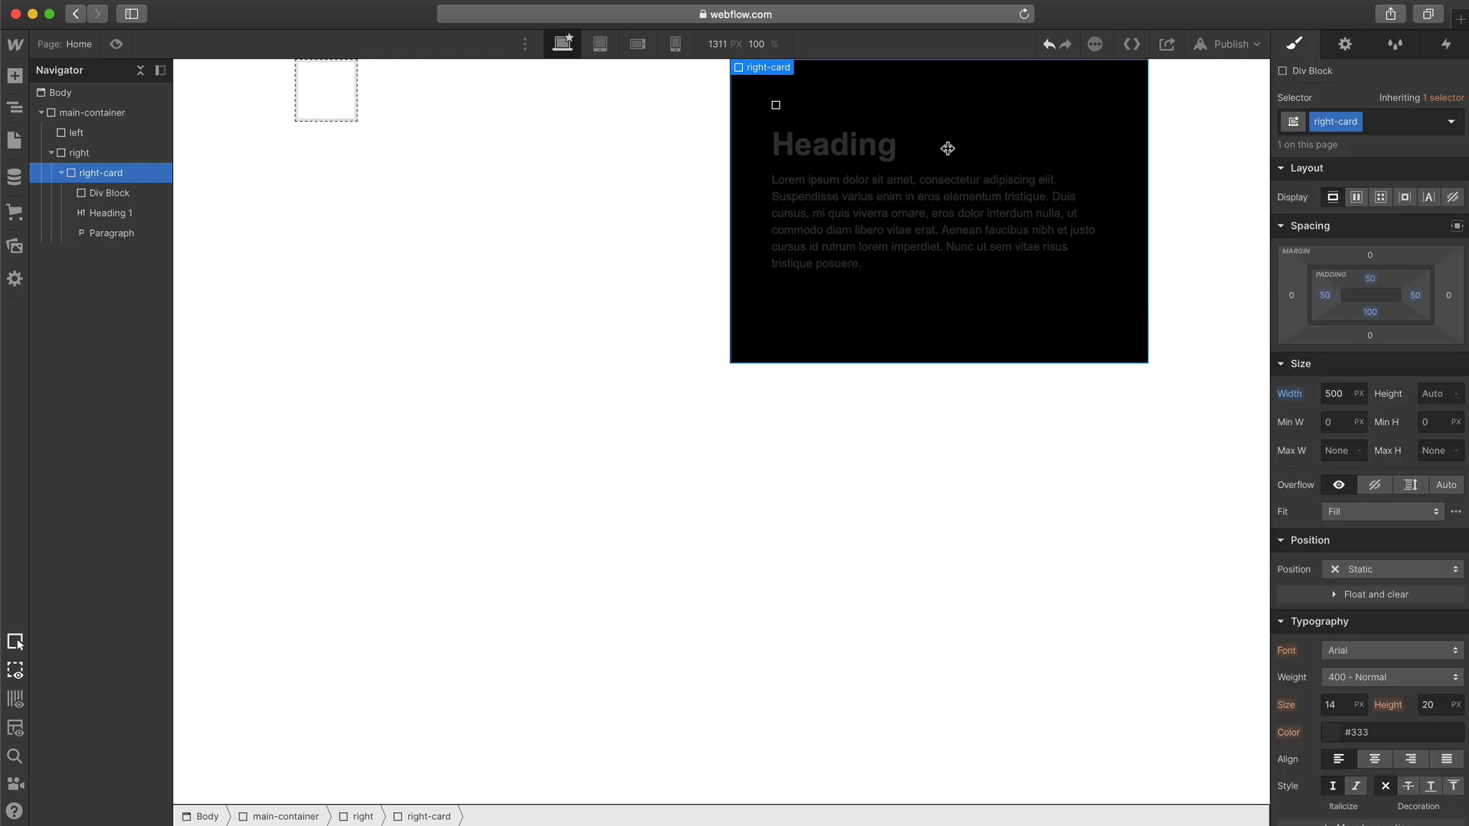
pyautogui.click(1334, 393)
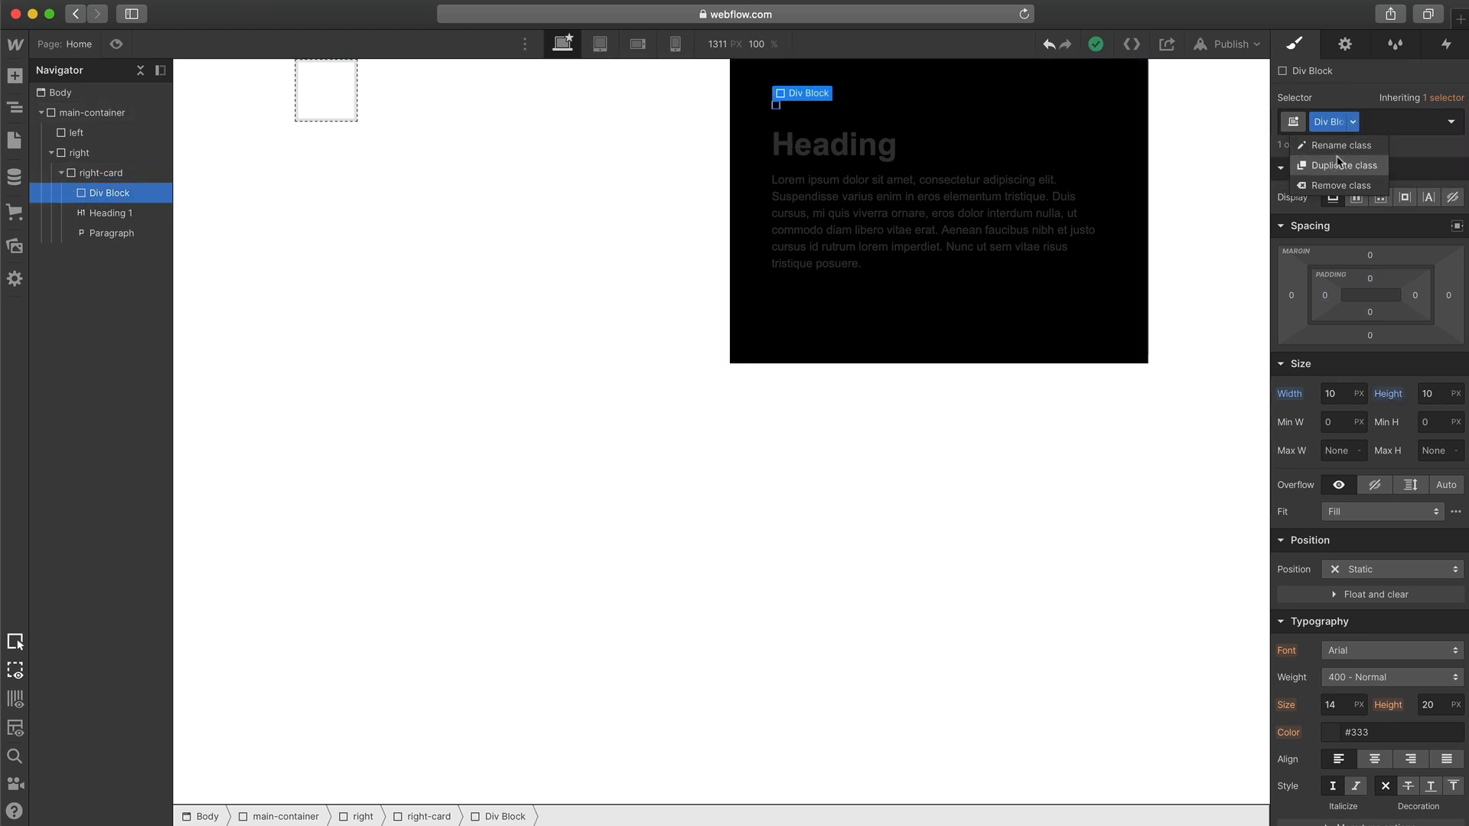
# - Rename the small square's class to style-square
pyautogui.click(1334, 145)
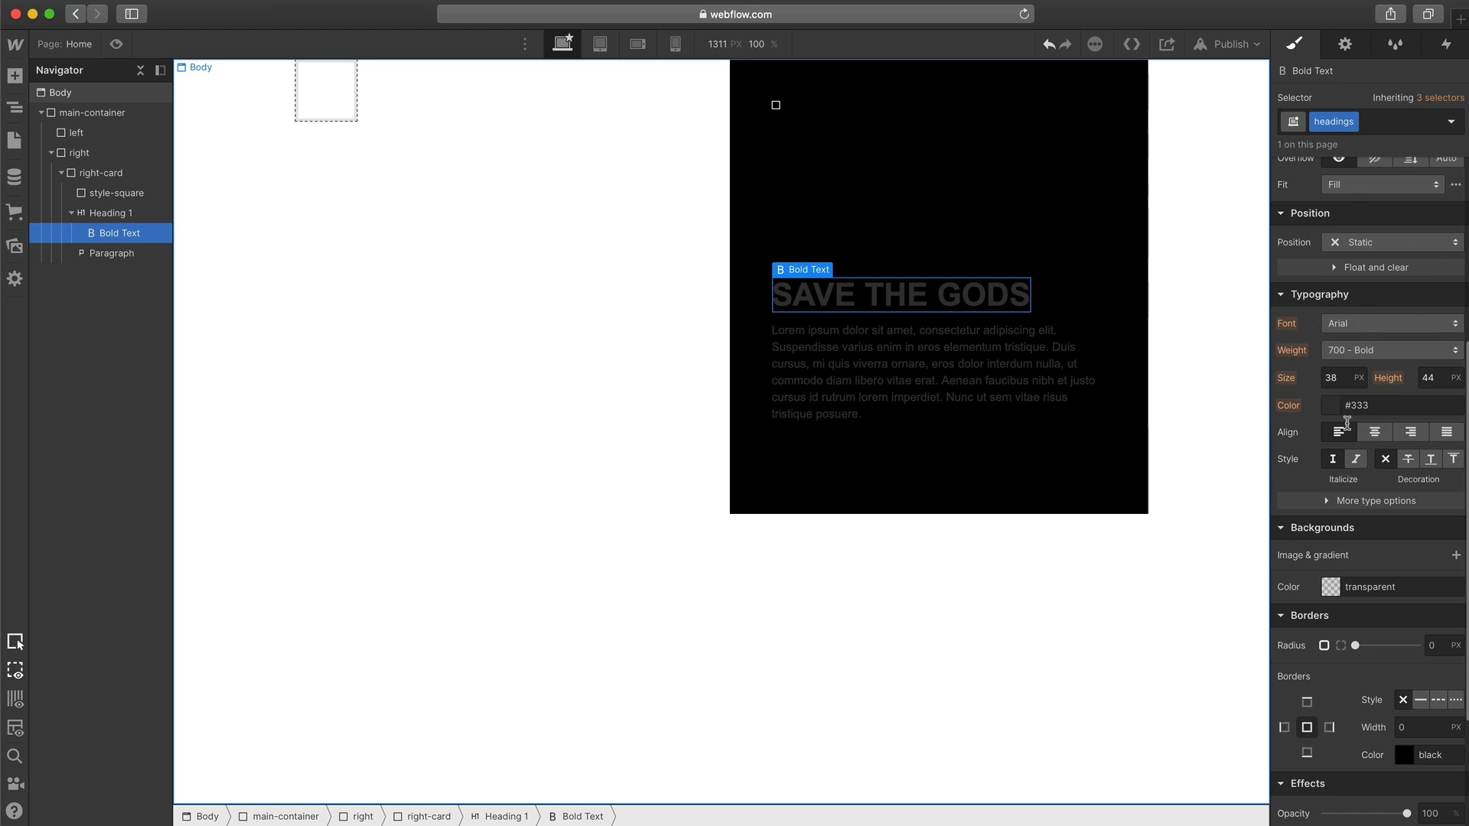
# - Colour the heading white and make right-card's background black
pyautogui.click(1329, 404)
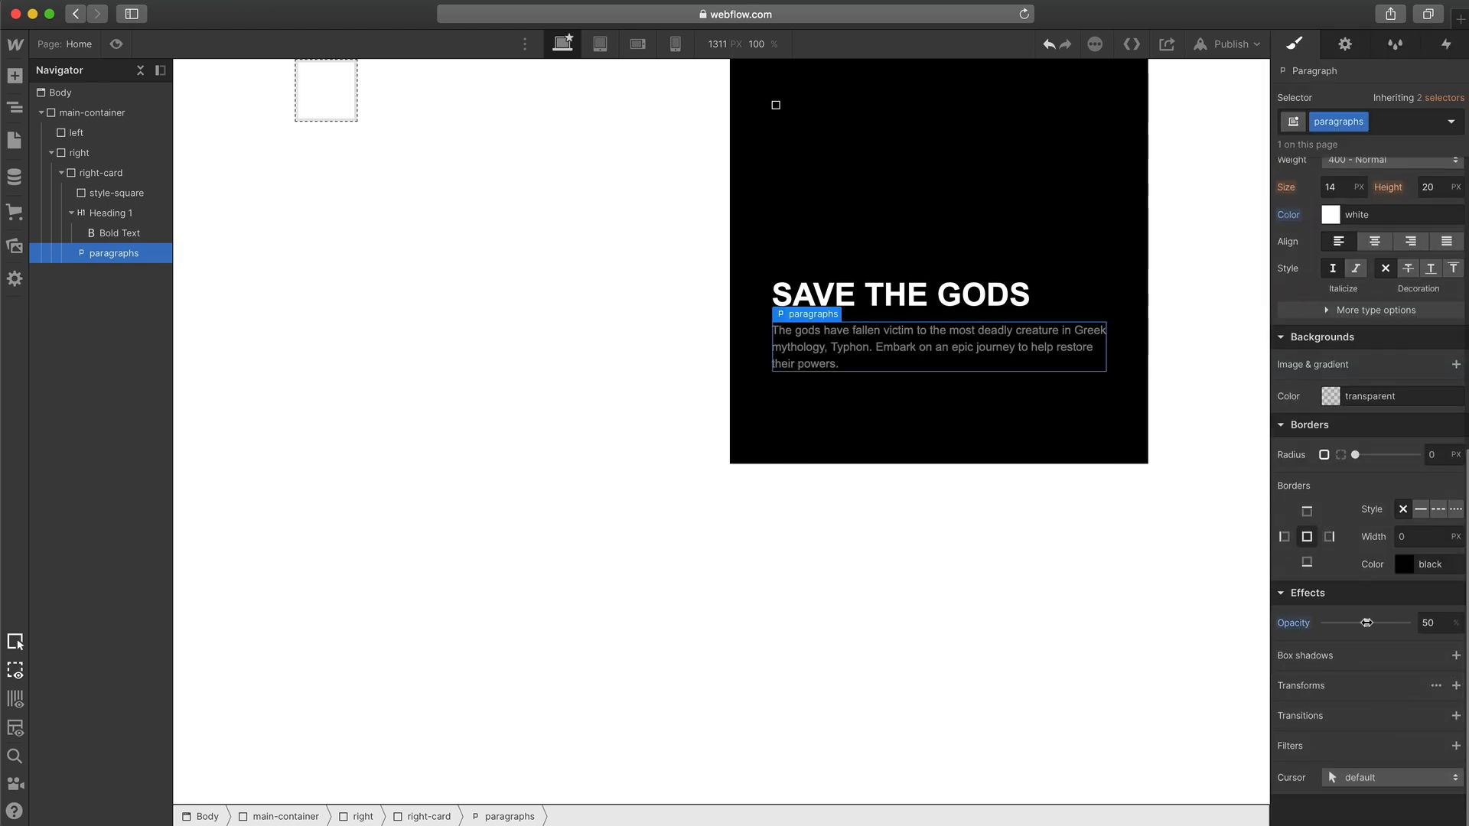
pyautogui.click(92, 112)
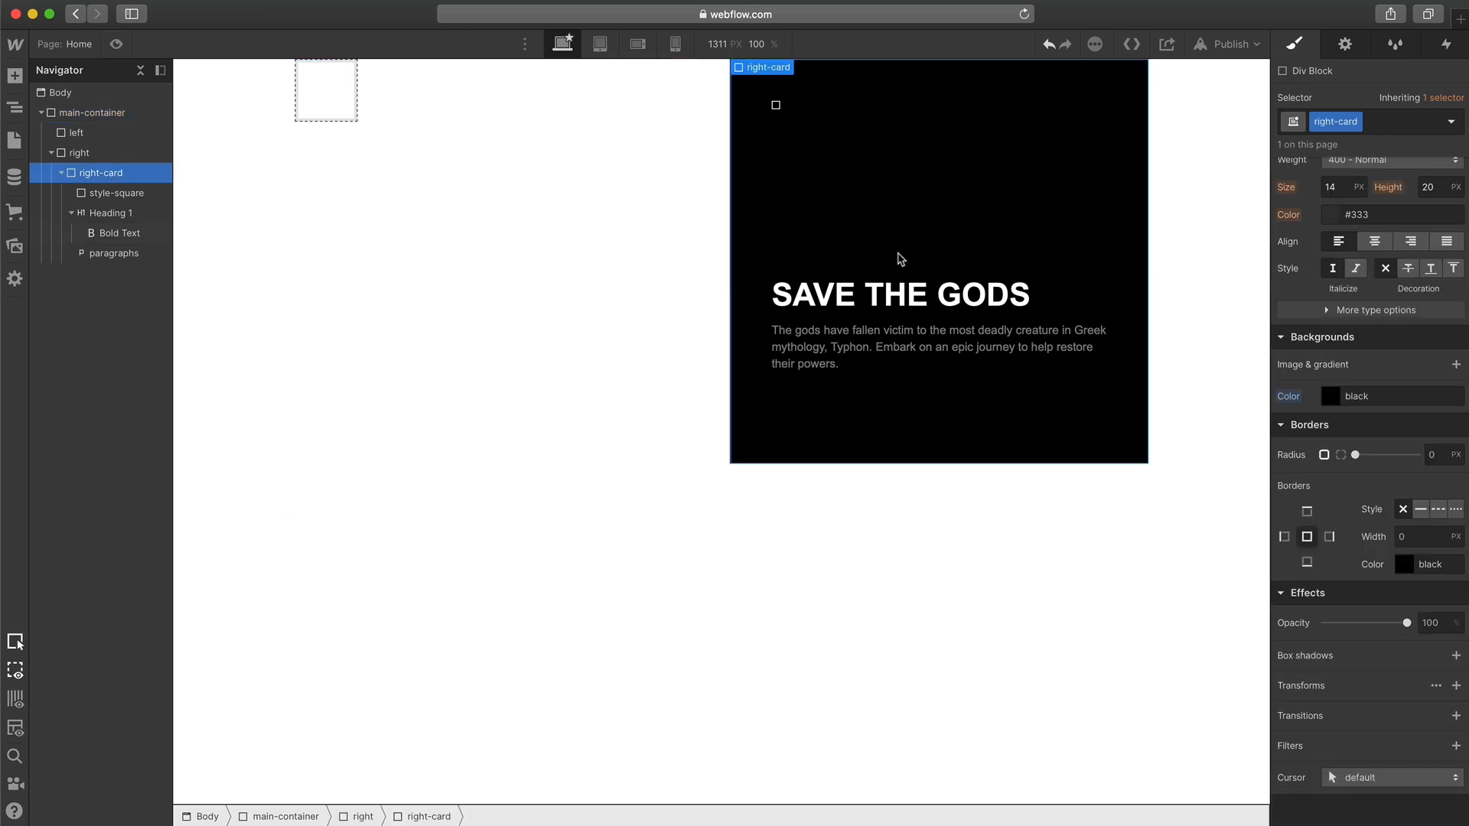
pyautogui.click(60, 173)
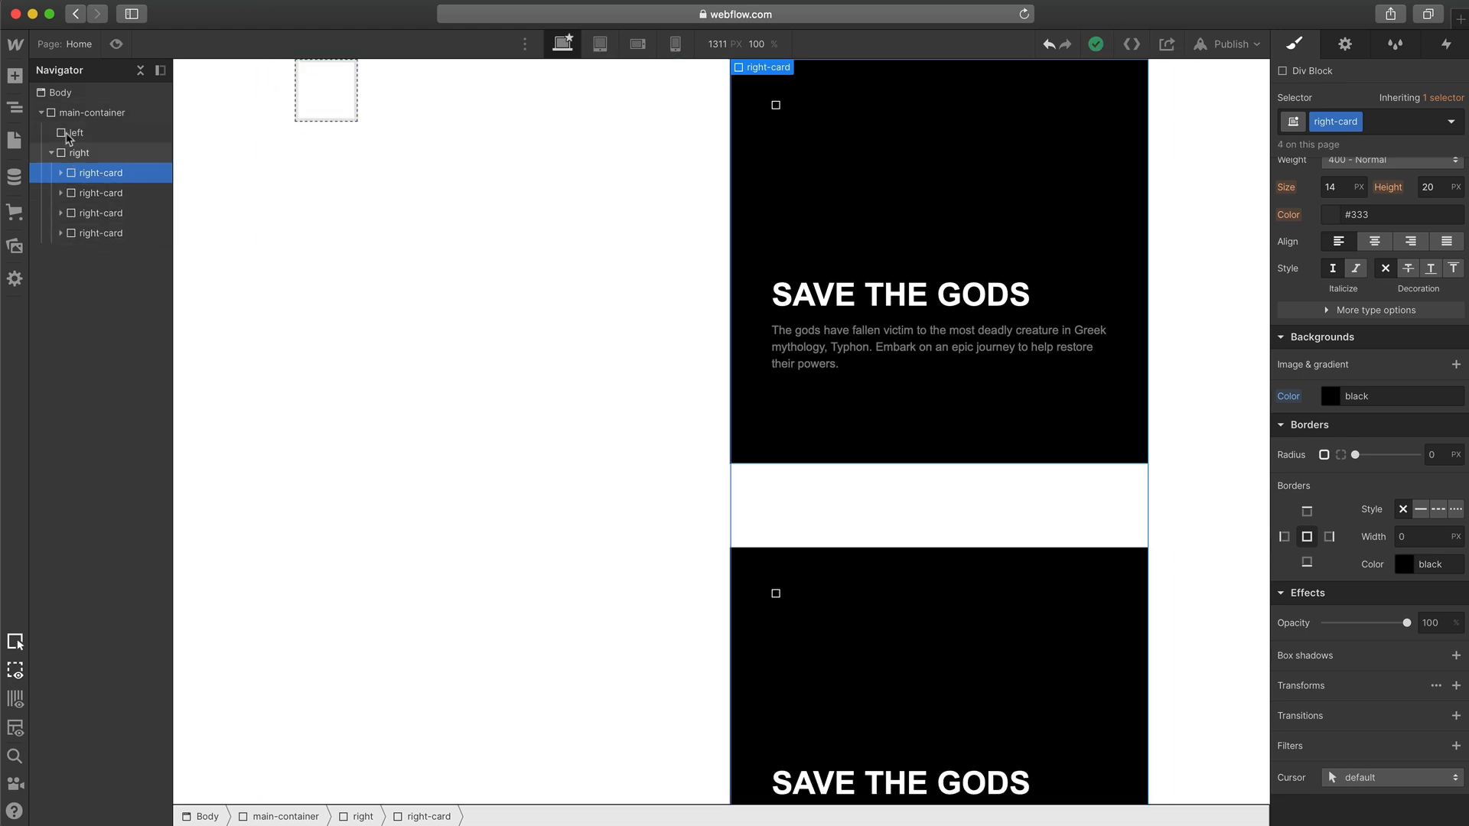
# - Add the Gods & Monsters heading and intro paragraph to the left column
pyautogui.click(75, 131)
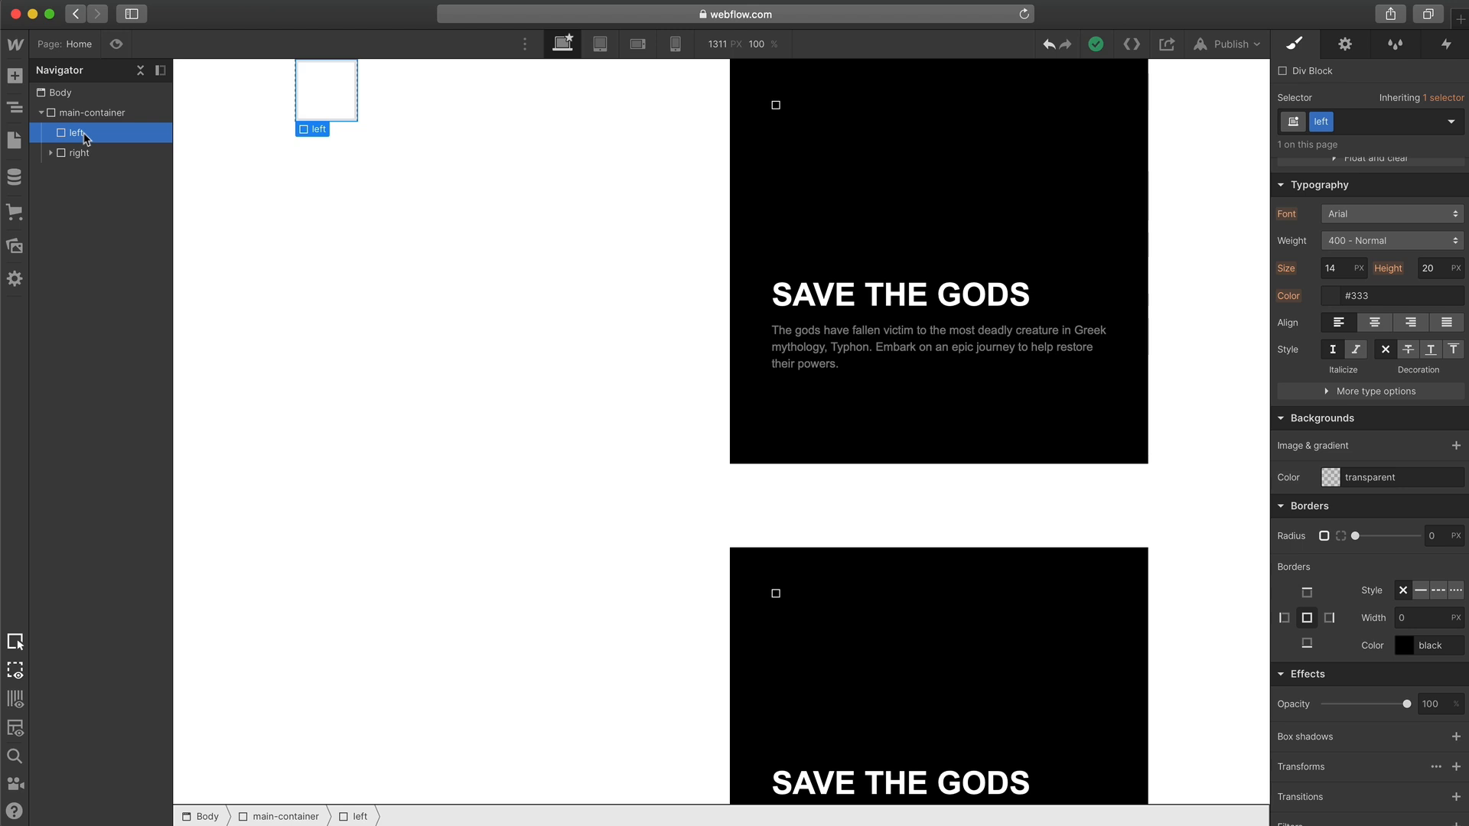
pyautogui.write('h')
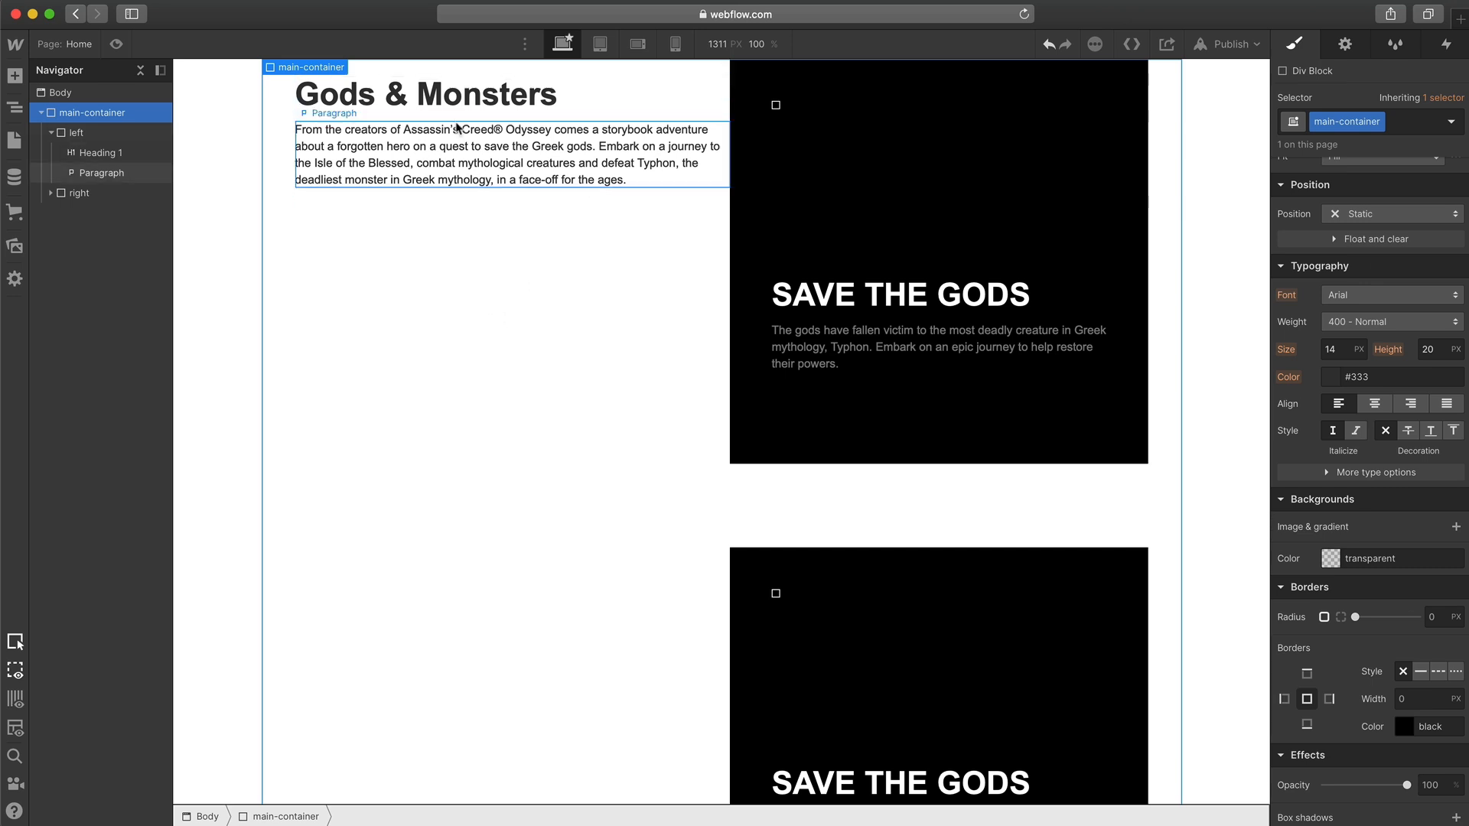
pyautogui.click(75, 132)
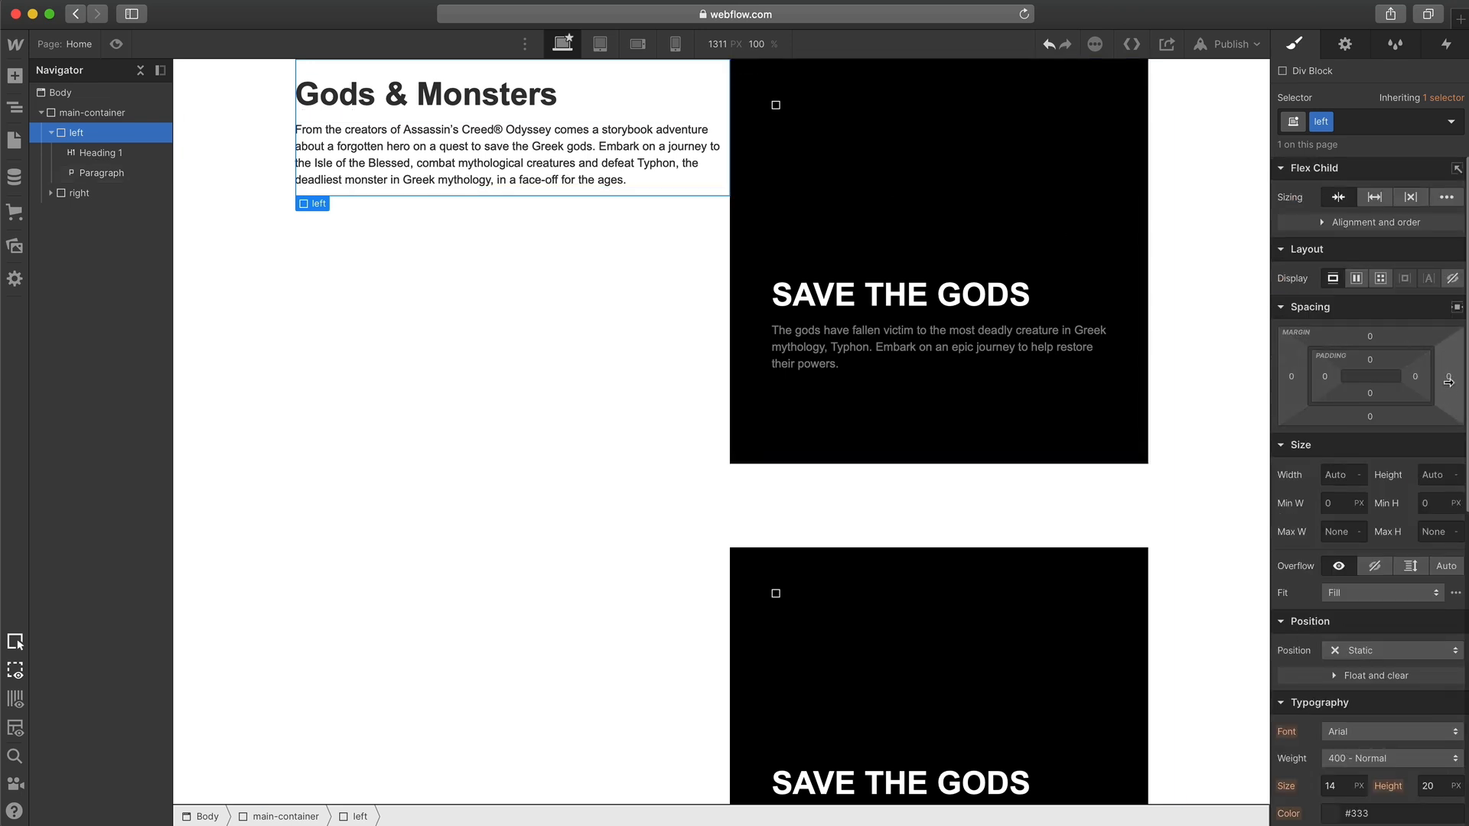
# - Give the left column a 200 px right margin
pyautogui.click(1448, 376)
pyautogui.write('200')
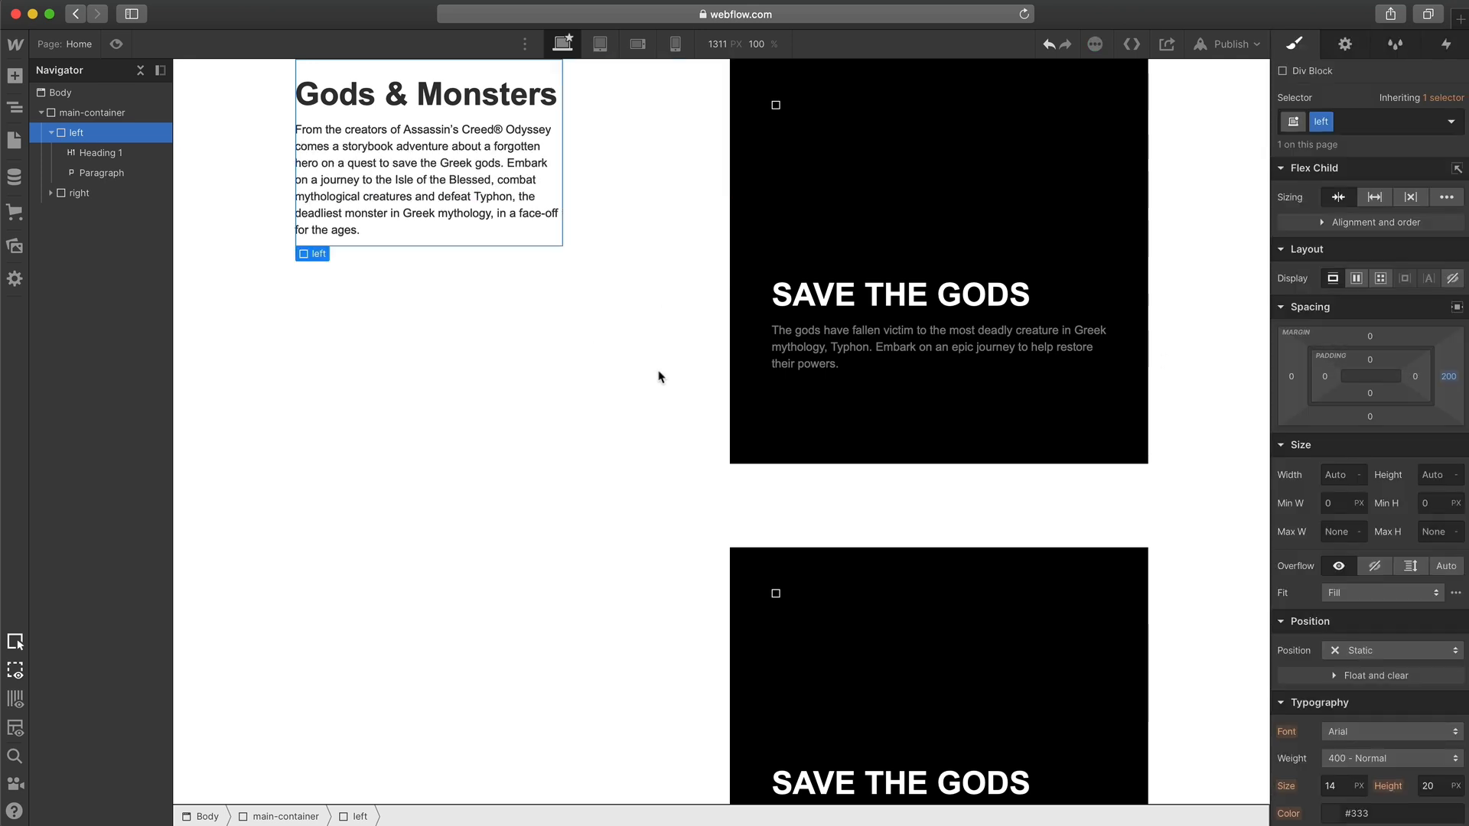
pyautogui.scroll(-3)
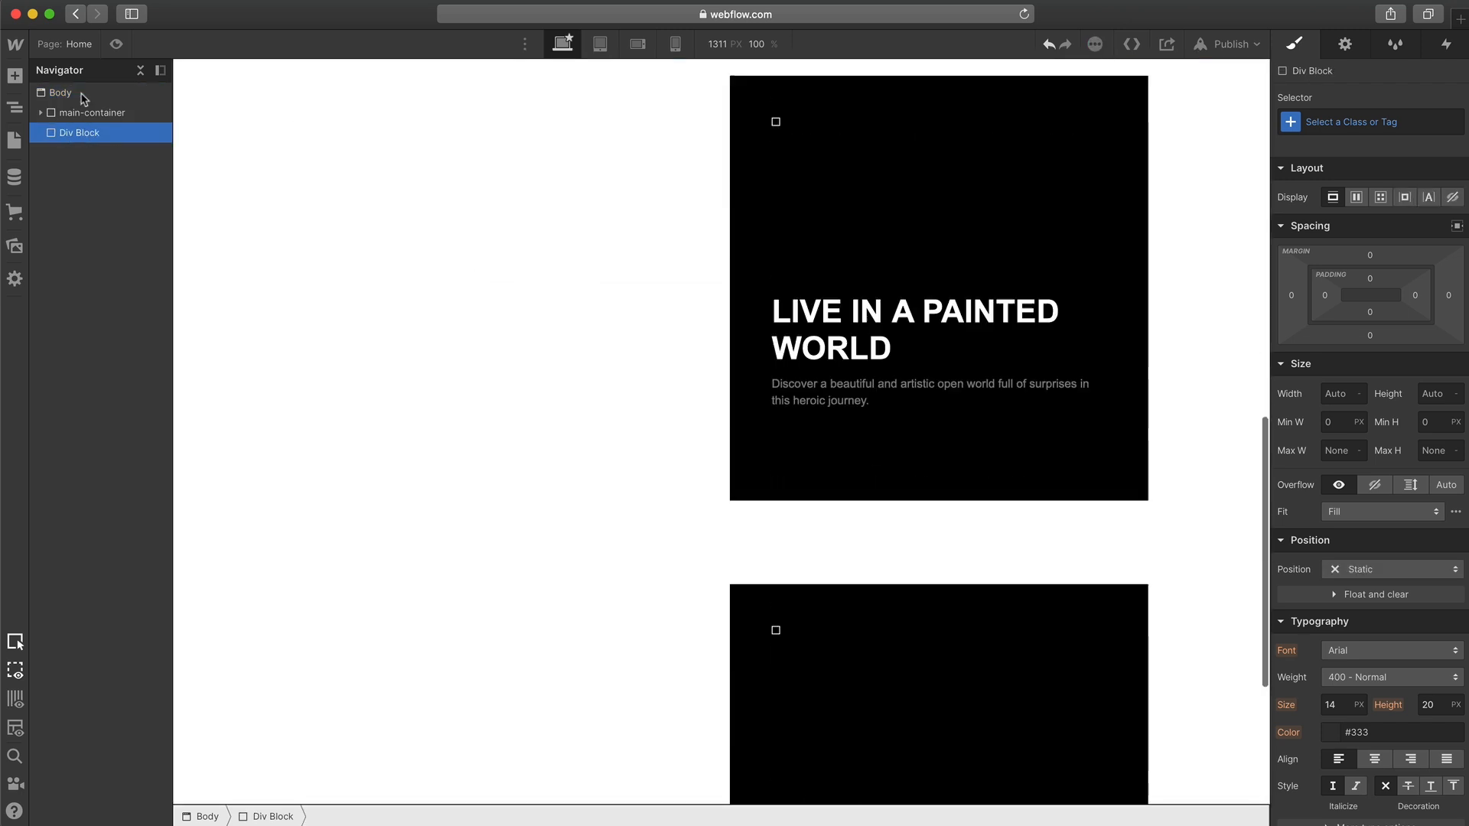
# - Class the block spacer with 100vh height and a black background
pyautogui.click(1349, 123)
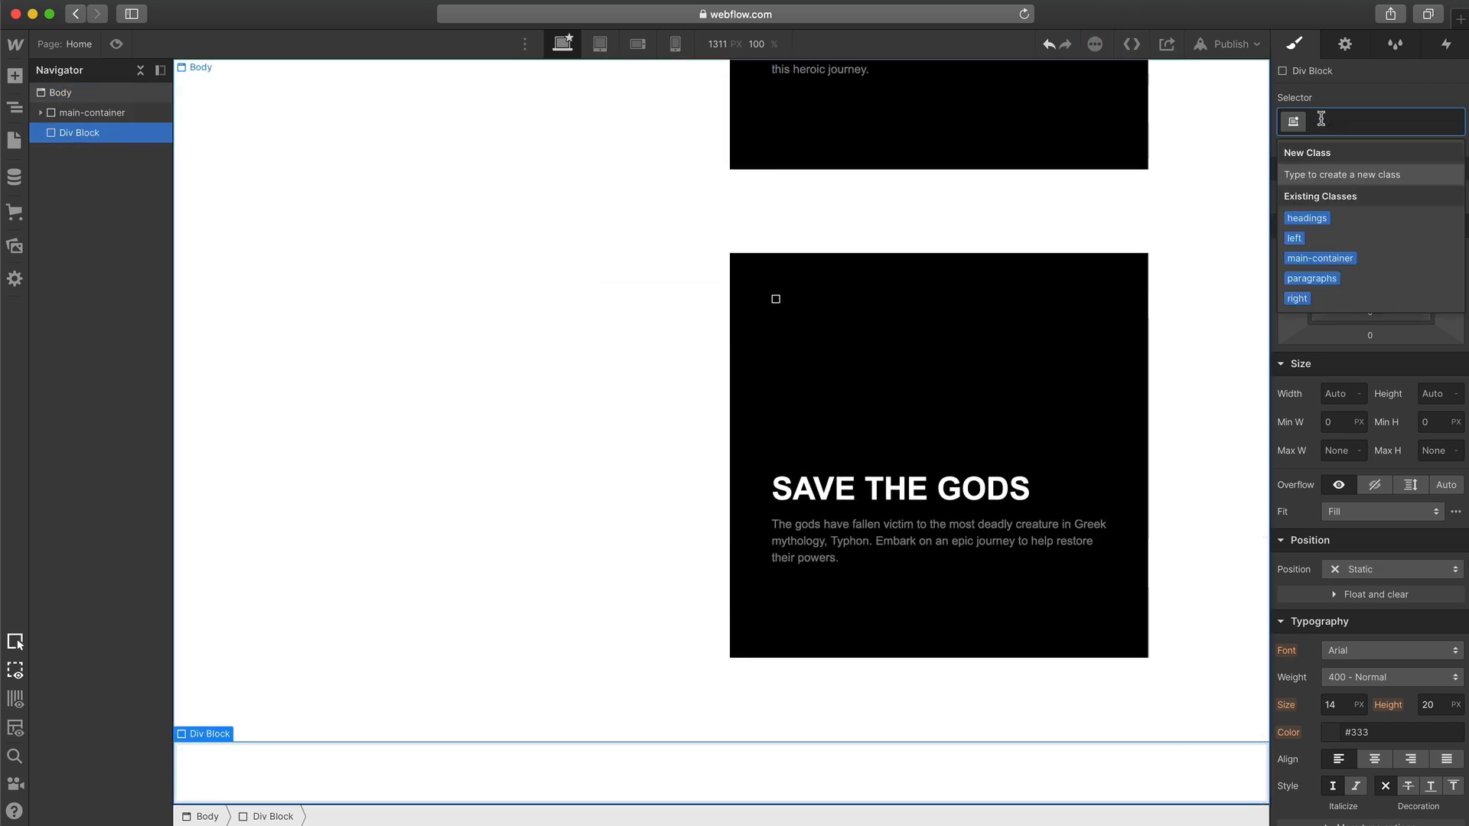
pyautogui.write('spacer')
pyautogui.click(1441, 394)
pyautogui.write('1')
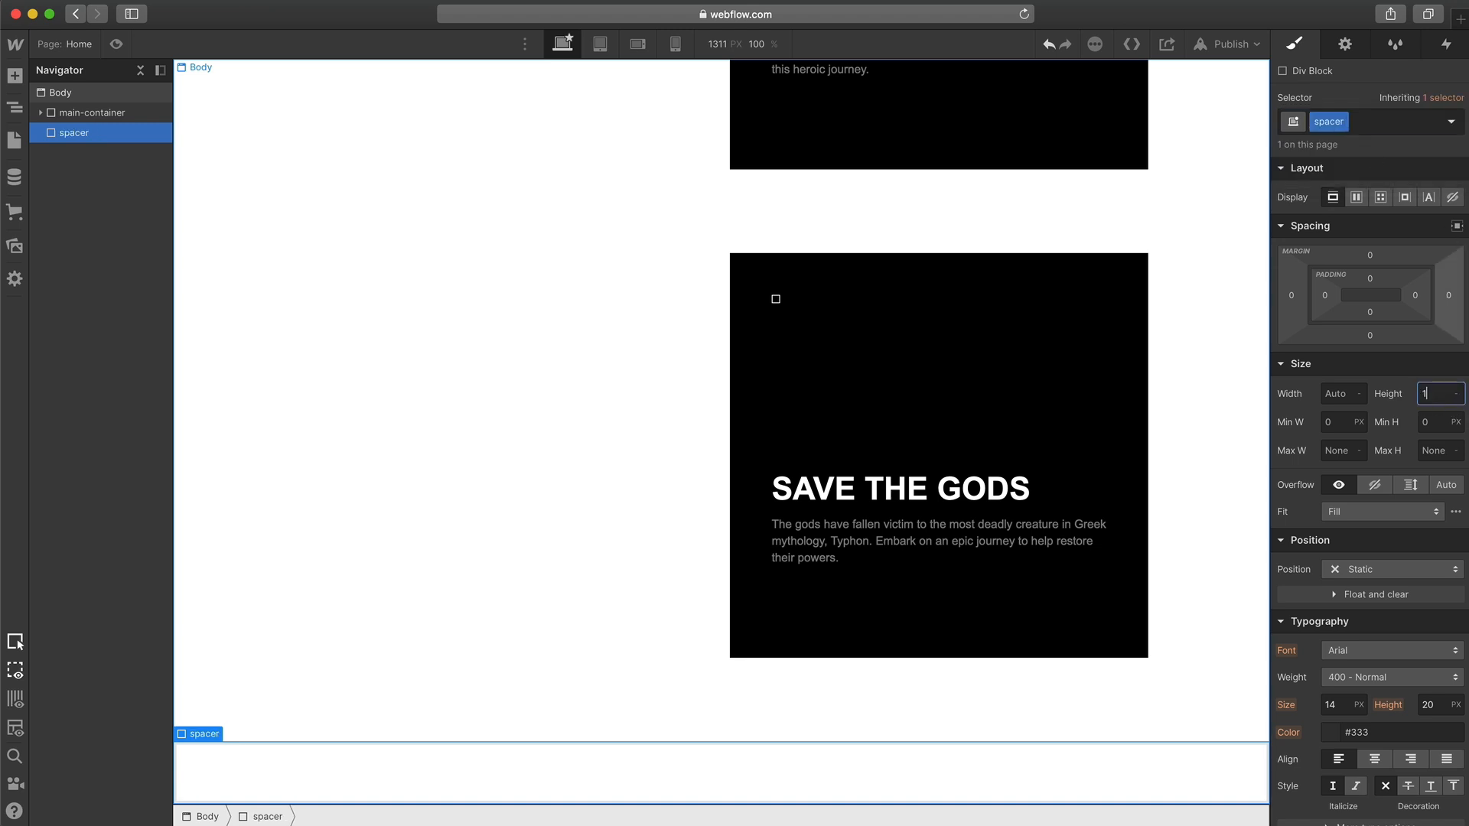
pyautogui.write('00v')
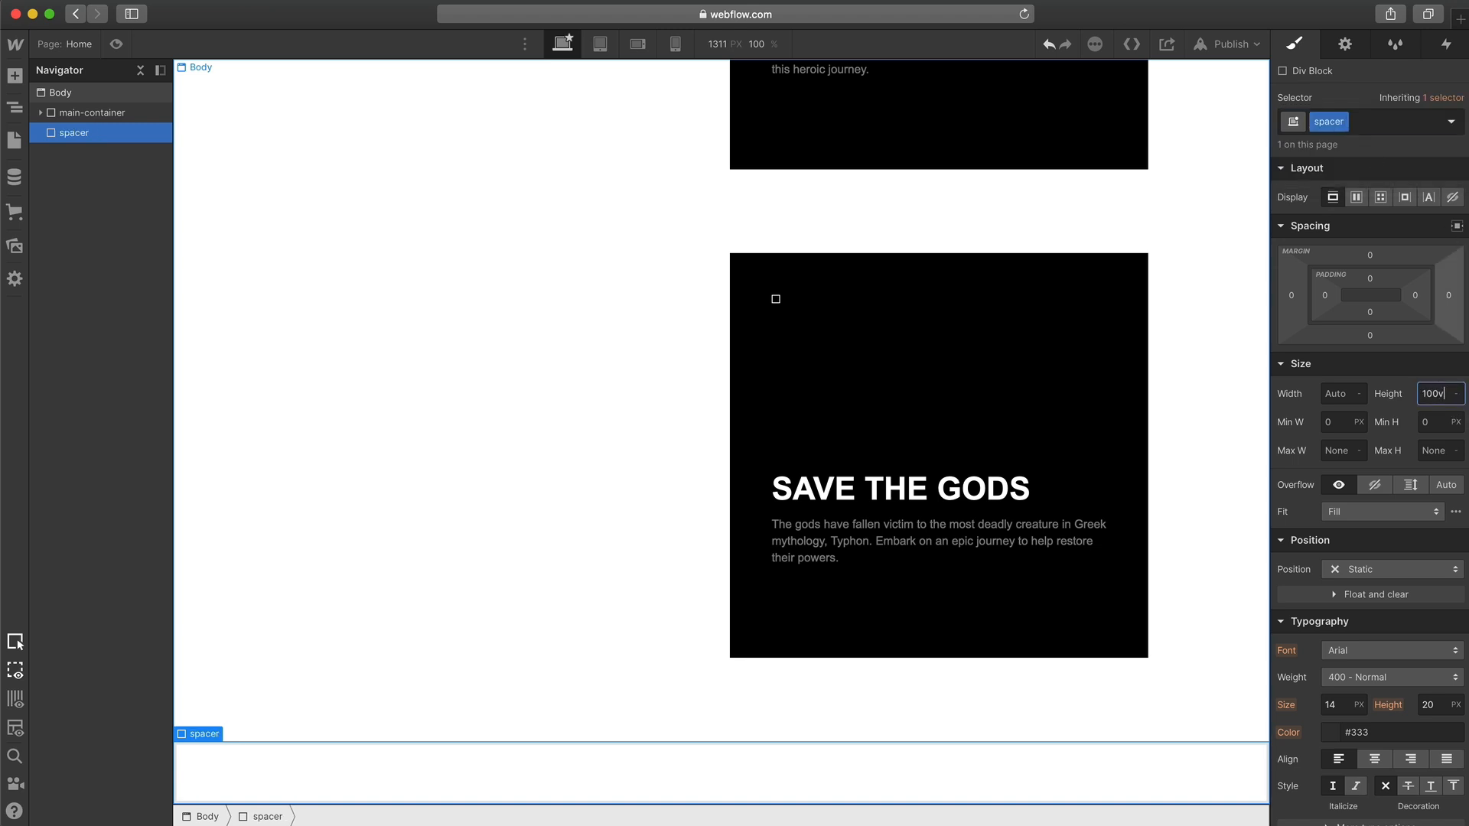
pyautogui.scroll(-3)
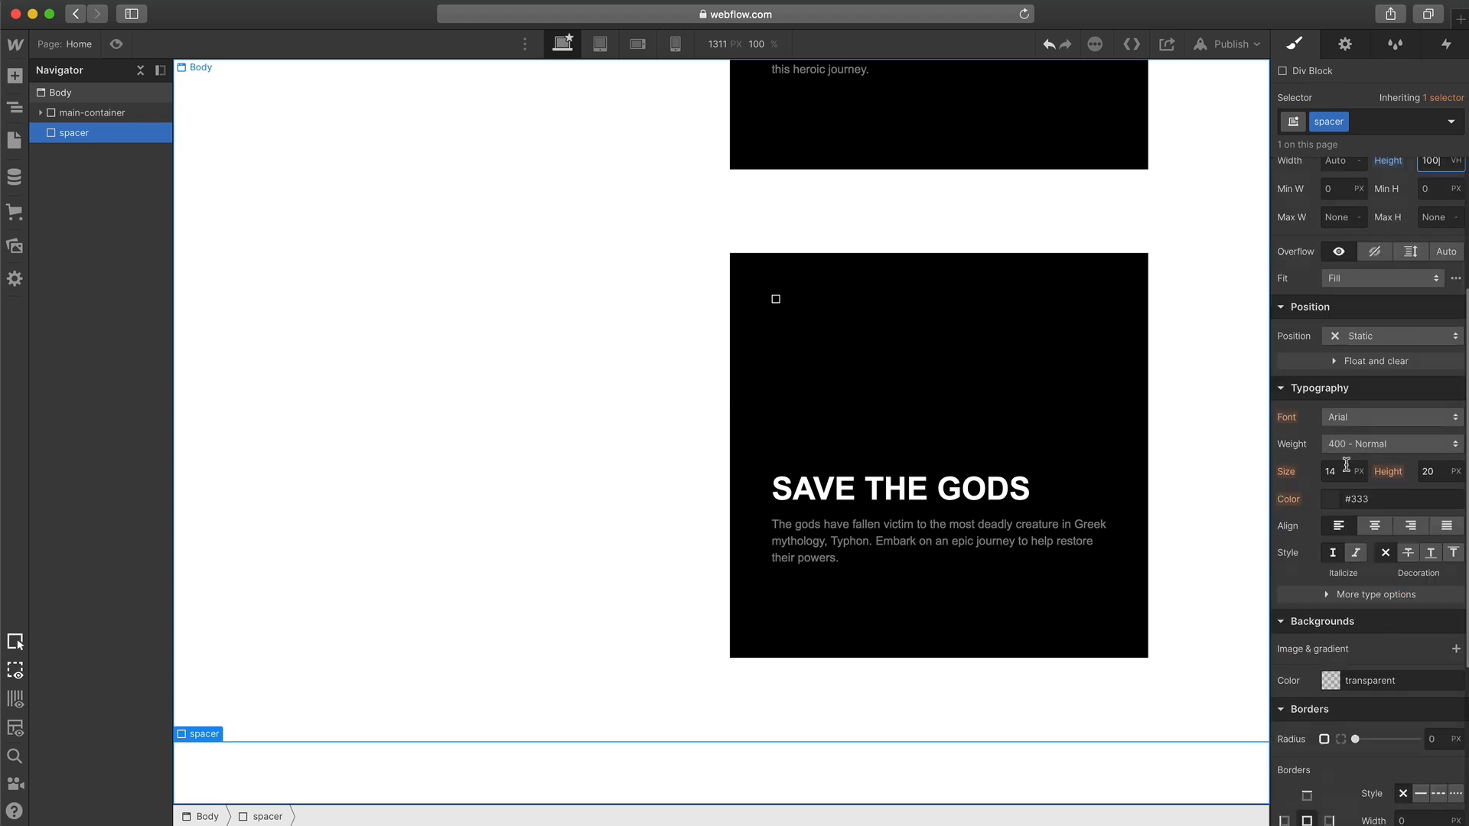
pyautogui.click(1328, 679)
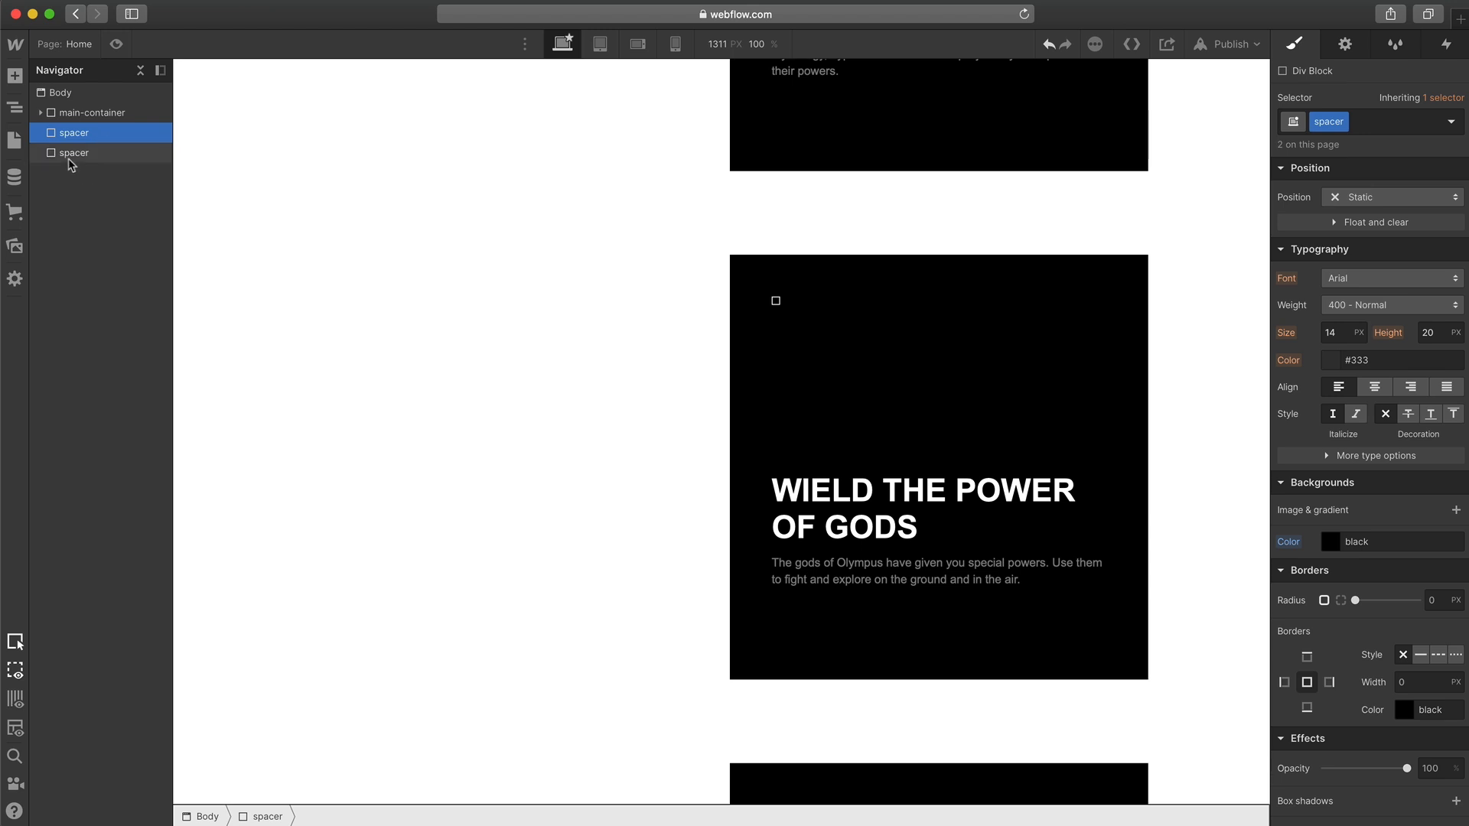
# - Move one black spacer above main-container in the Navigator so a hero band precedes the content
pyautogui.click(73, 112)
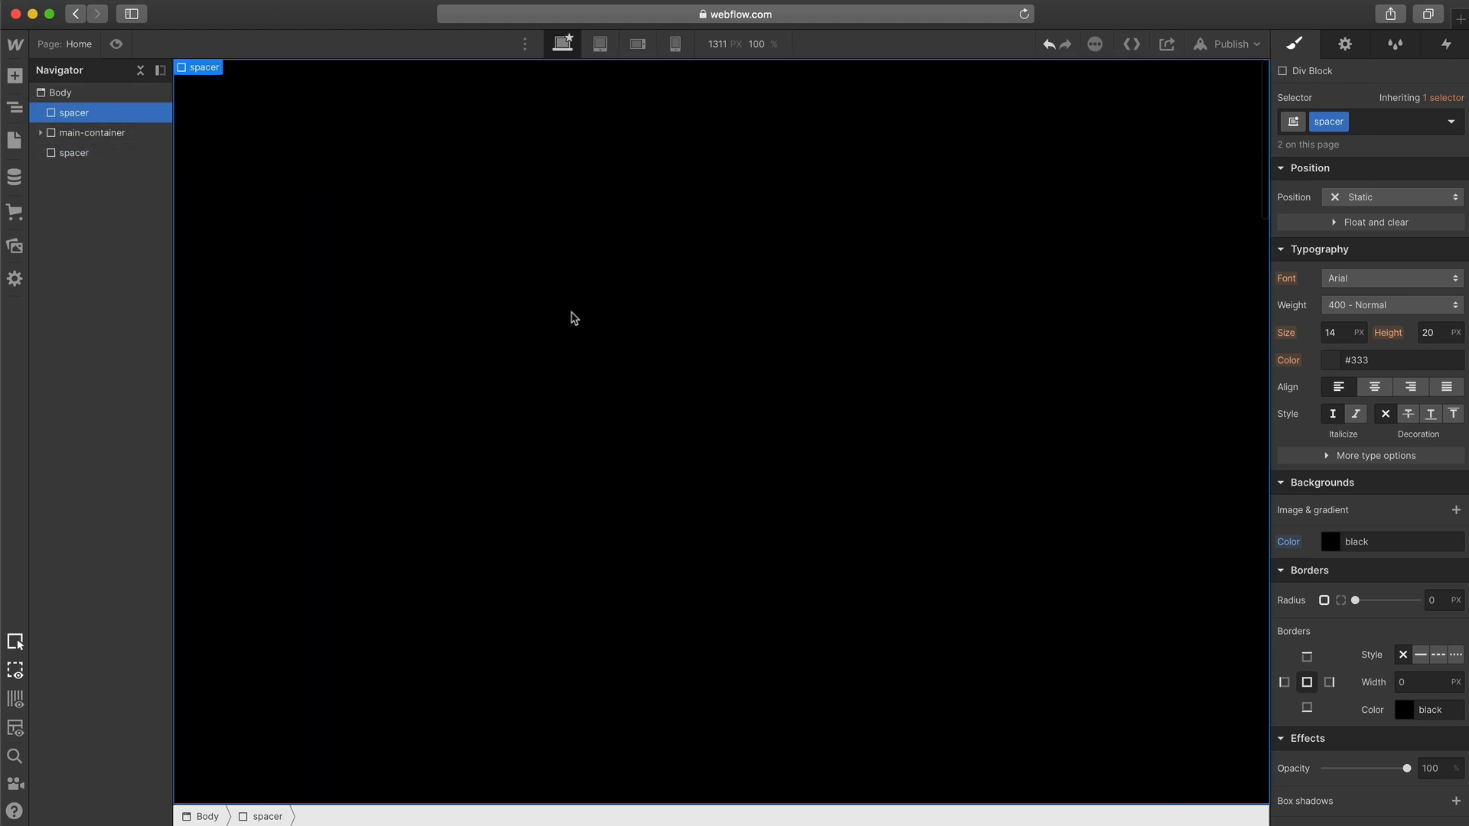
pyautogui.scroll(-3)
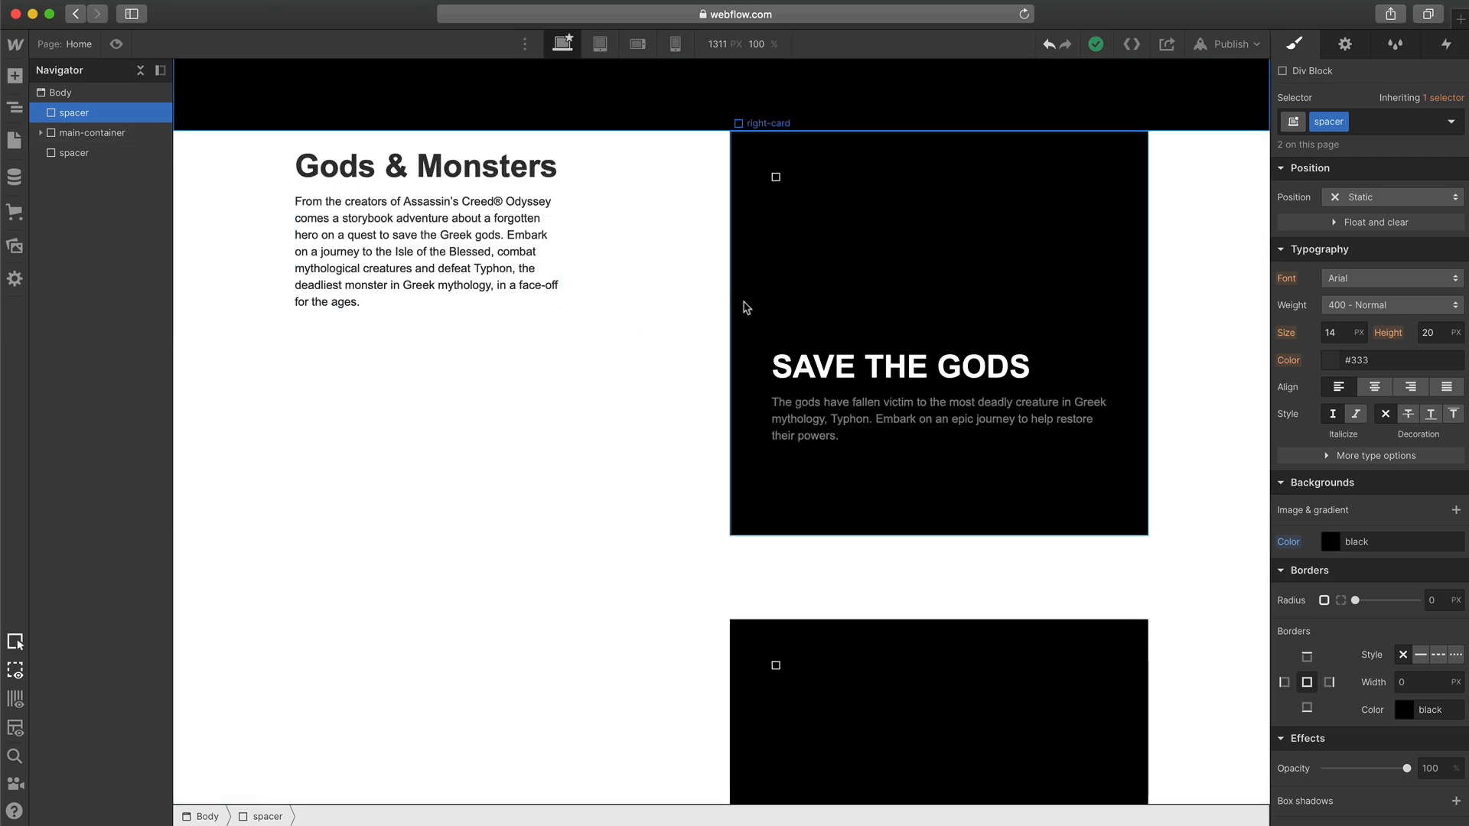
# - Give main-container 200px top padding beneath the hero spacer
pyautogui.click(92, 132)
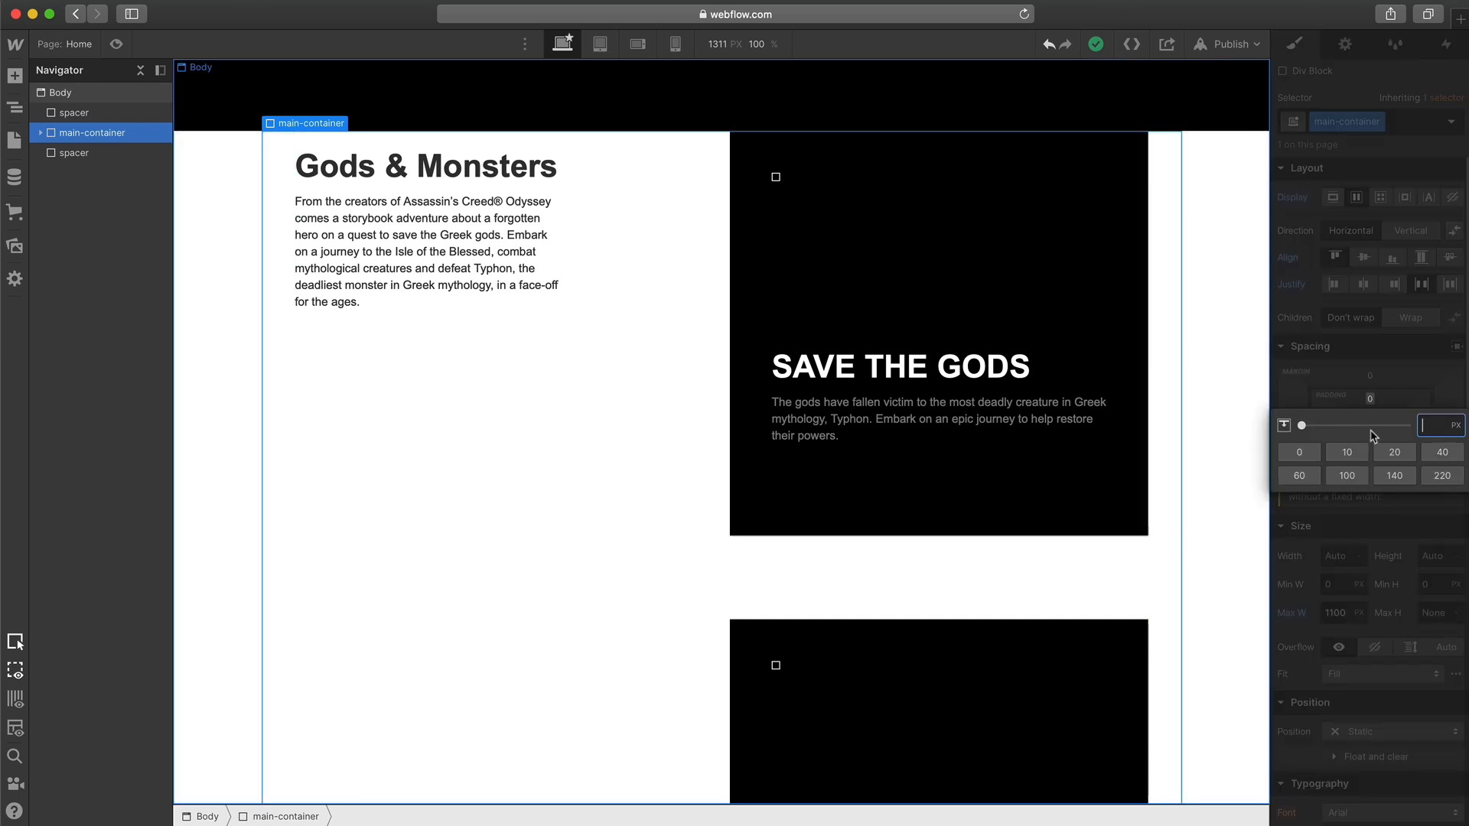
pyautogui.write('200')
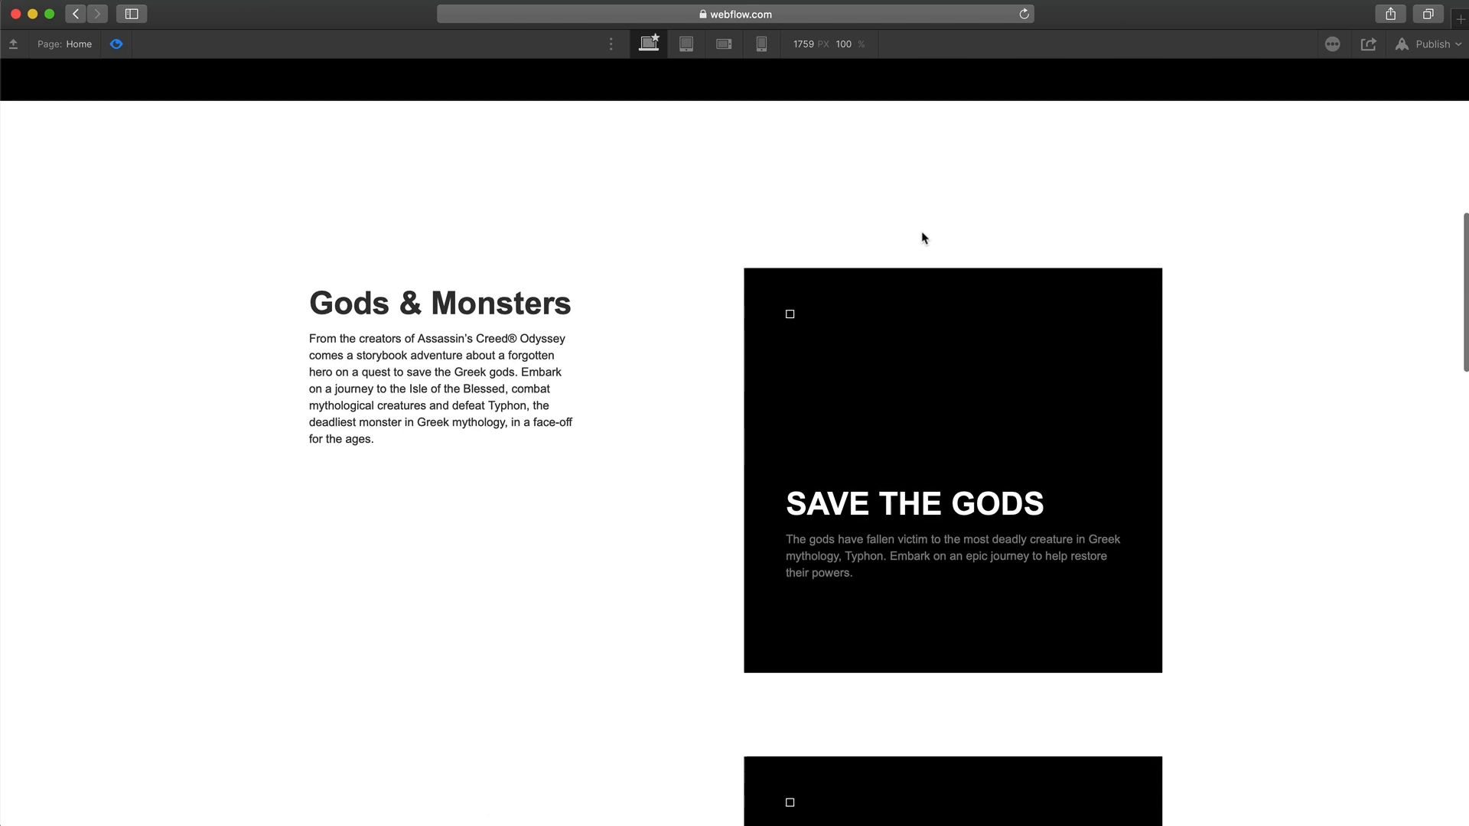
pyautogui.scroll(-3)
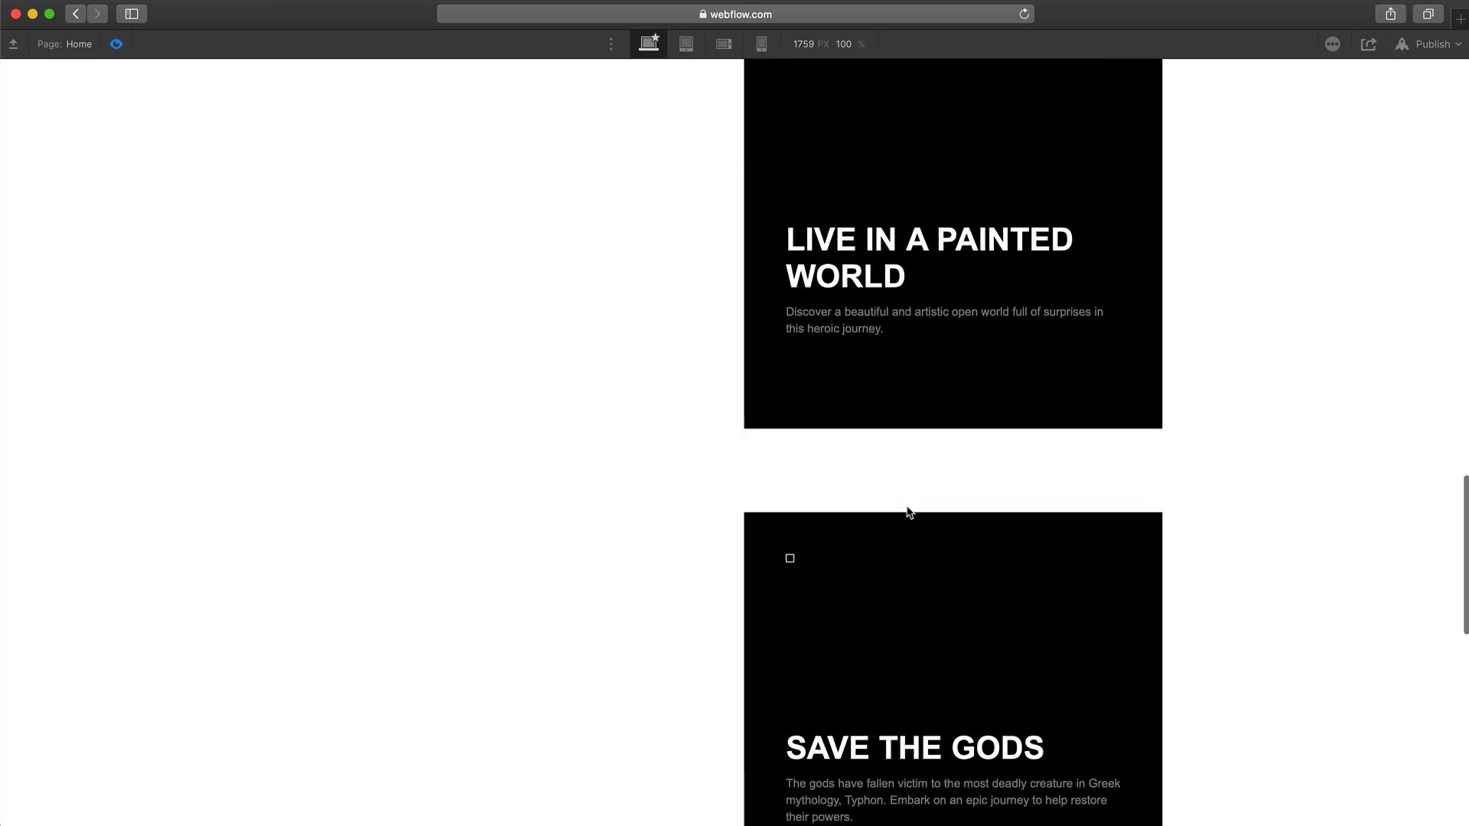
pyautogui.scroll(3)
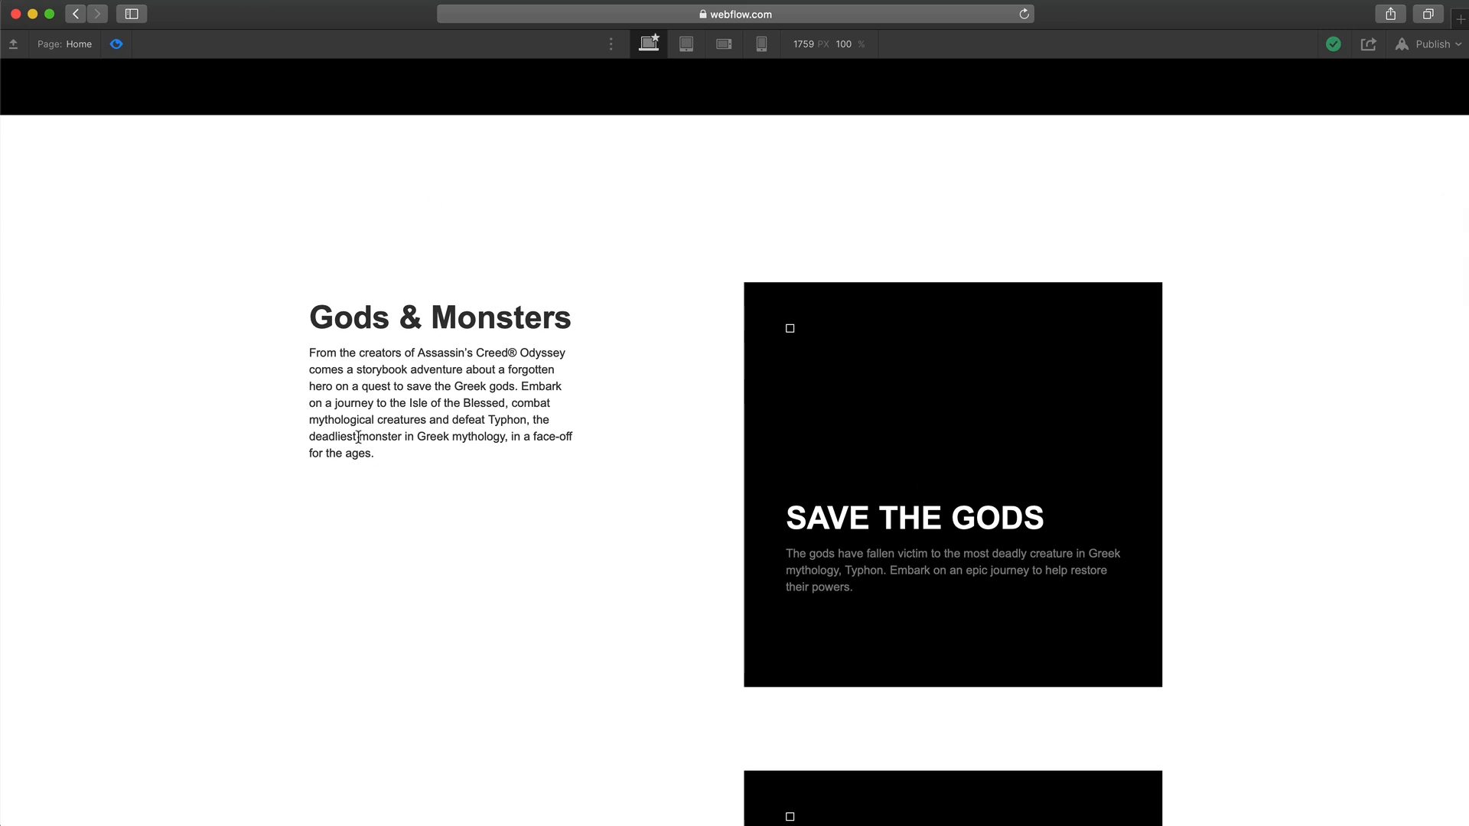
pyautogui.scroll(-3)
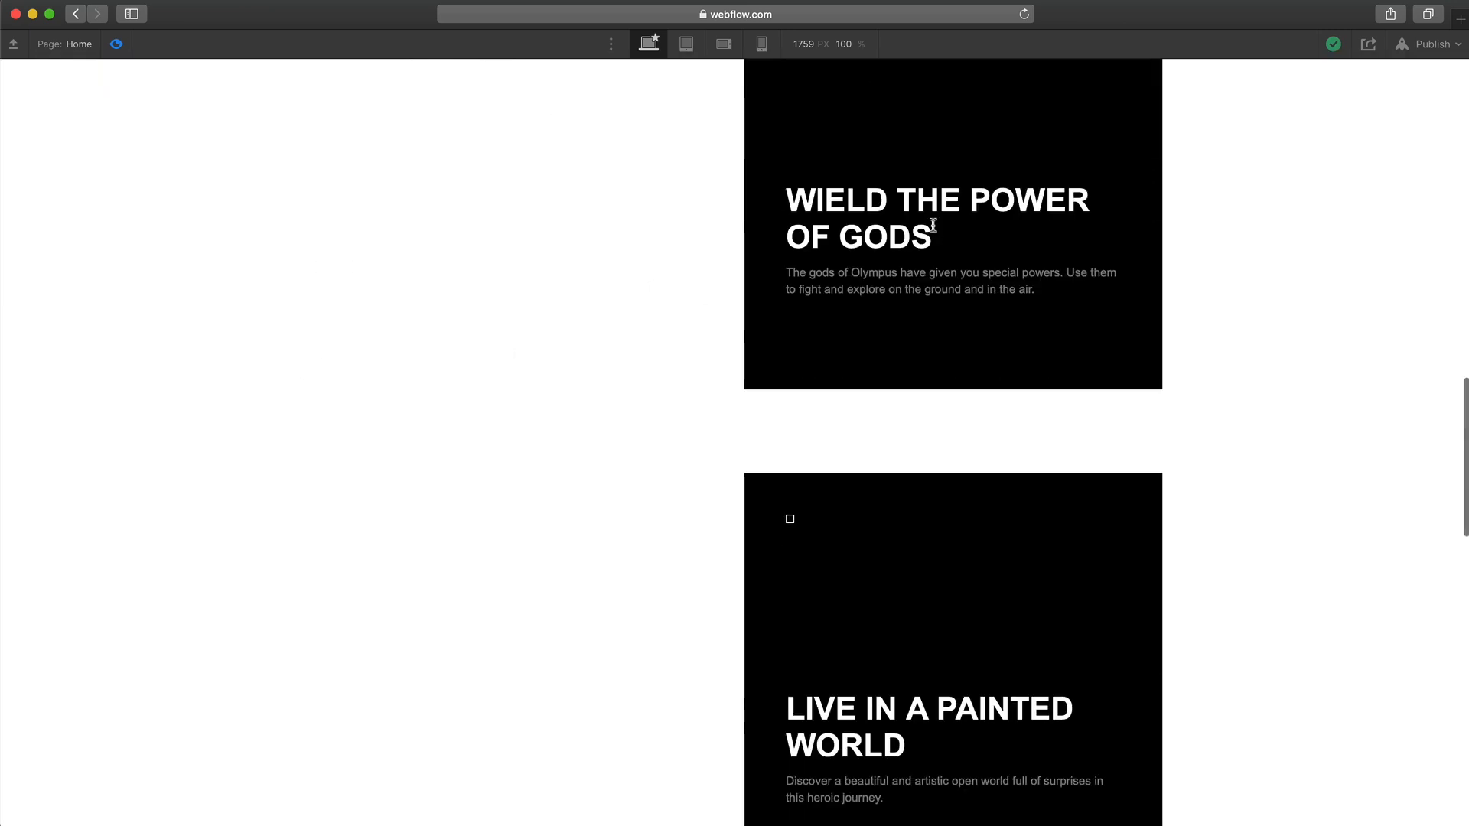
pyautogui.scroll(3)
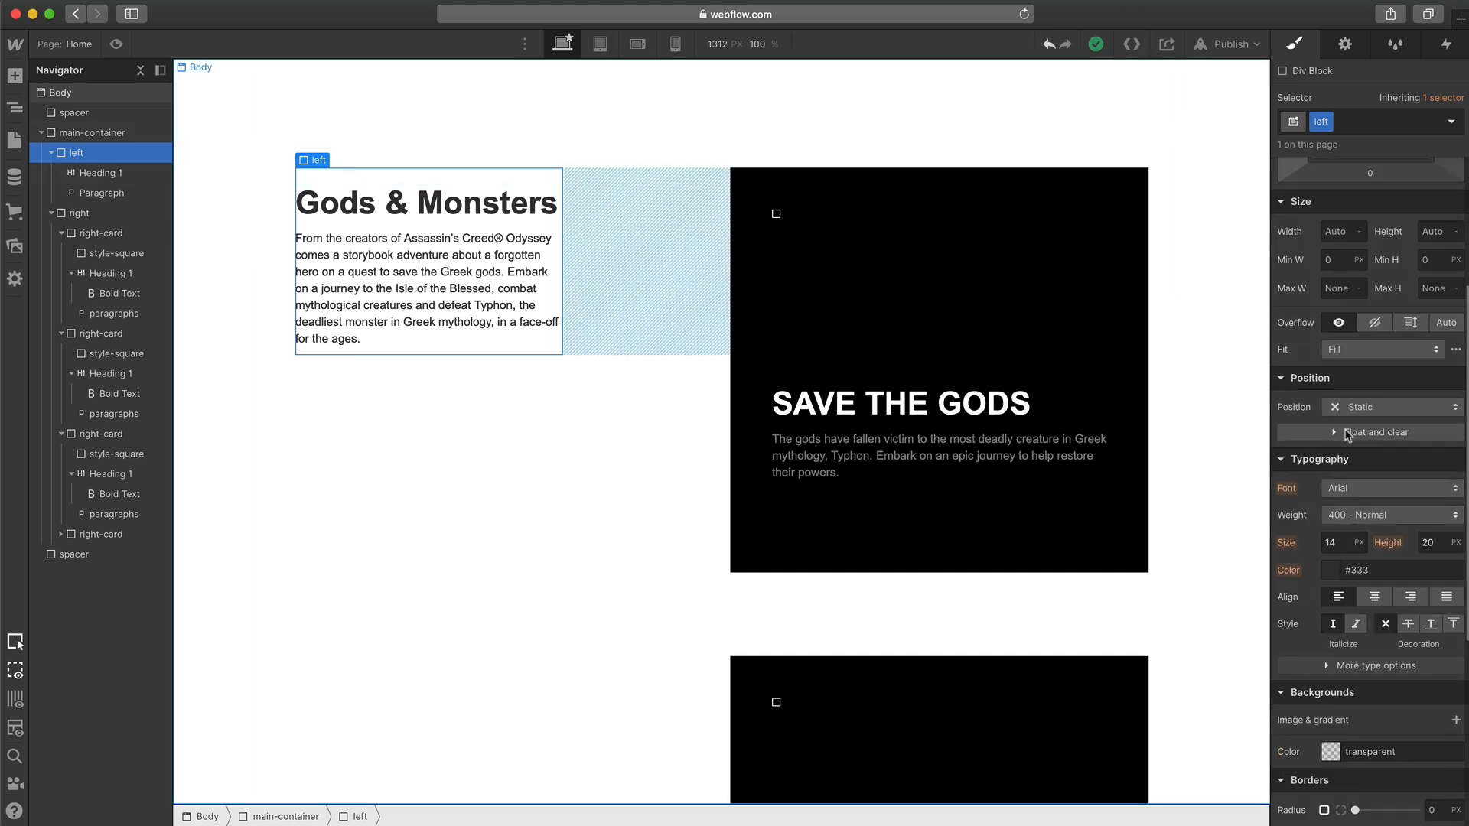
# - Set the left column's position to Sticky and main-container's position to Relative
pyautogui.click(1389, 407)
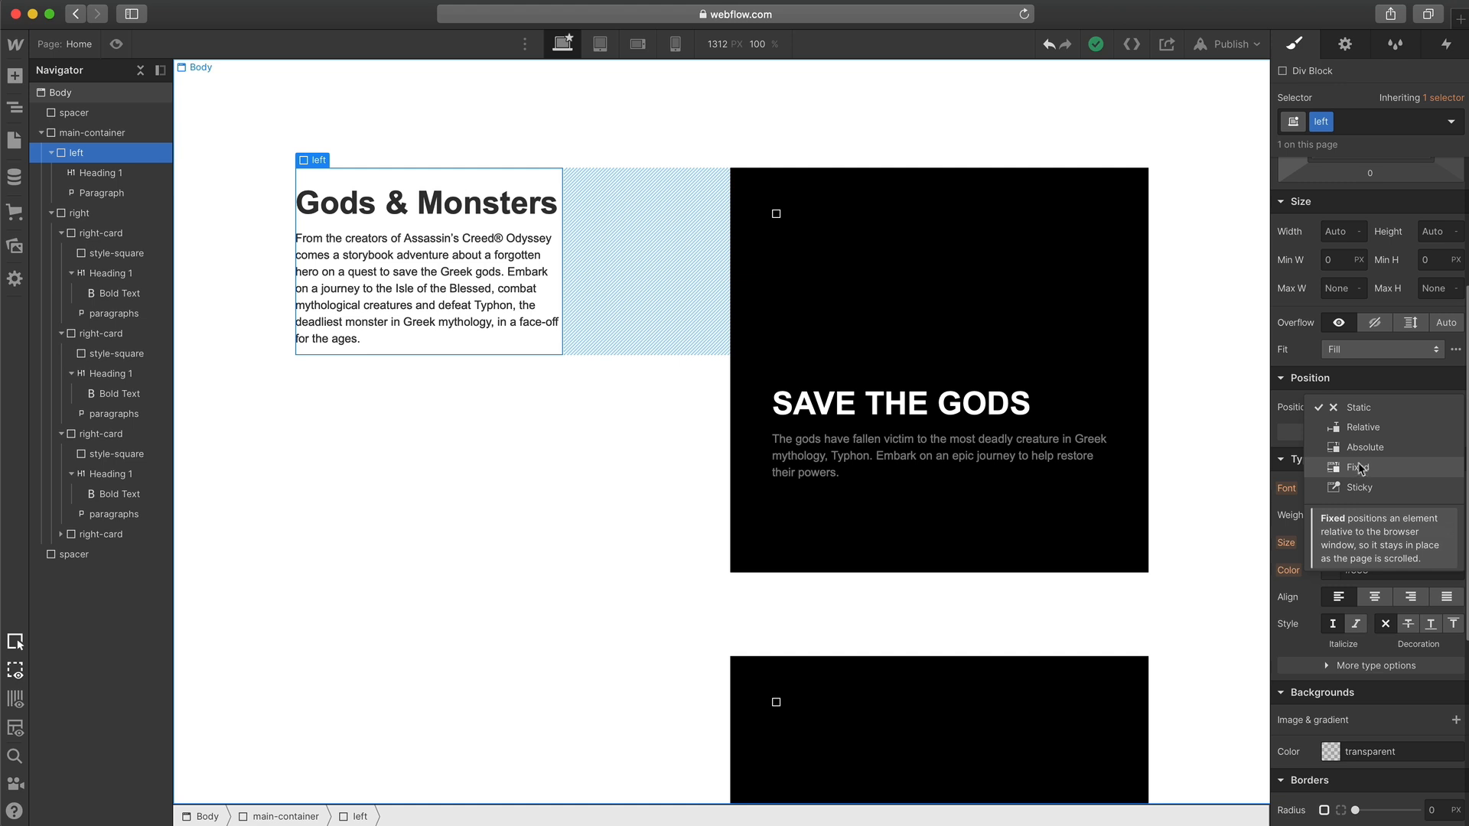
pyautogui.click(1358, 488)
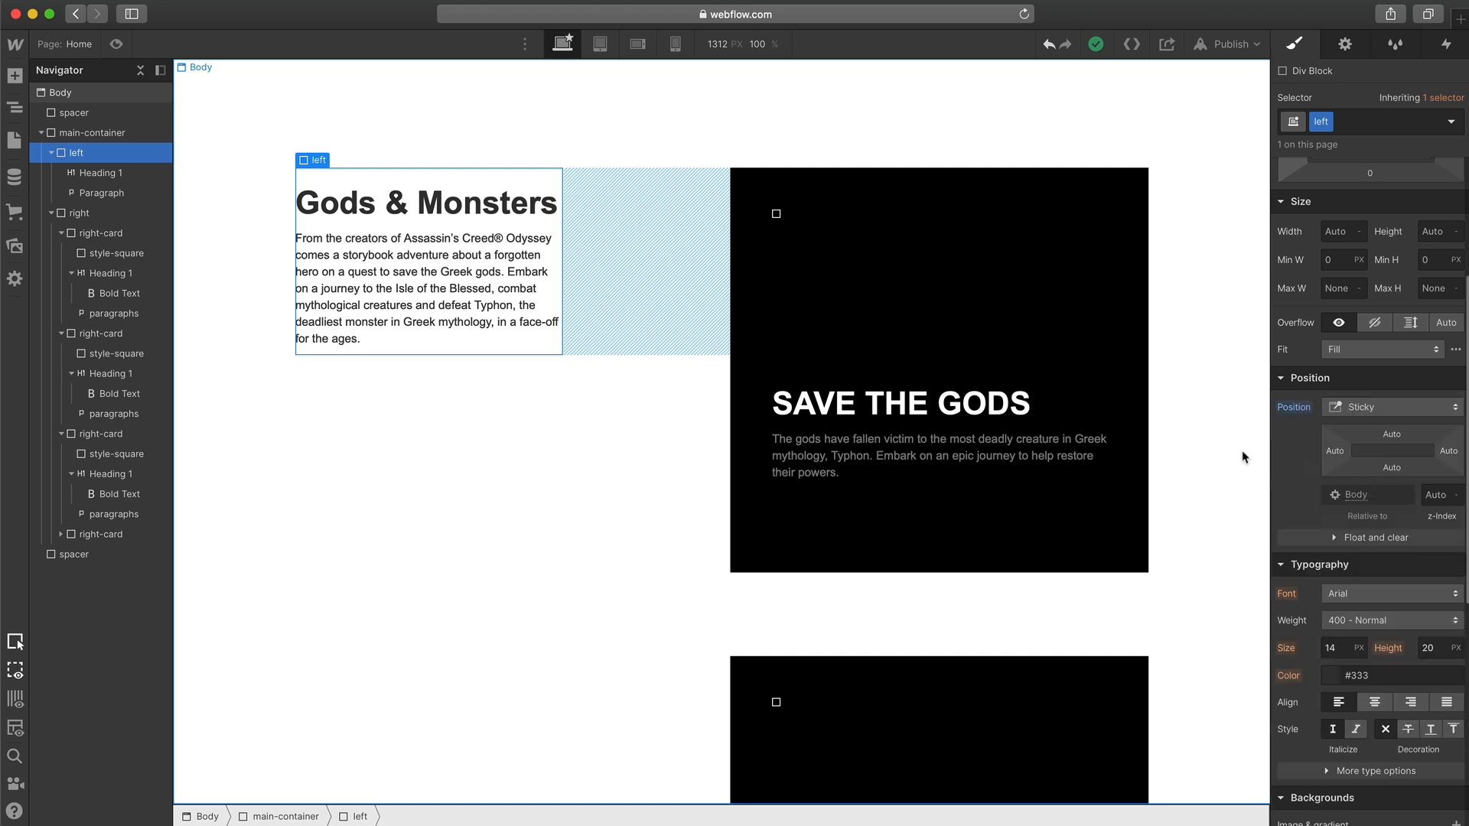
pyautogui.click(100, 132)
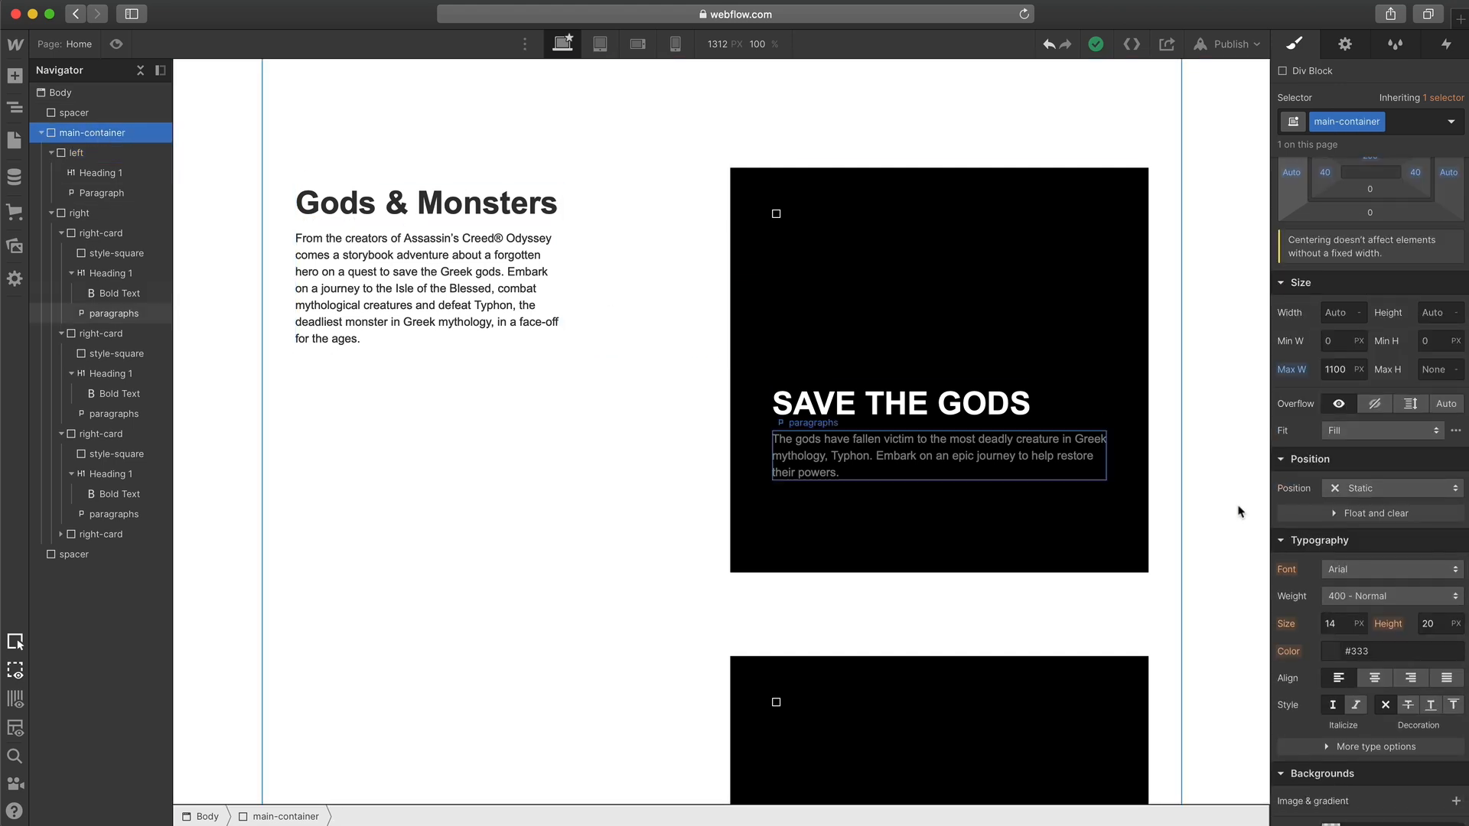
pyautogui.click(1391, 487)
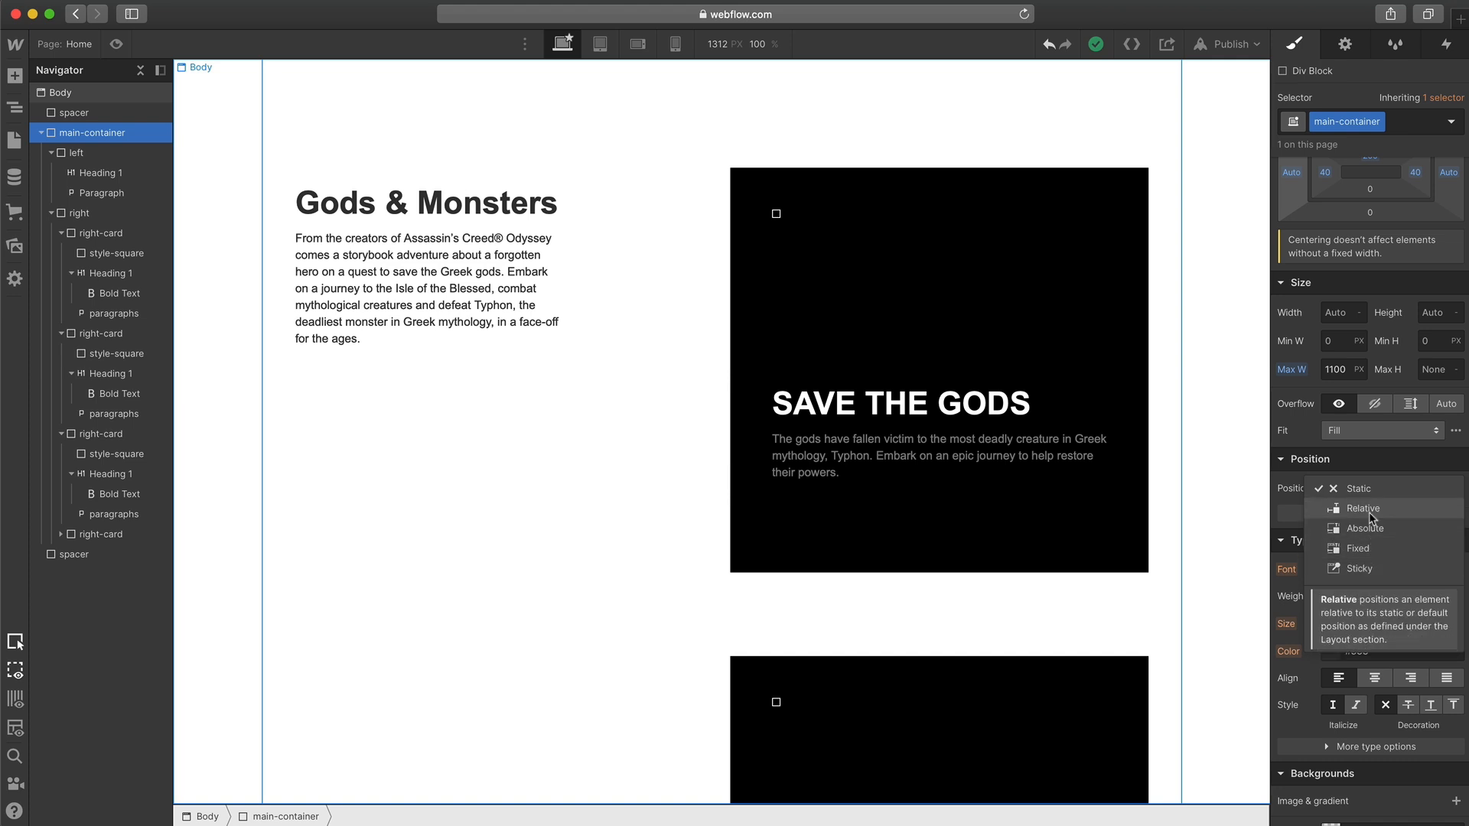
pyautogui.click(1357, 569)
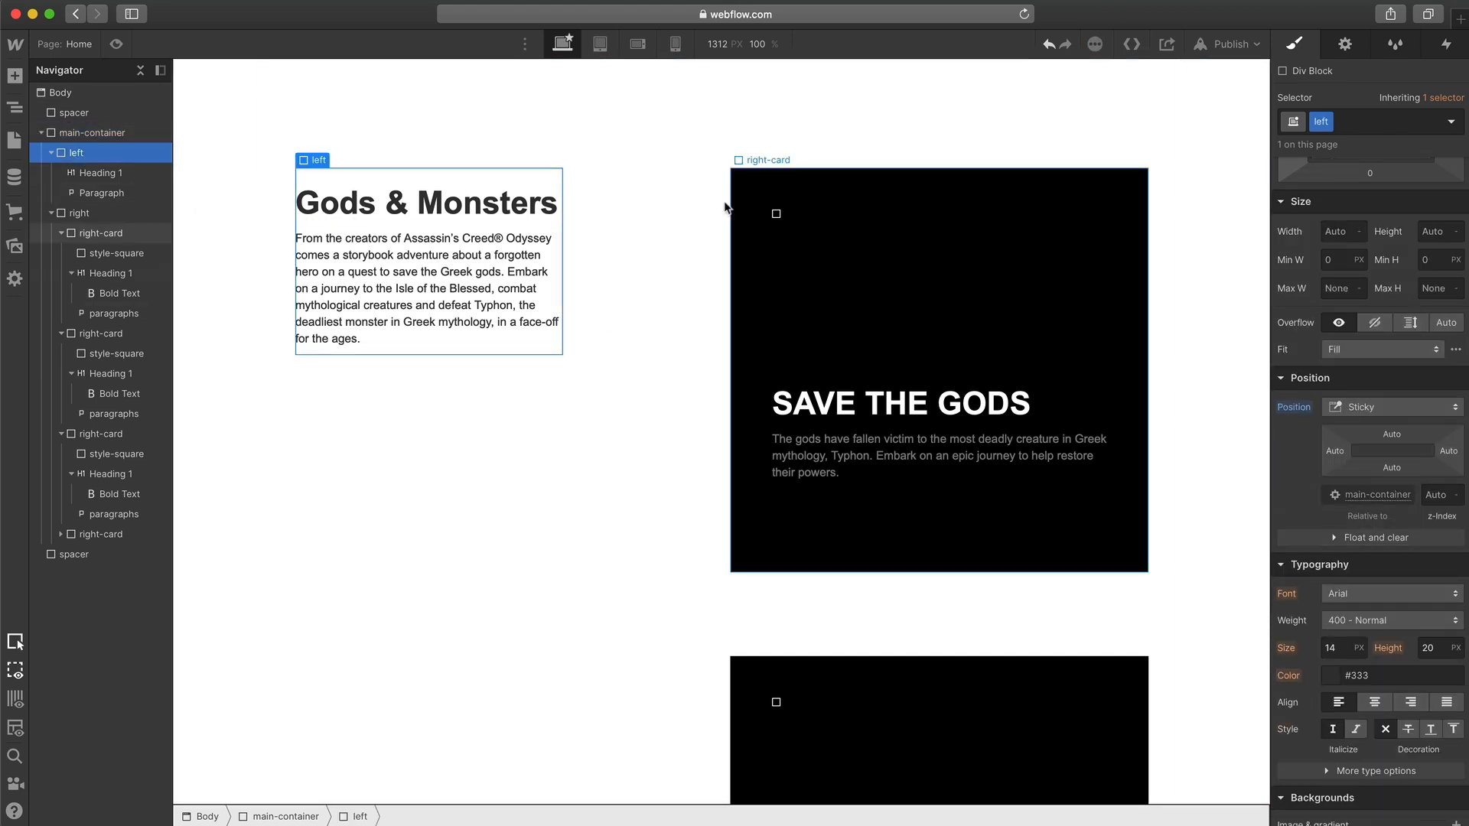
pyautogui.moveTo(811, 353)
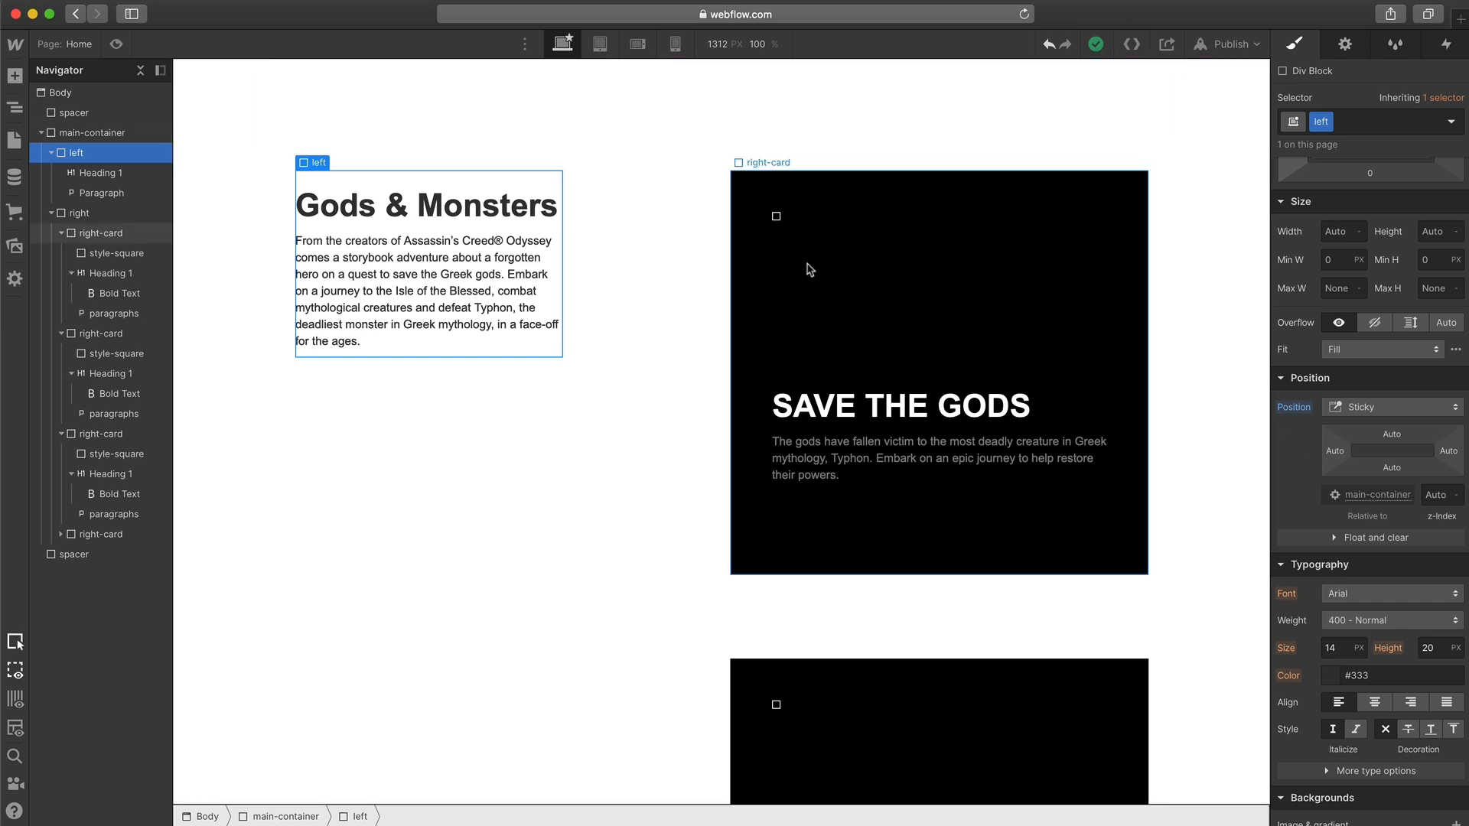
# - Give the sticky left column a 100px top offset and preview the page
pyautogui.click(1392, 433)
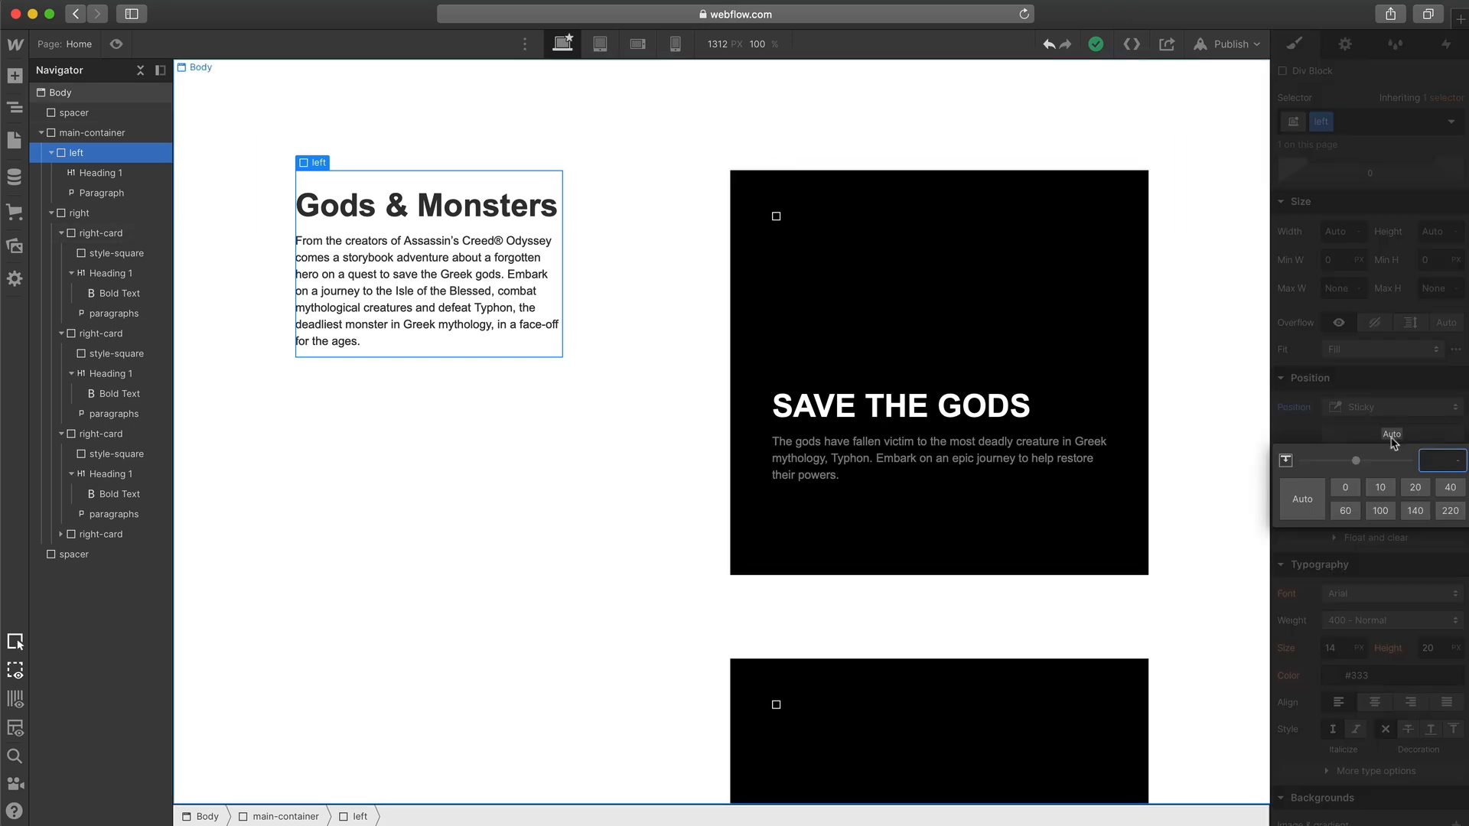
pyautogui.click(1380, 487)
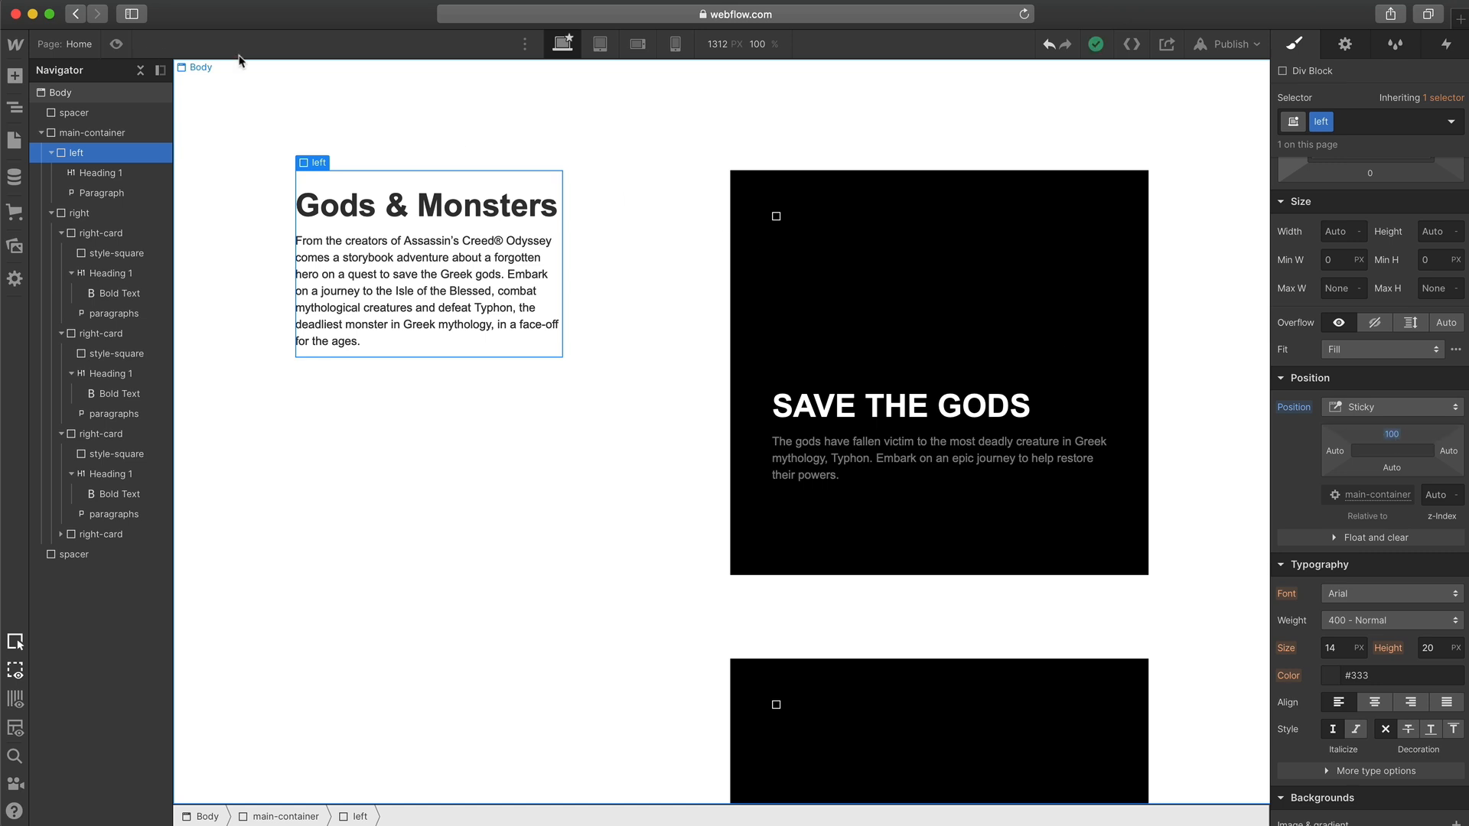
pyautogui.click(649, 45)
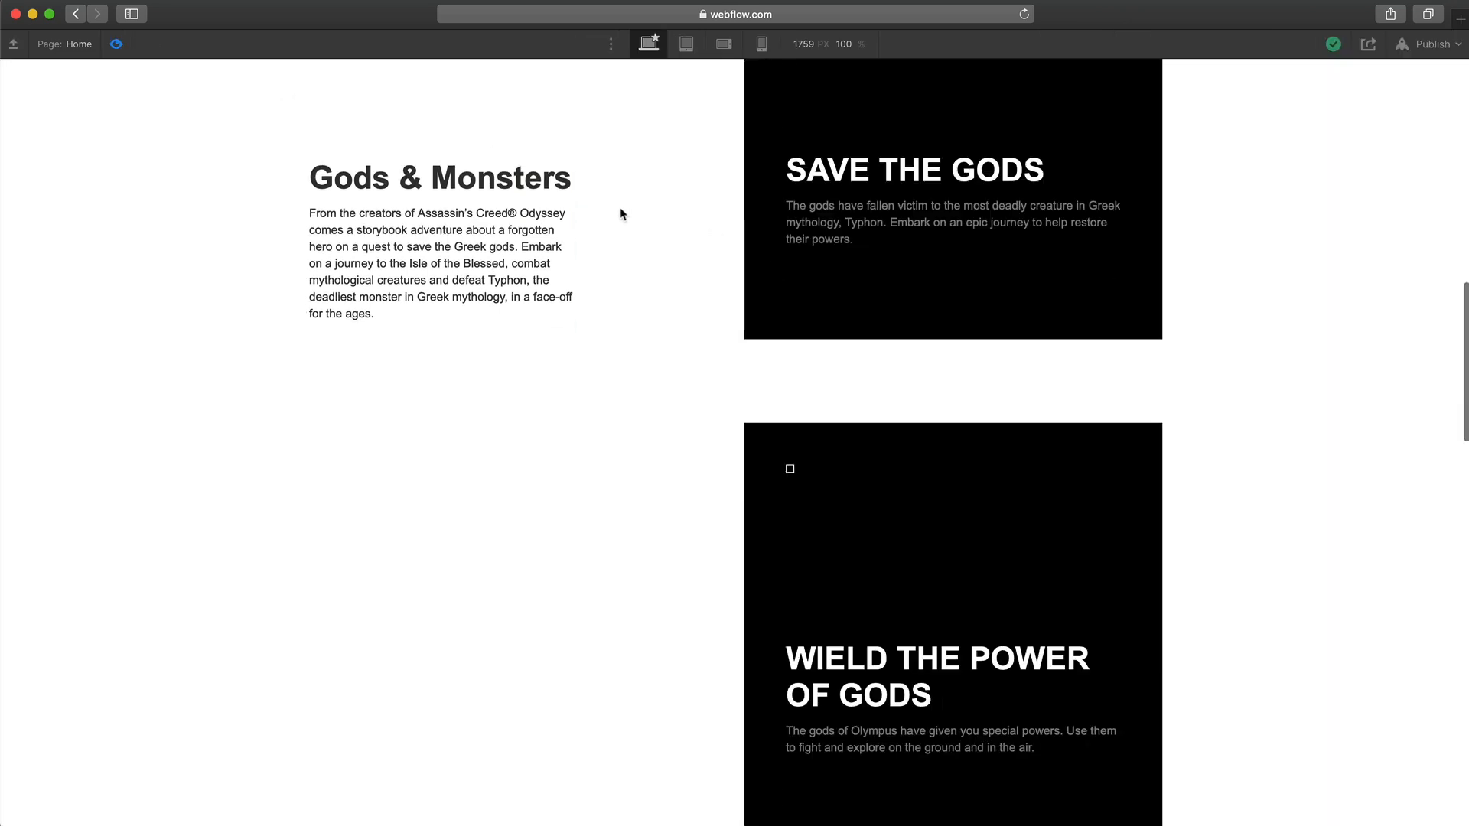
pyautogui.scroll(-3)
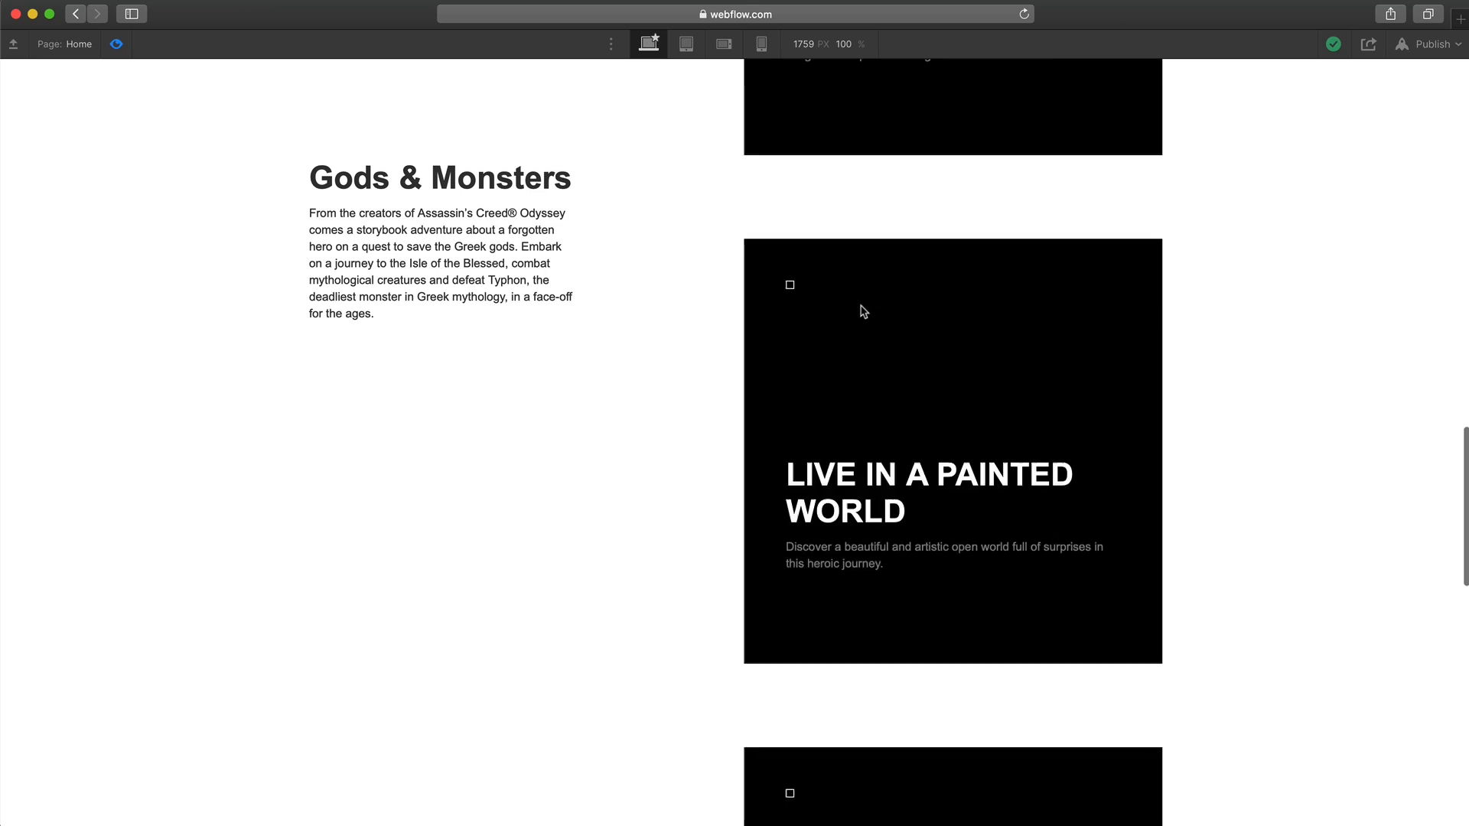
pyautogui.scroll(-3)
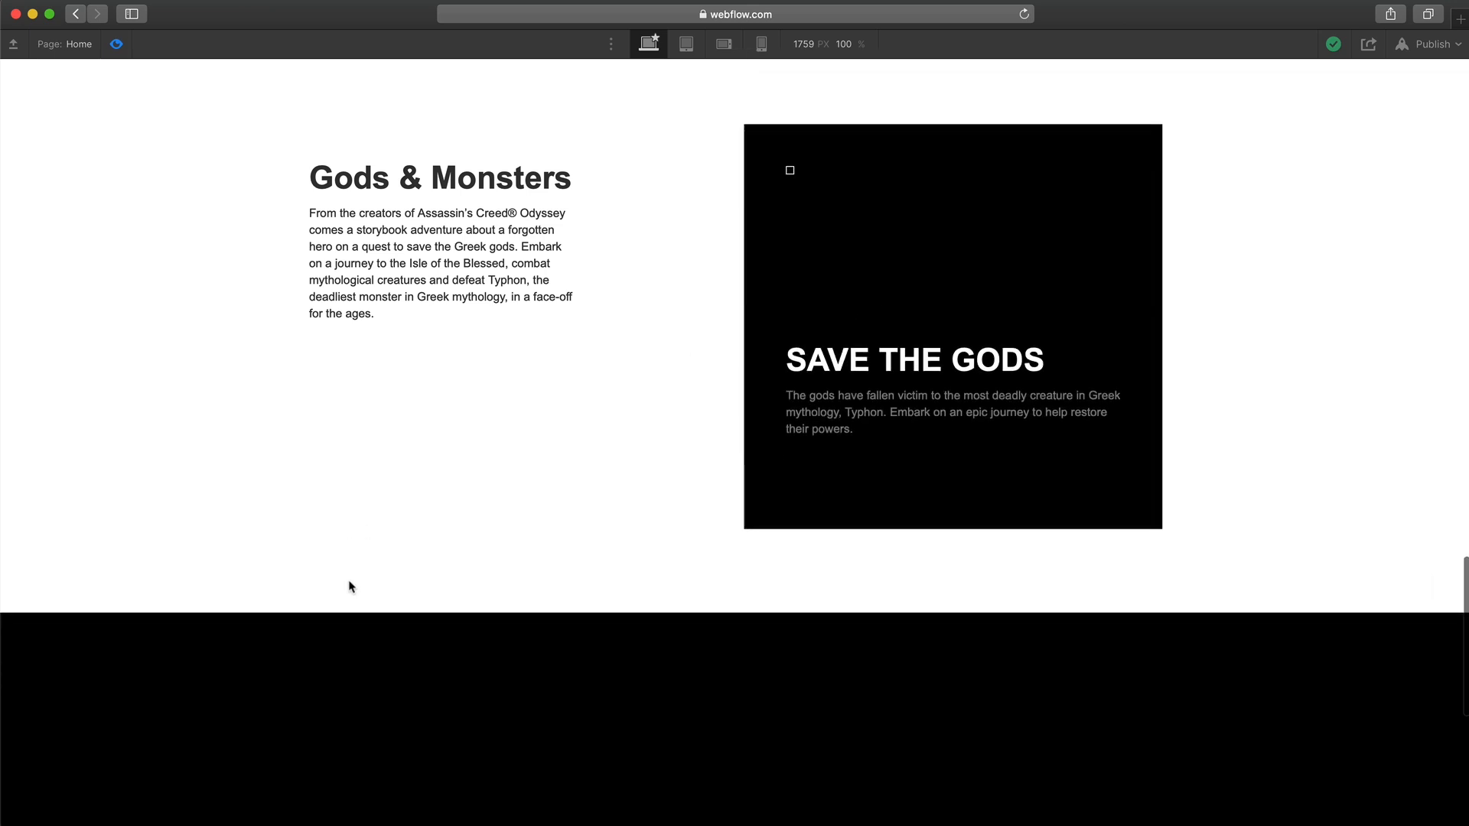
pyautogui.moveTo(937, 517)
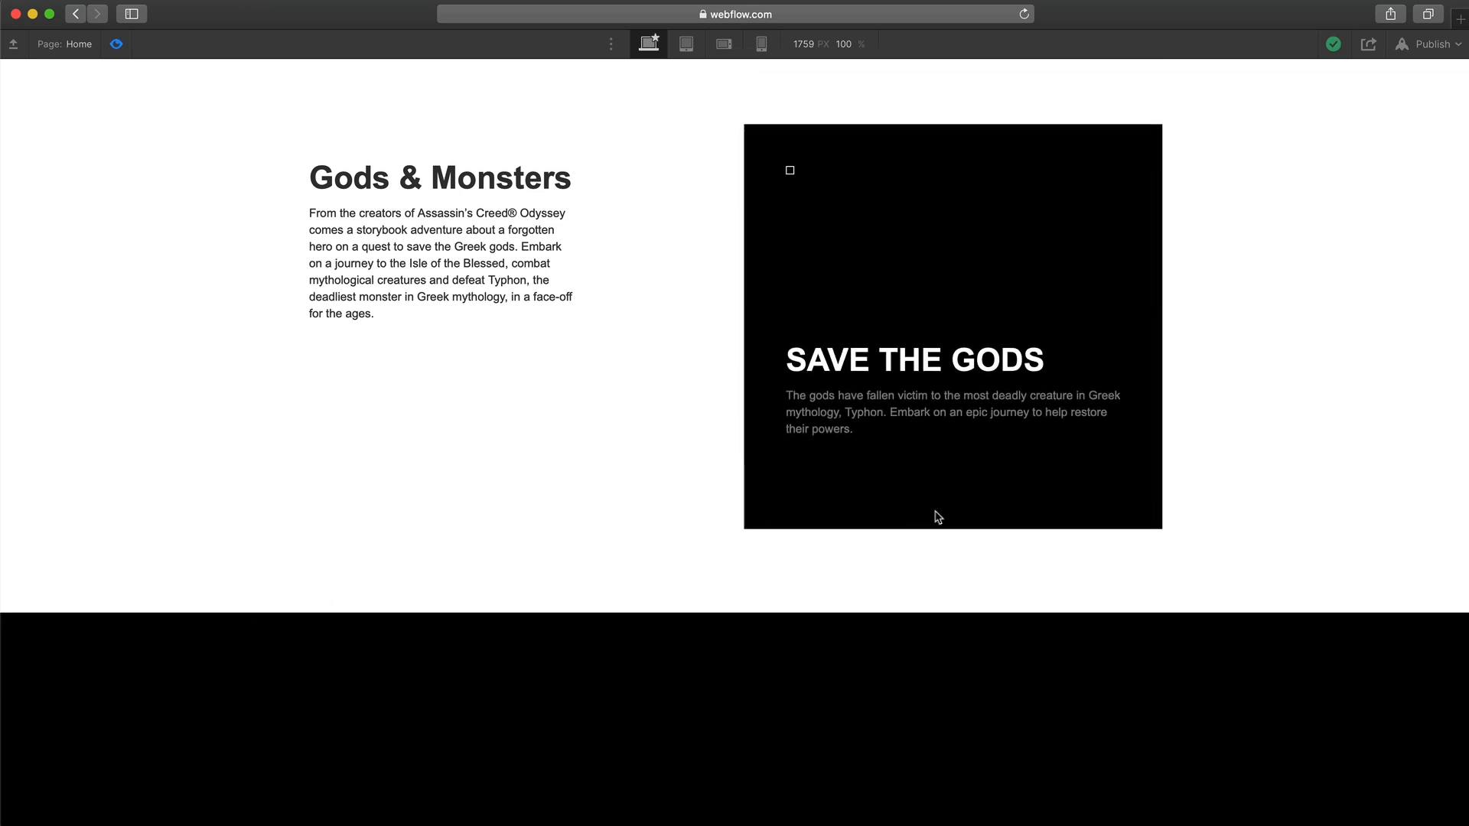
pyautogui.scroll(-3)
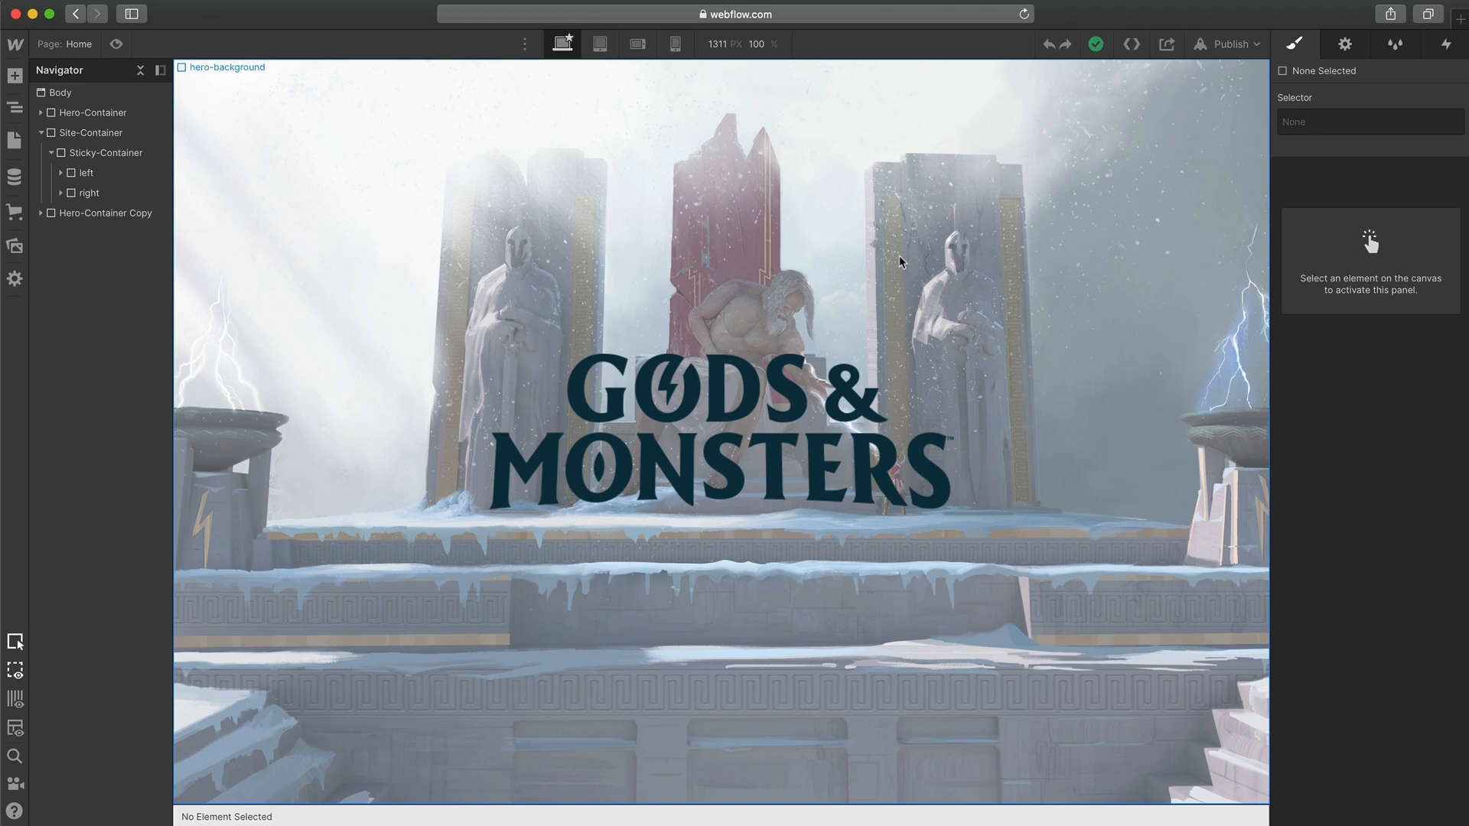
# - Inspect the circlebg graphic inside the left column (absolute, -1 z-index) and preview the finished page
pyautogui.scroll(-3)
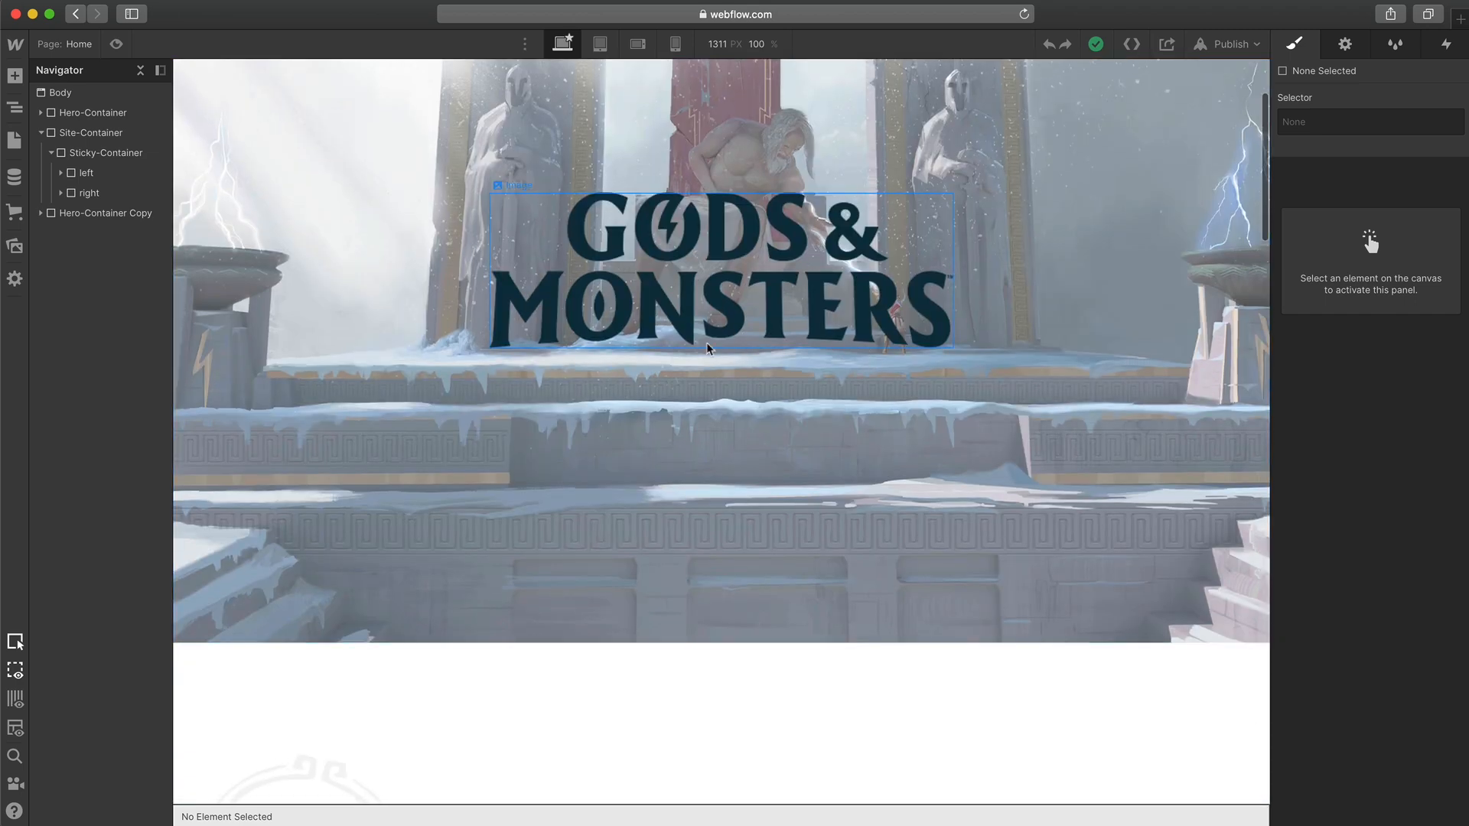
pyautogui.scroll(-3)
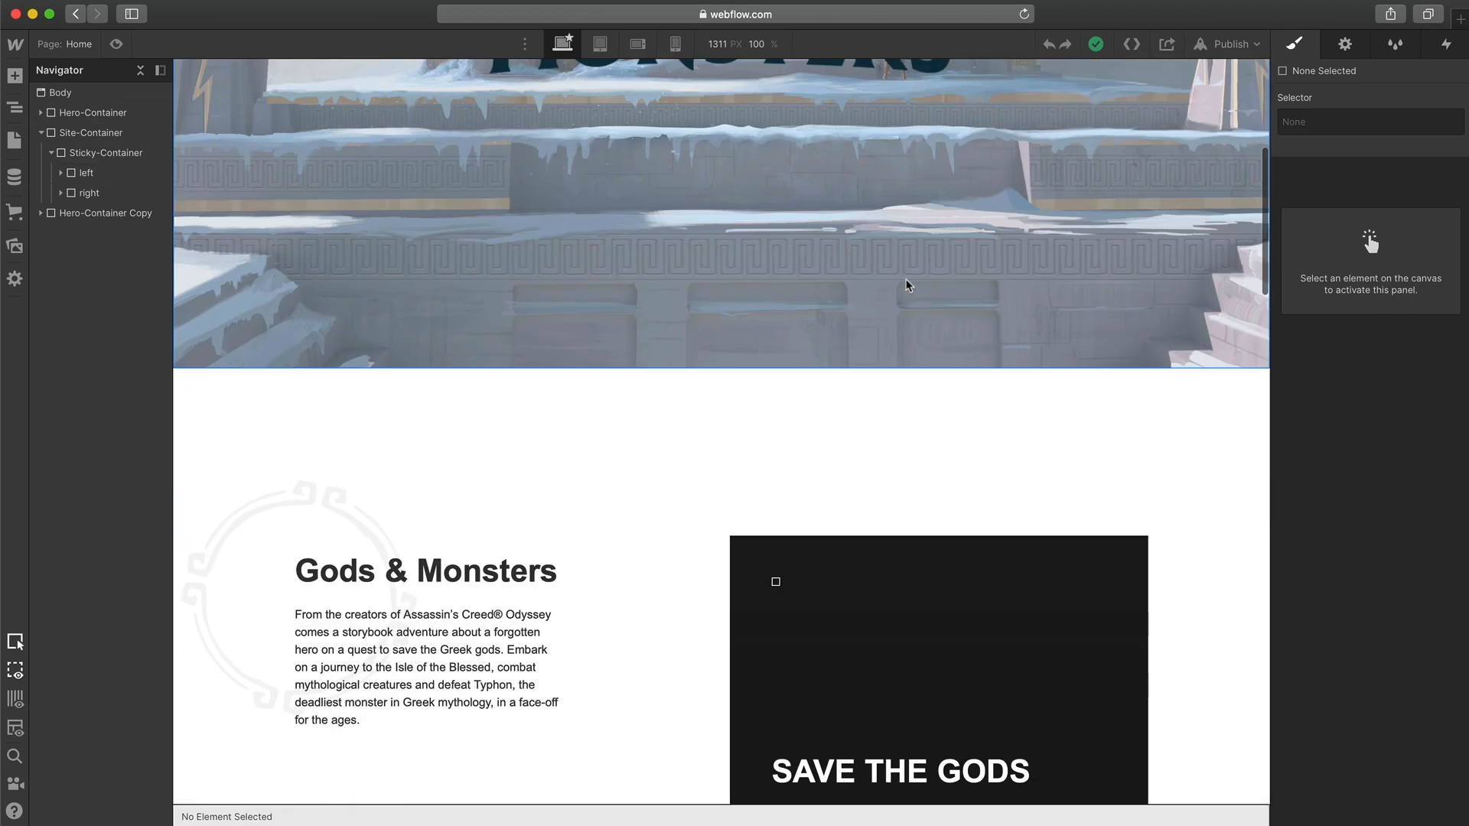
pyautogui.scroll(-3)
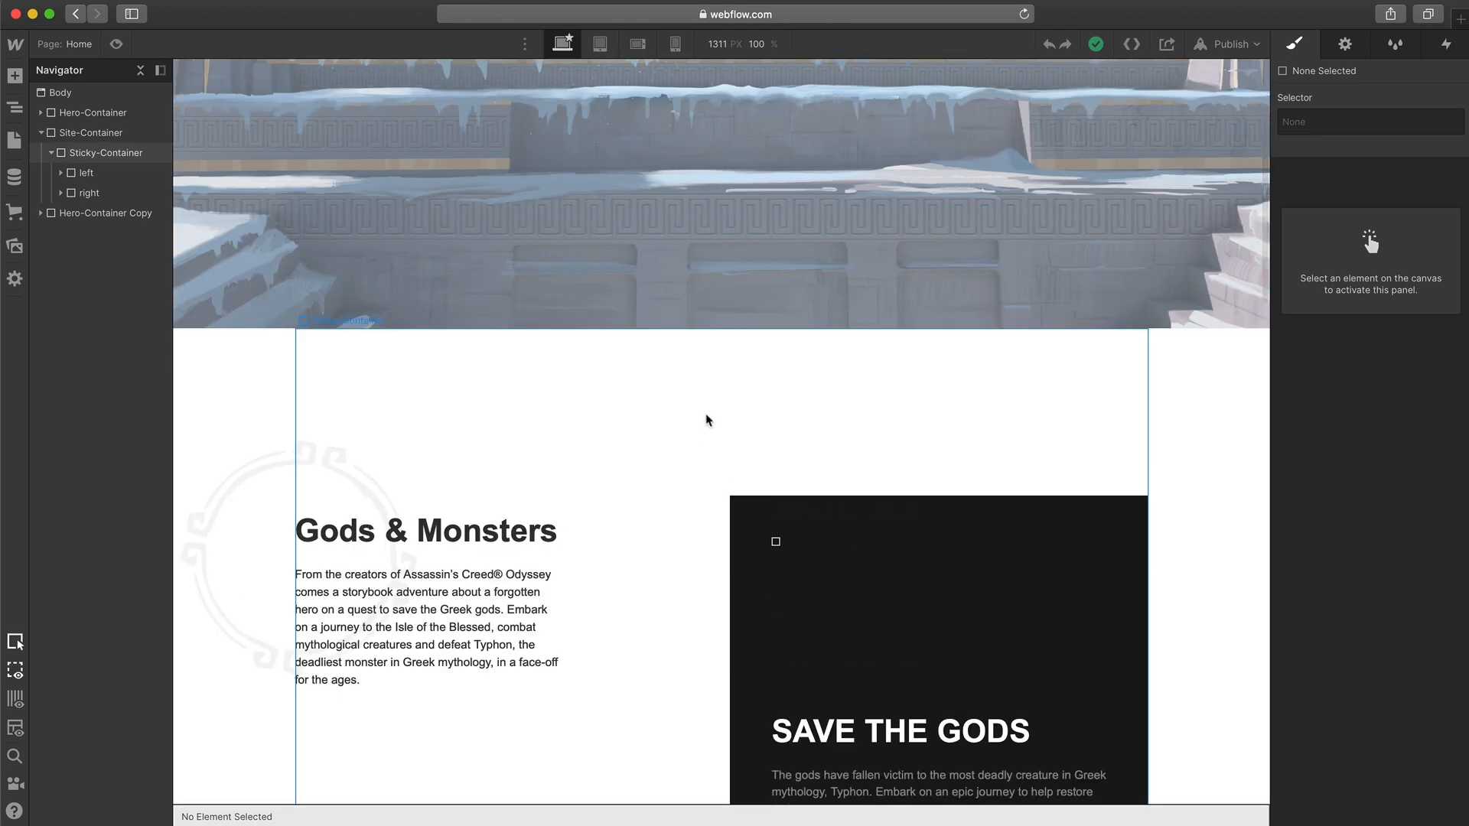
pyautogui.scroll(-3)
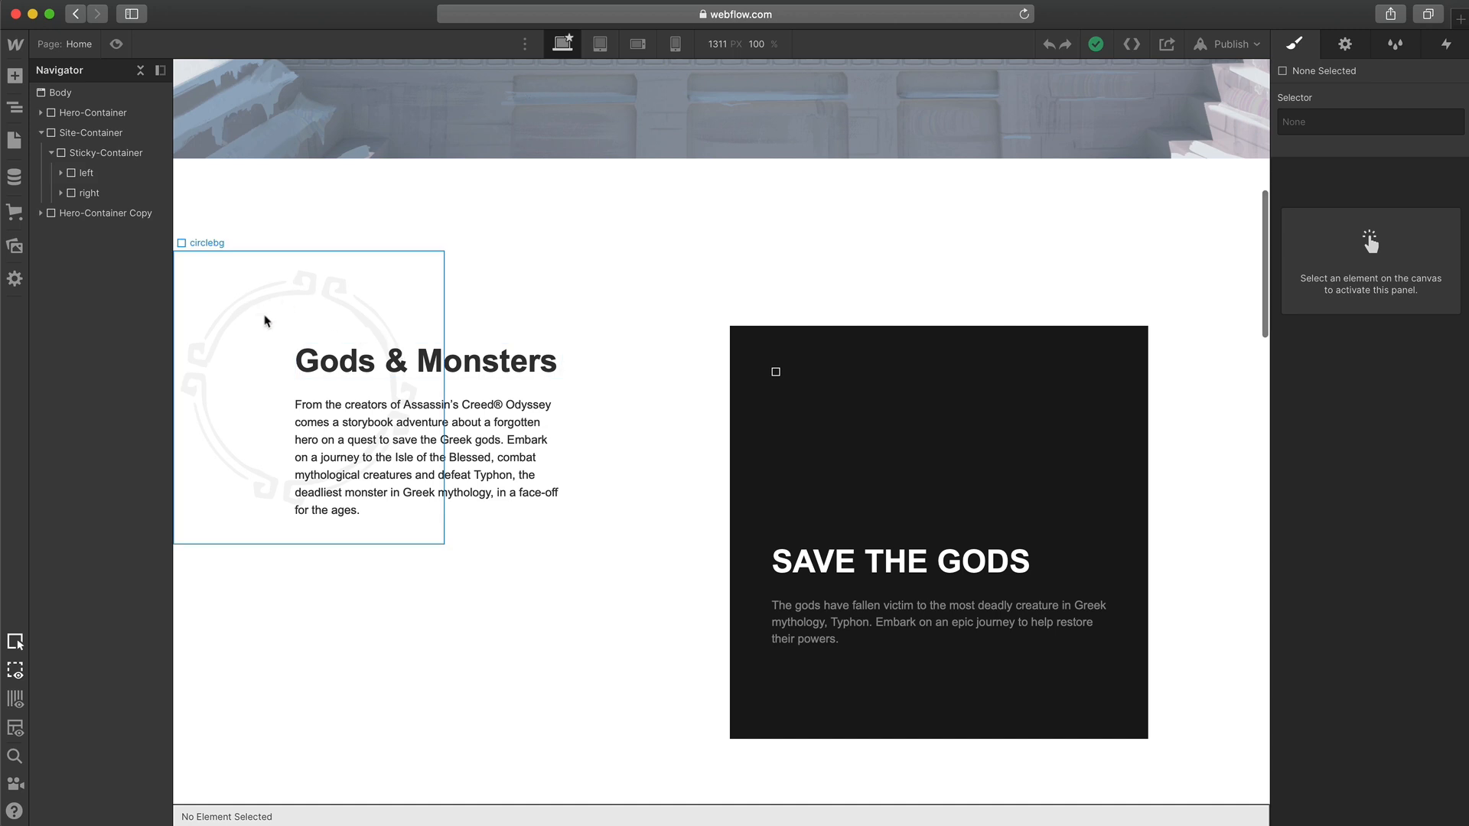
pyautogui.click(63, 172)
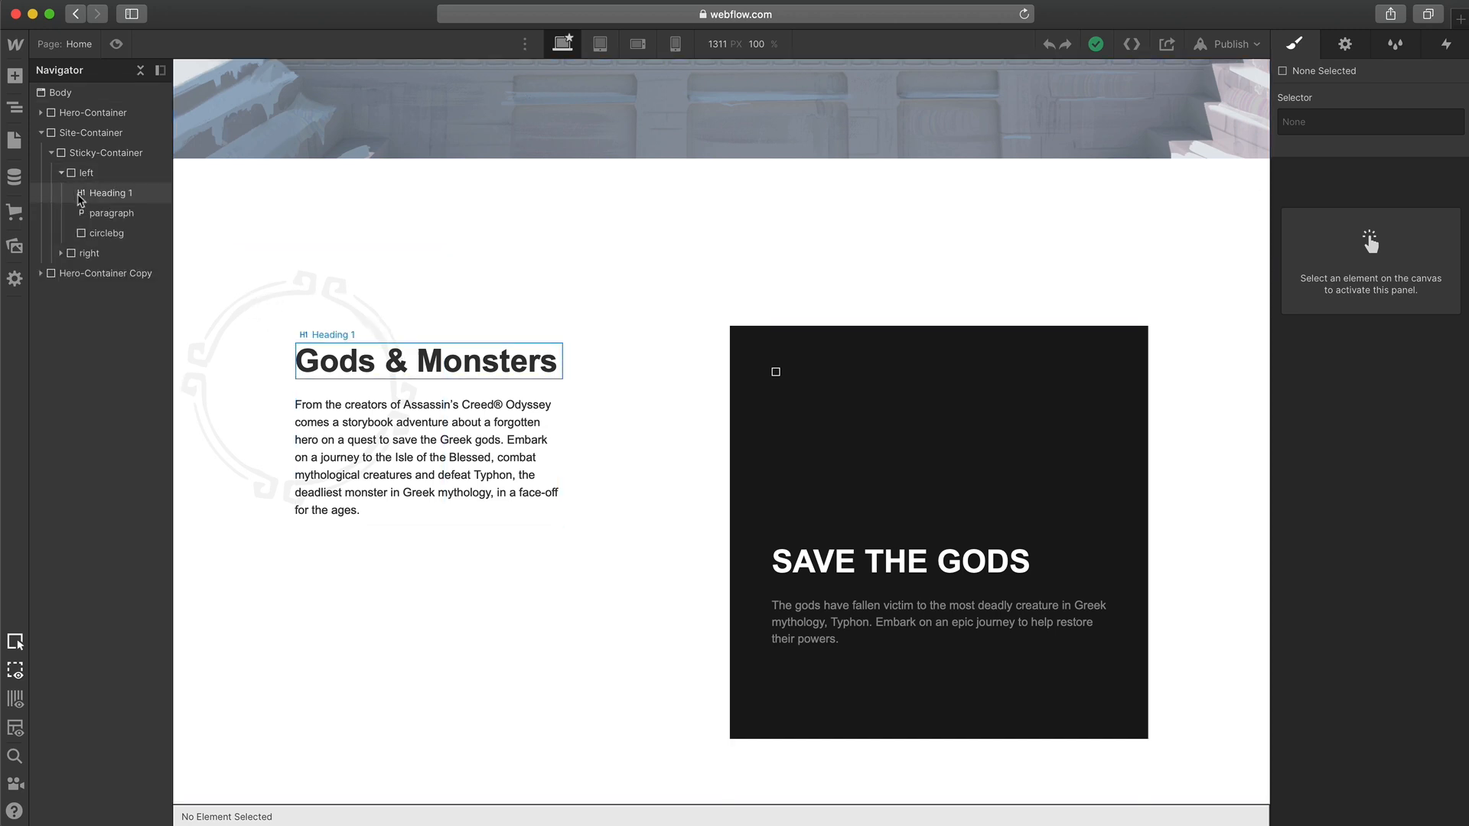
pyautogui.click(105, 233)
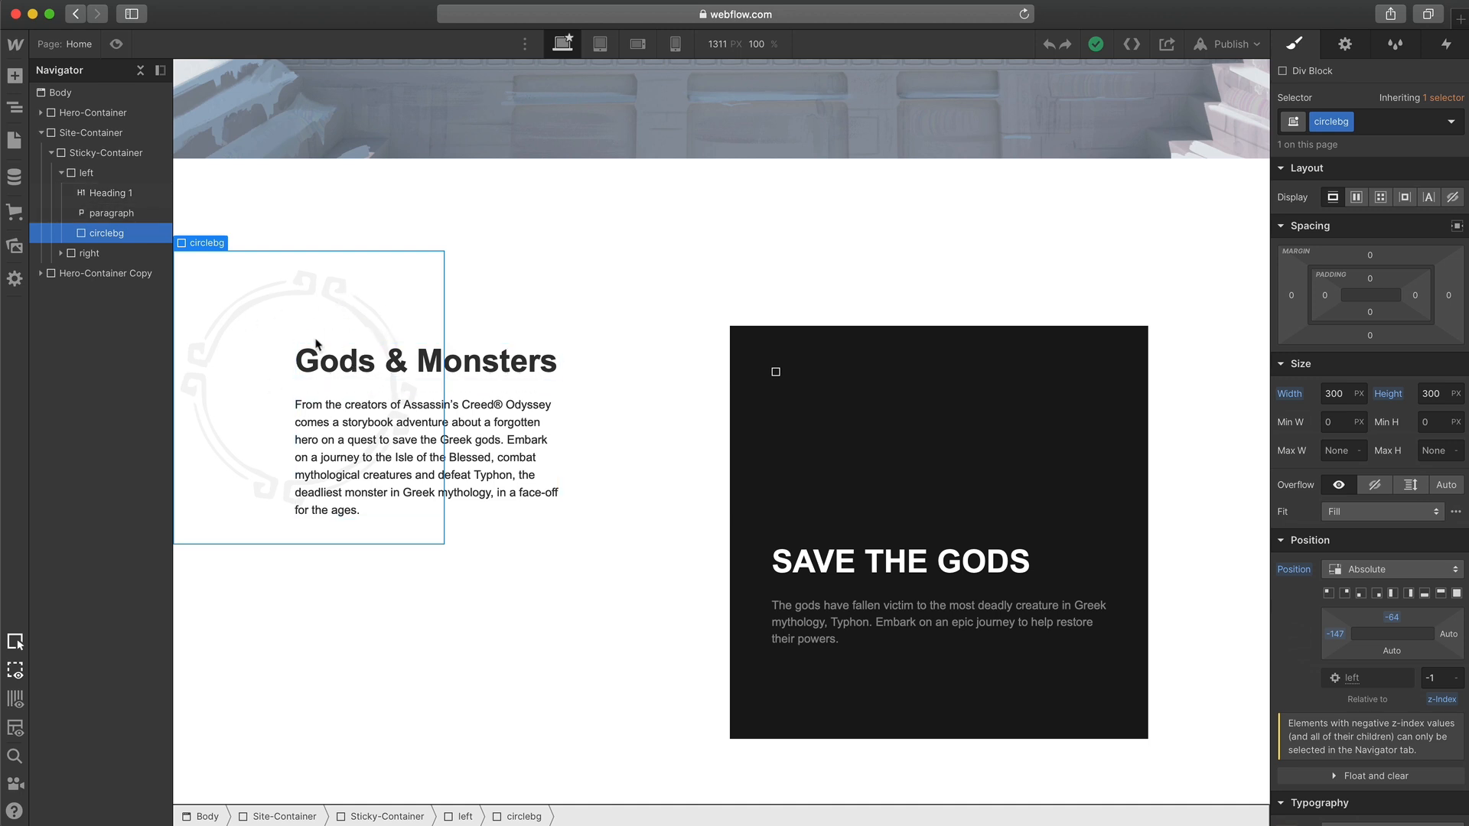
pyautogui.moveTo(318, 309)
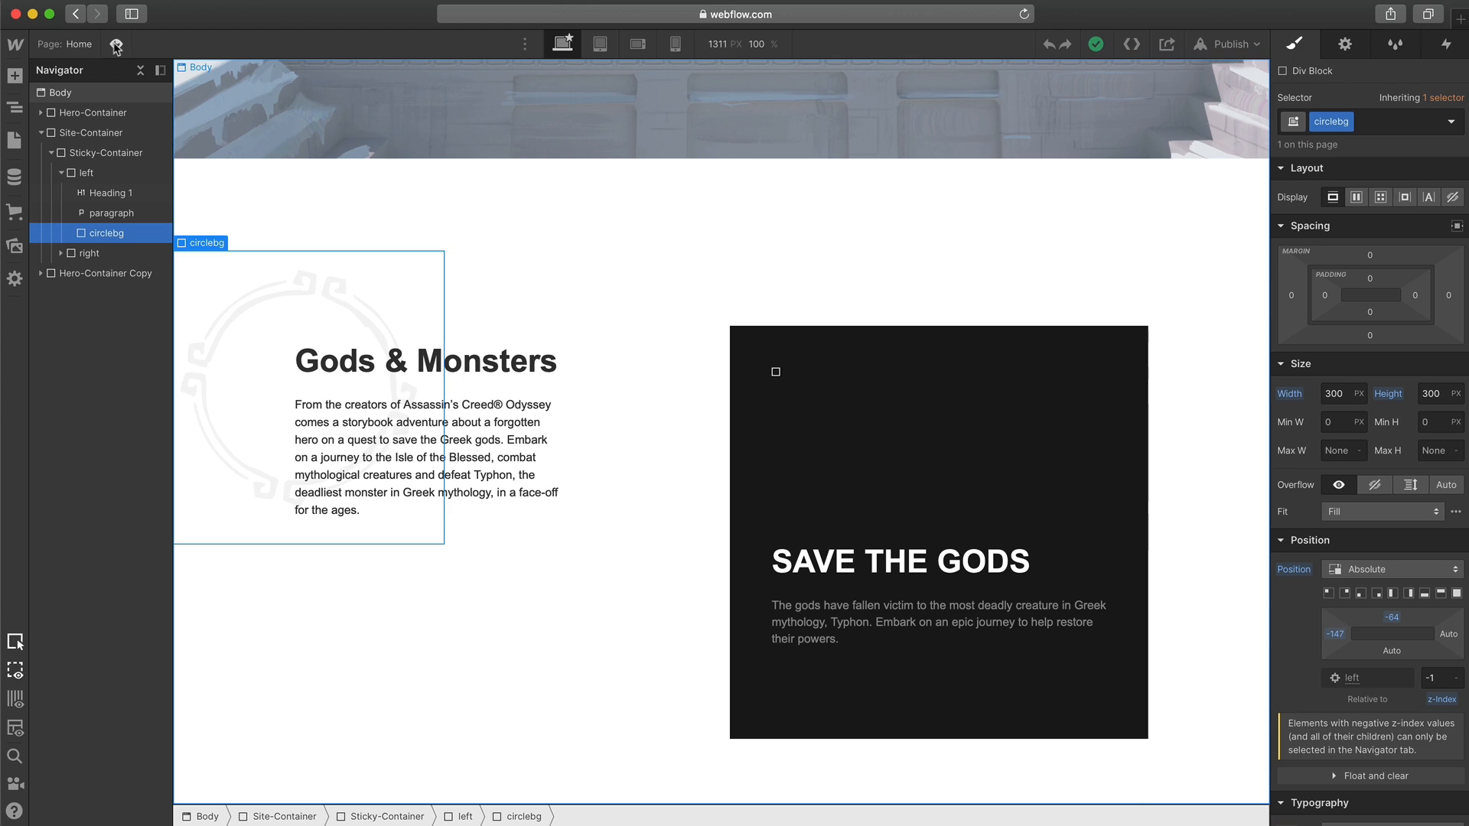
pyautogui.click(116, 45)
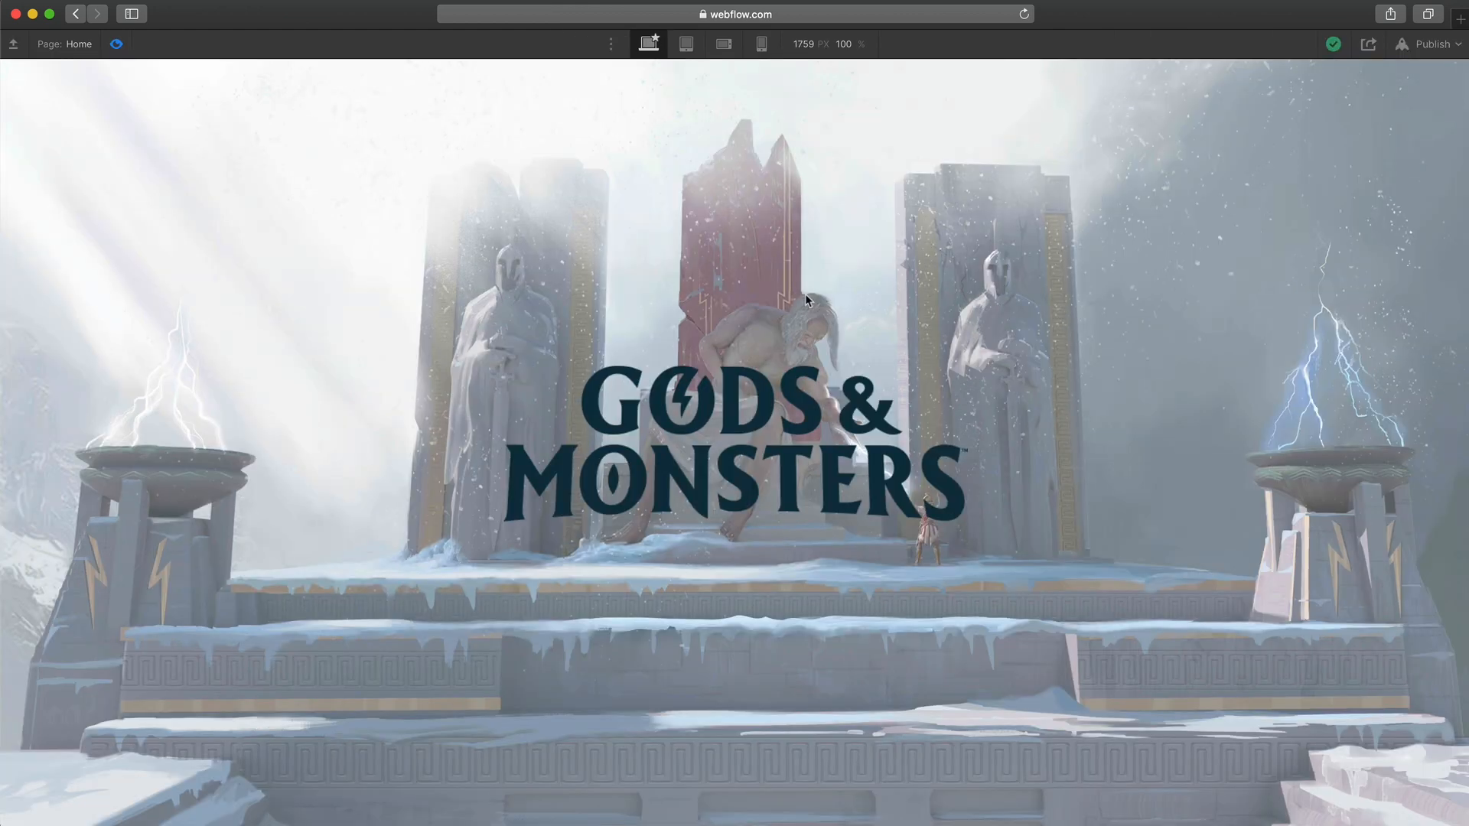
pyautogui.scroll(-3)
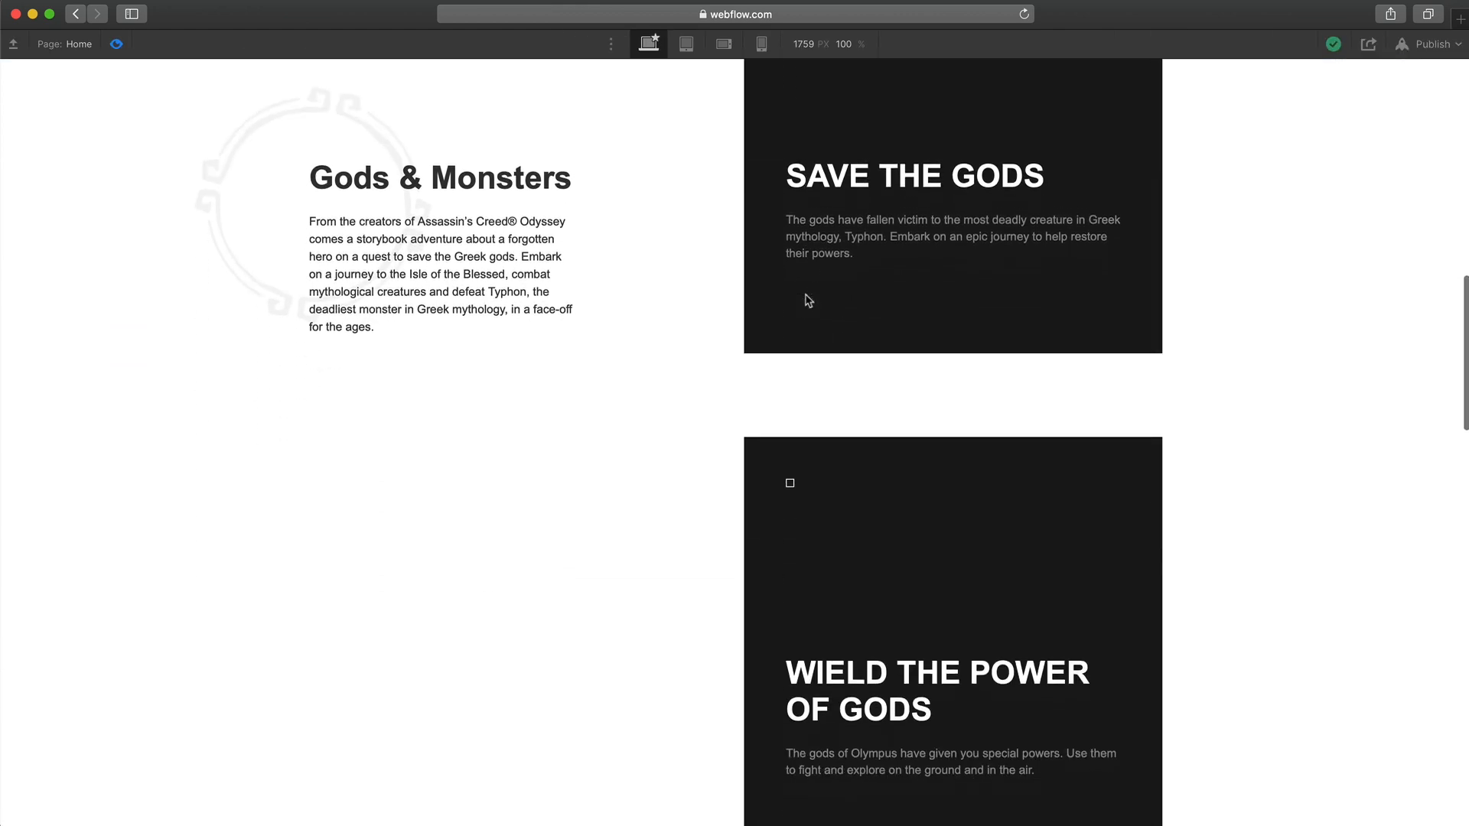
pyautogui.scroll(-3)
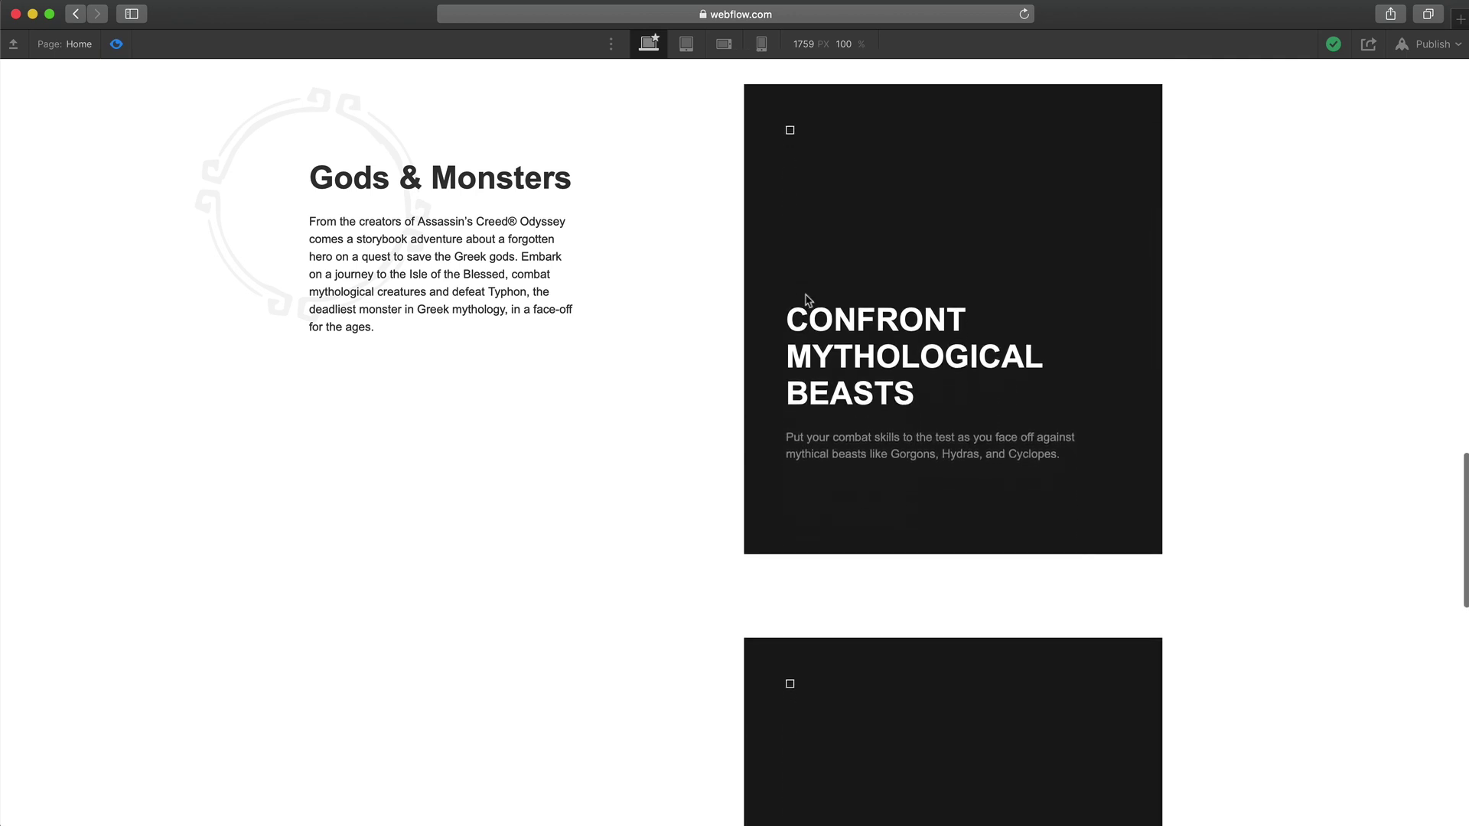
pyautogui.scroll(-3)
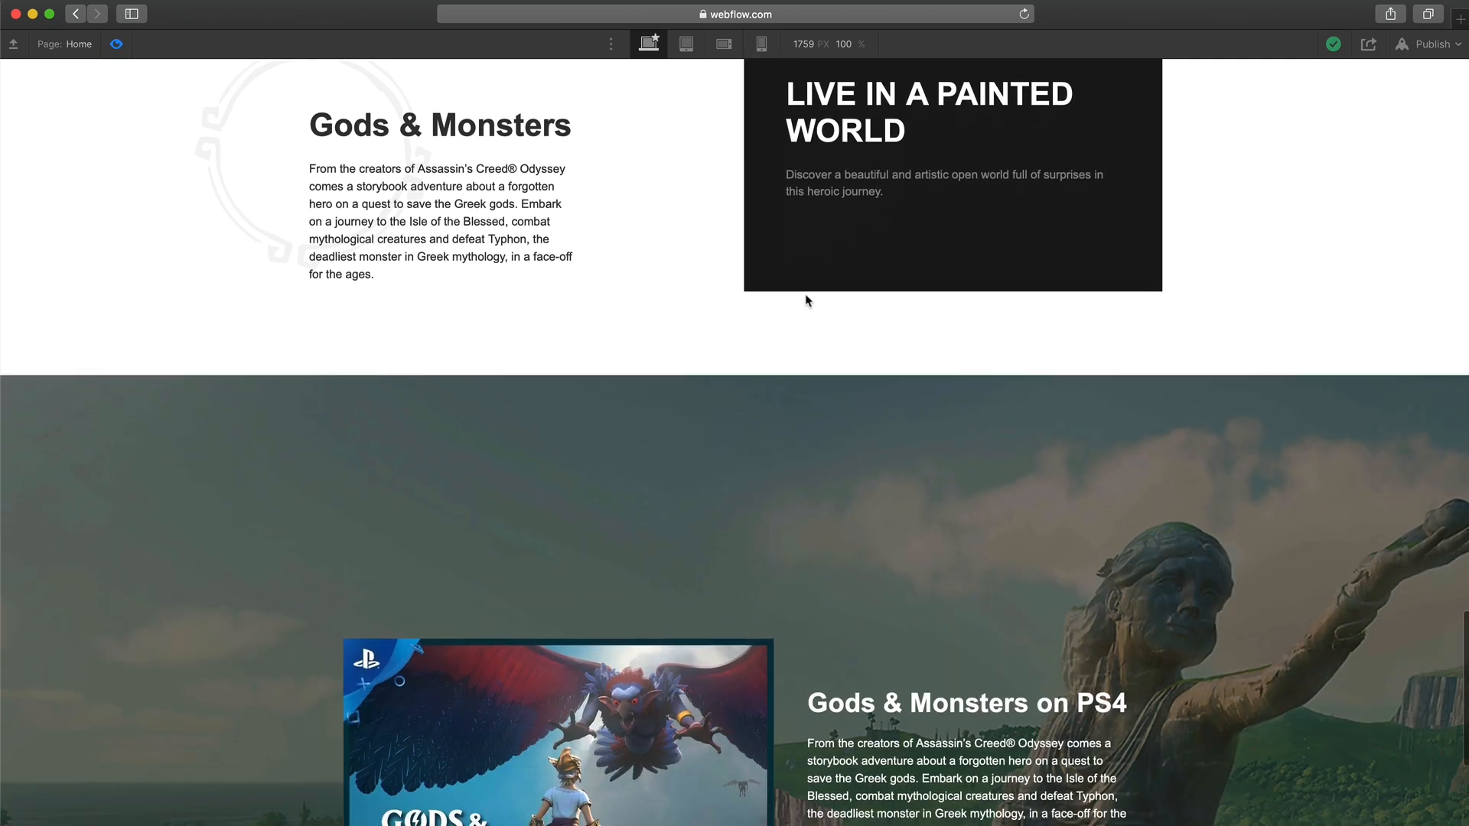
pyautogui.scroll(-3)
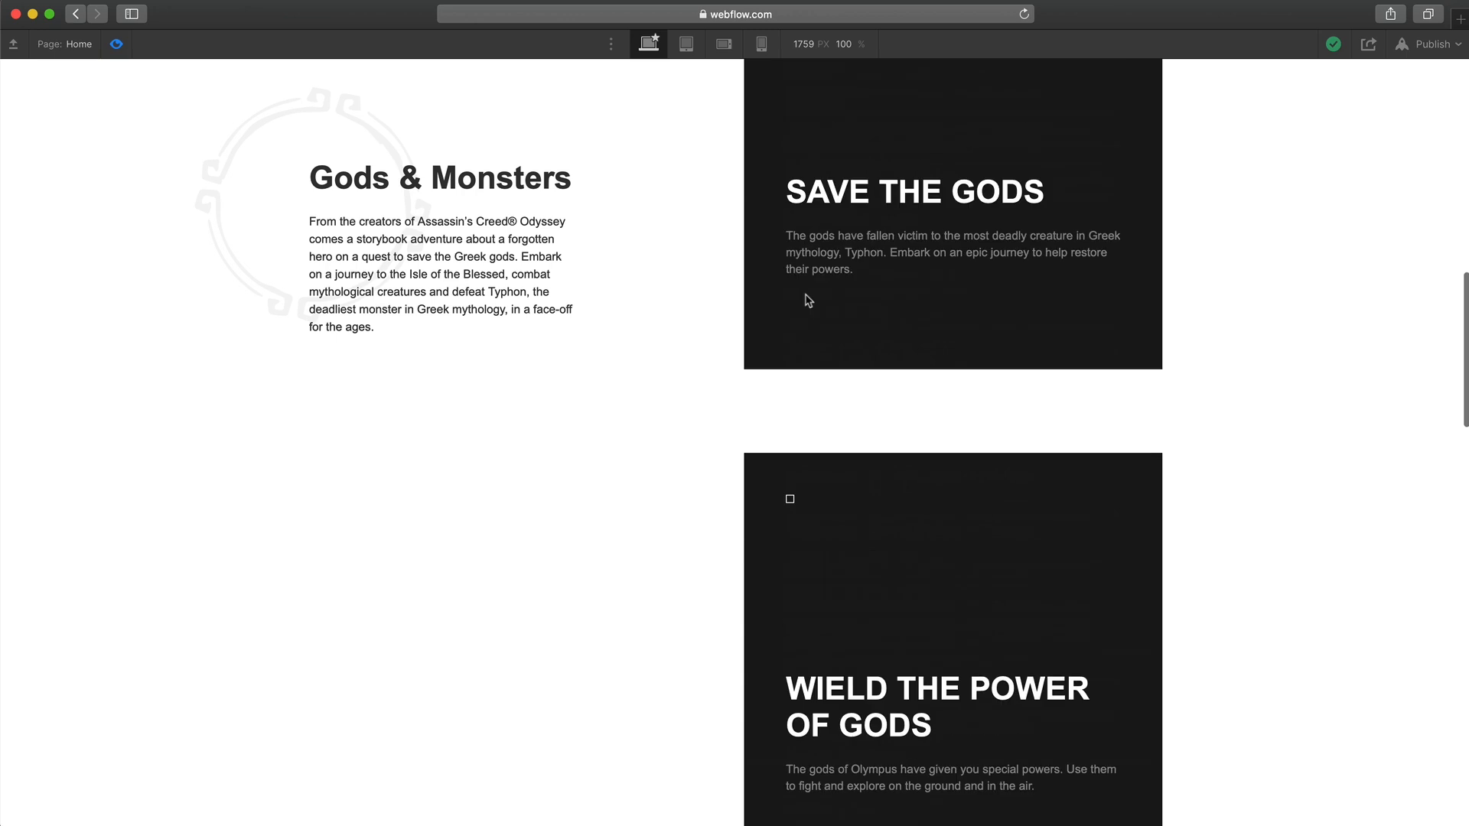
pyautogui.scroll(3)
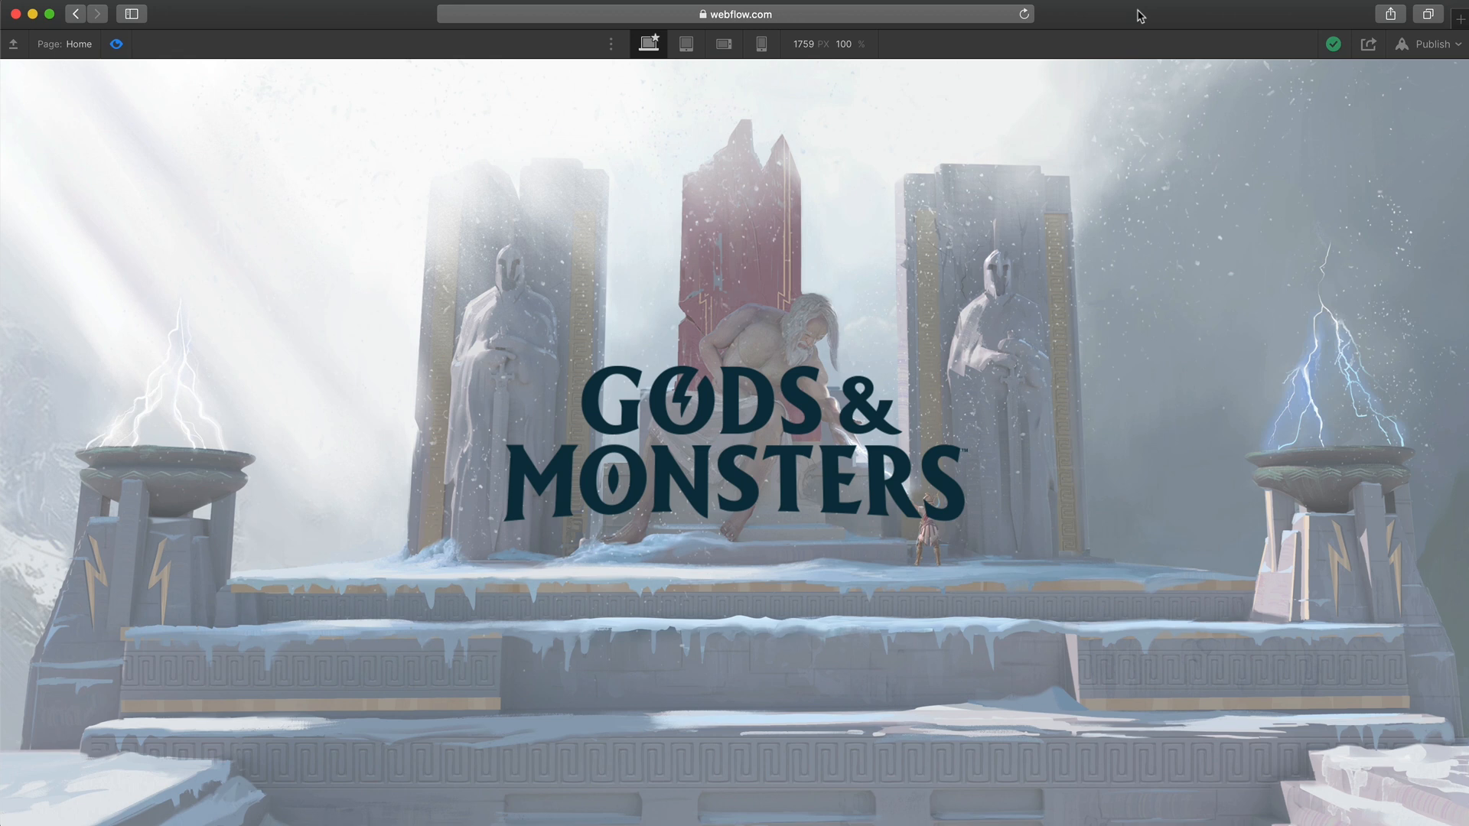
pyautogui.moveTo(808, 301)
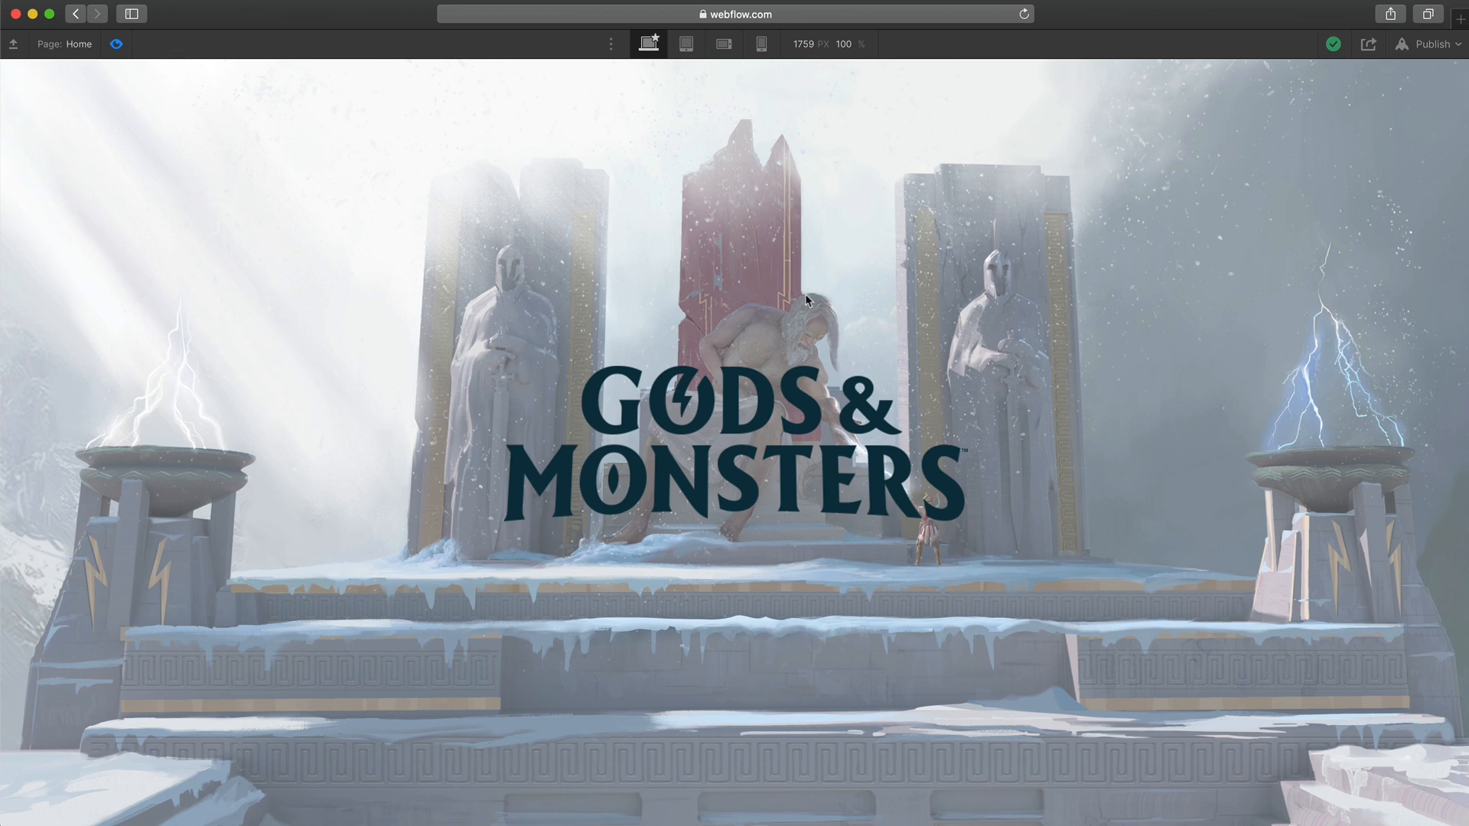